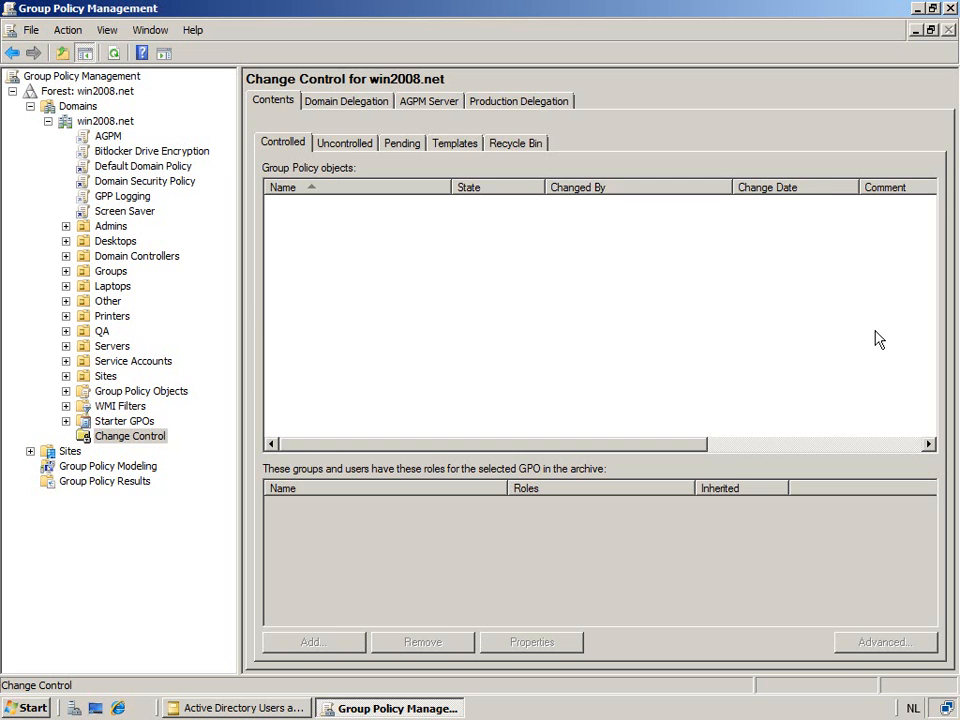
Review the AGPM Admins delegation, then list the domain's uncontrolled GPOs
click(346, 100)
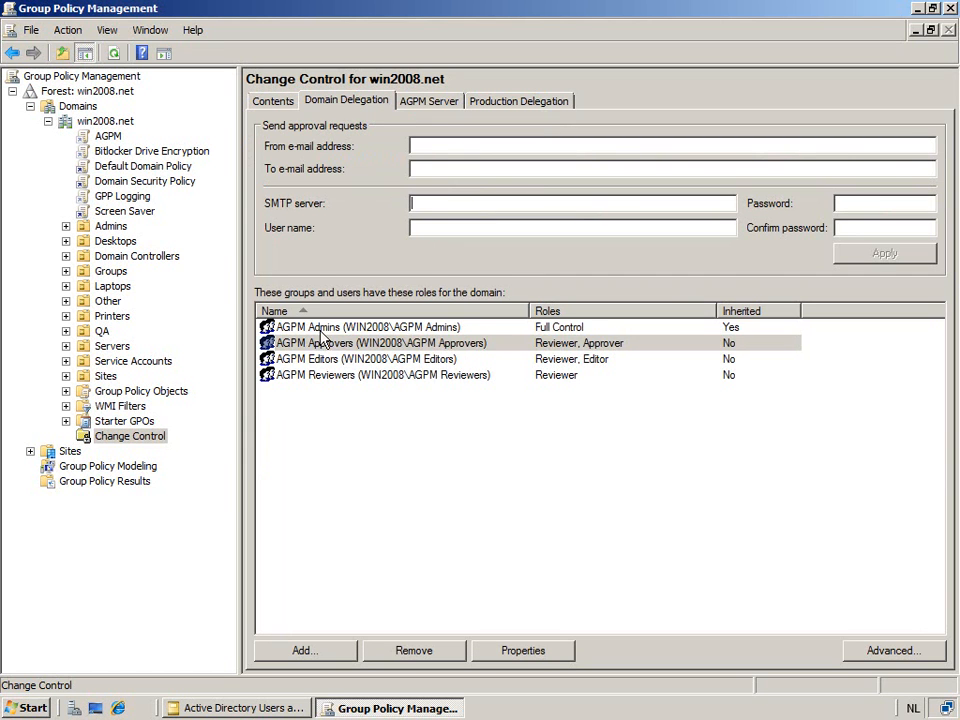
click(368, 327)
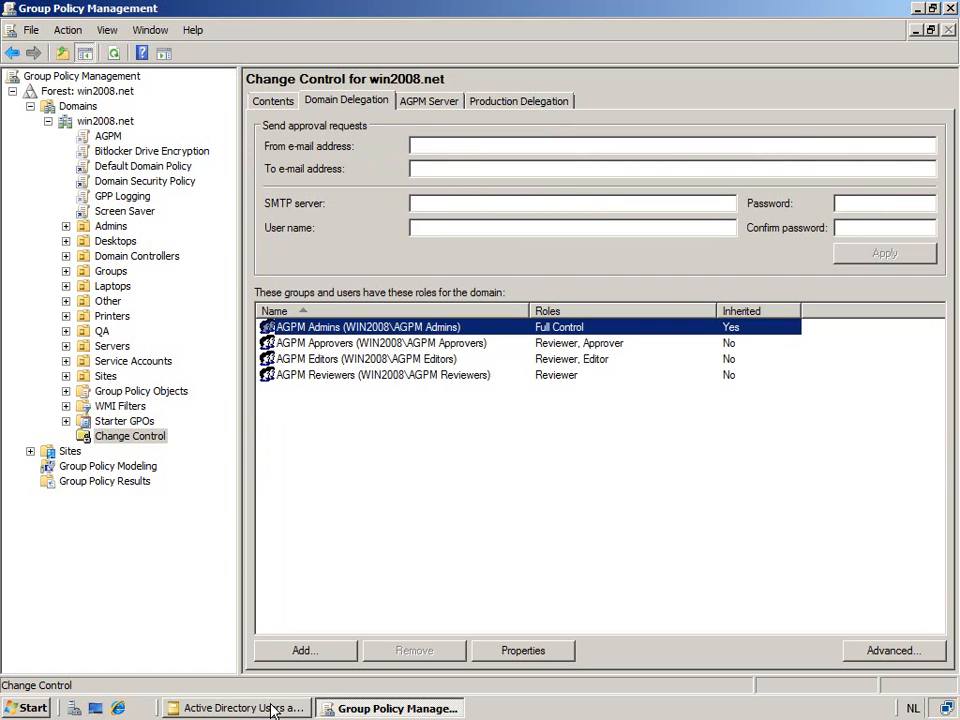
click(233, 708)
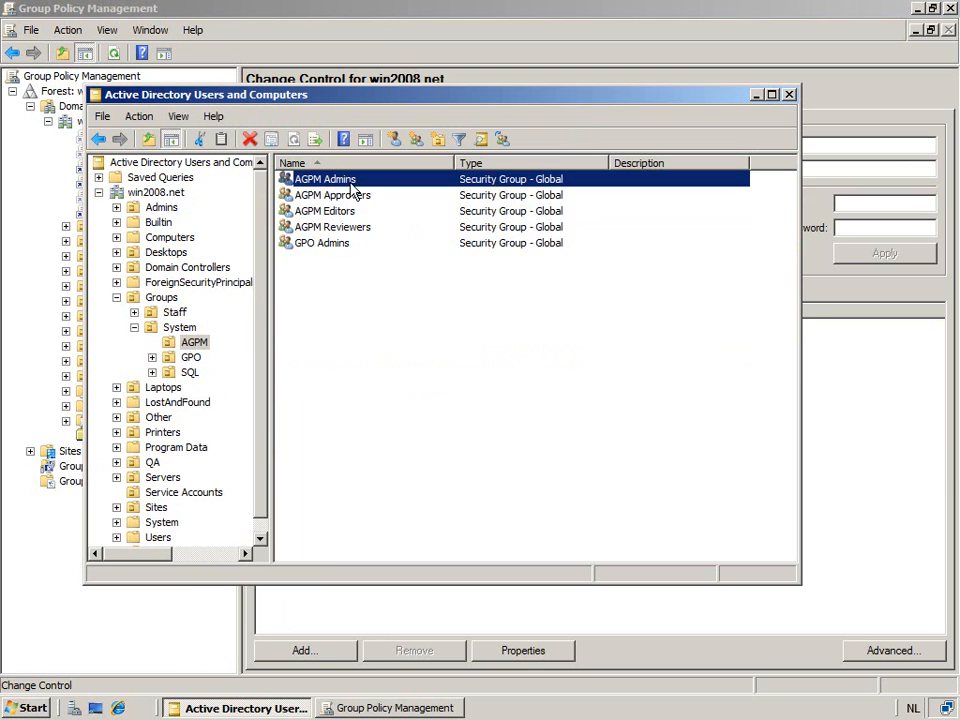
mouse_move(375, 196)
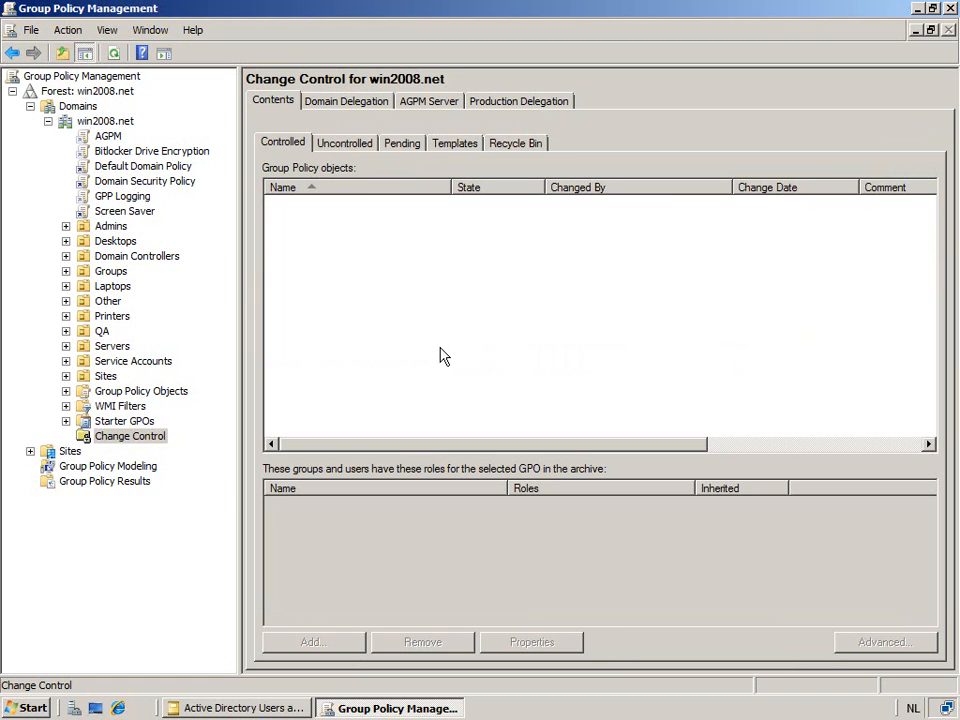
mouse_move(390, 286)
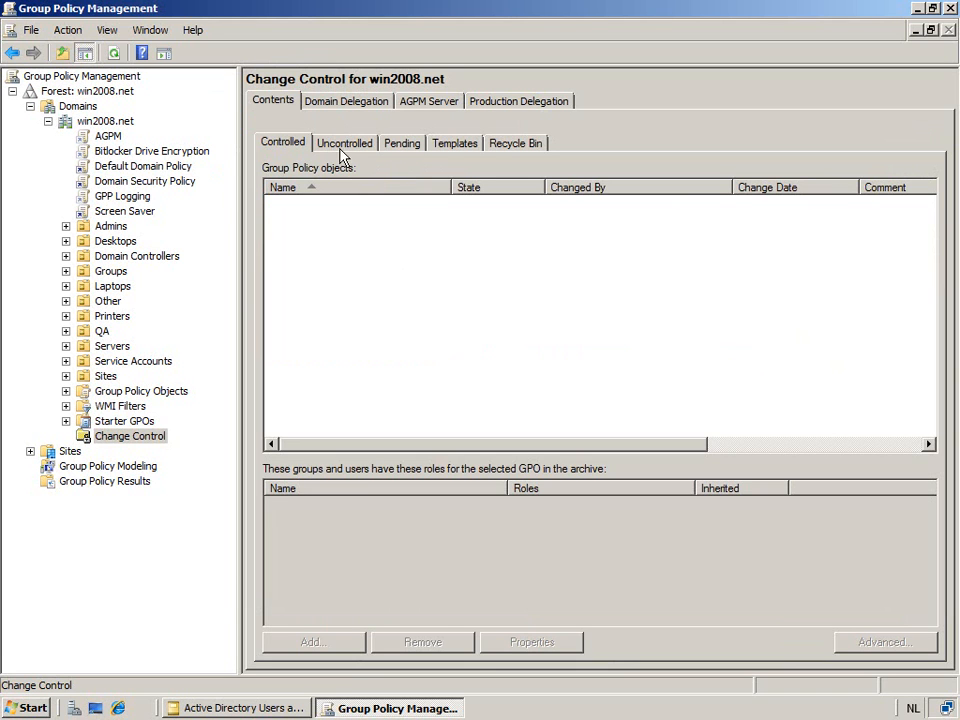
mouse_move(303, 360)
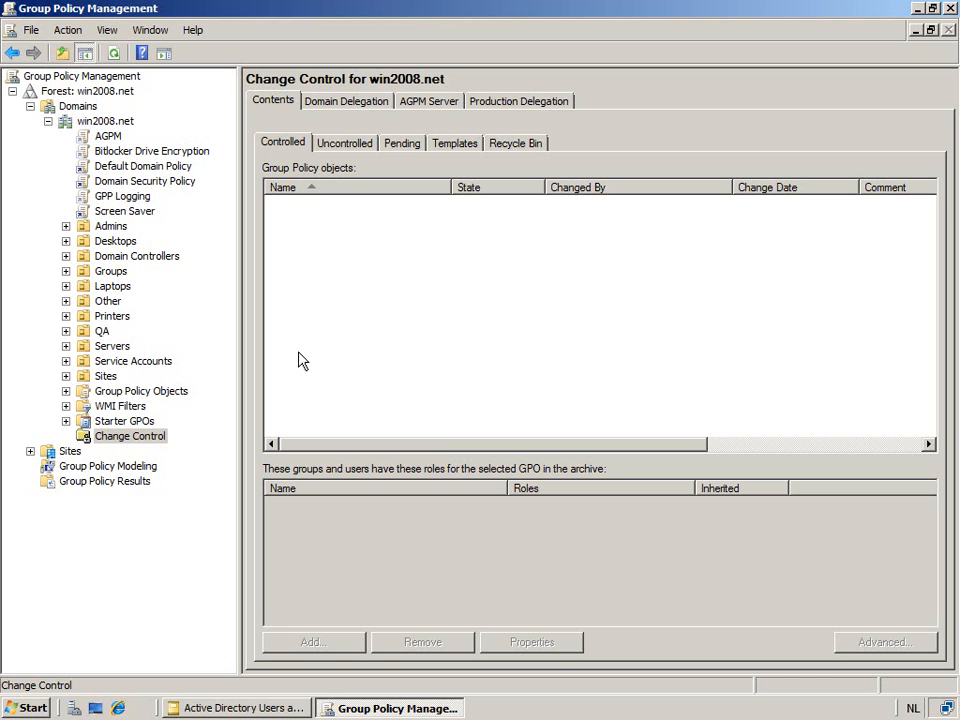
click(344, 142)
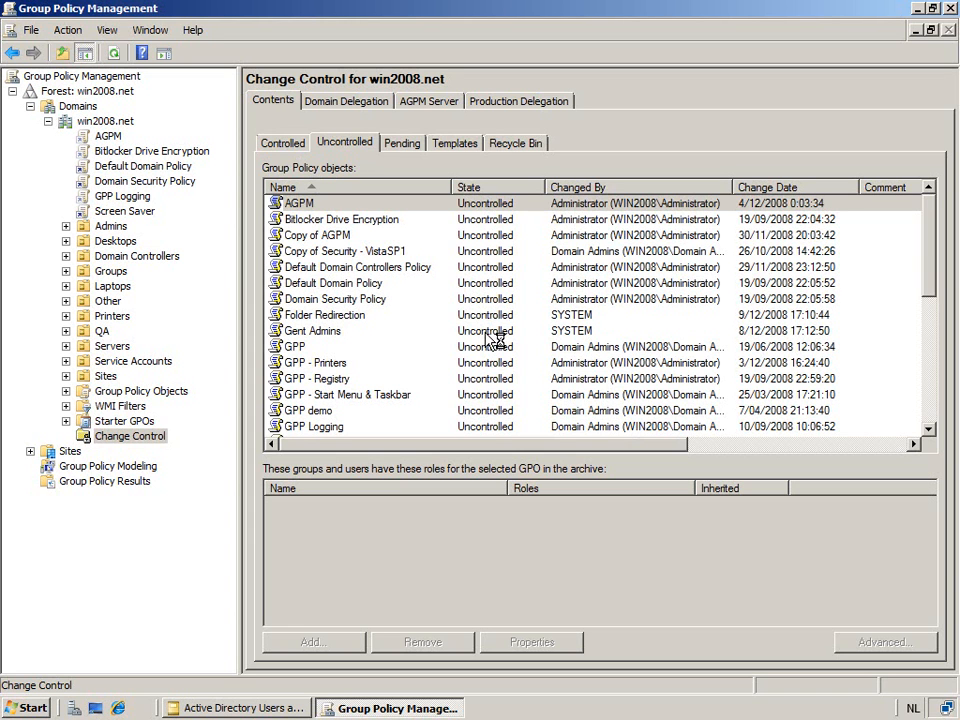
mouse_move(350, 215)
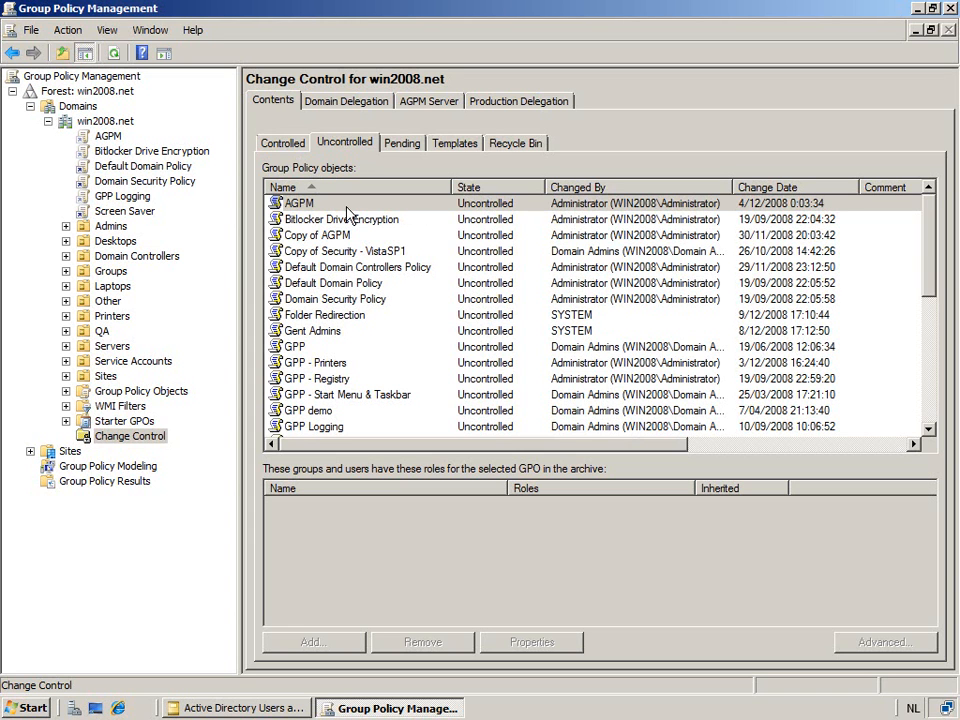
Select AGPM, Bitlocker Drive Encryption, Domain Security Policy and Default Domain policies, and open their actions
click(298, 203)
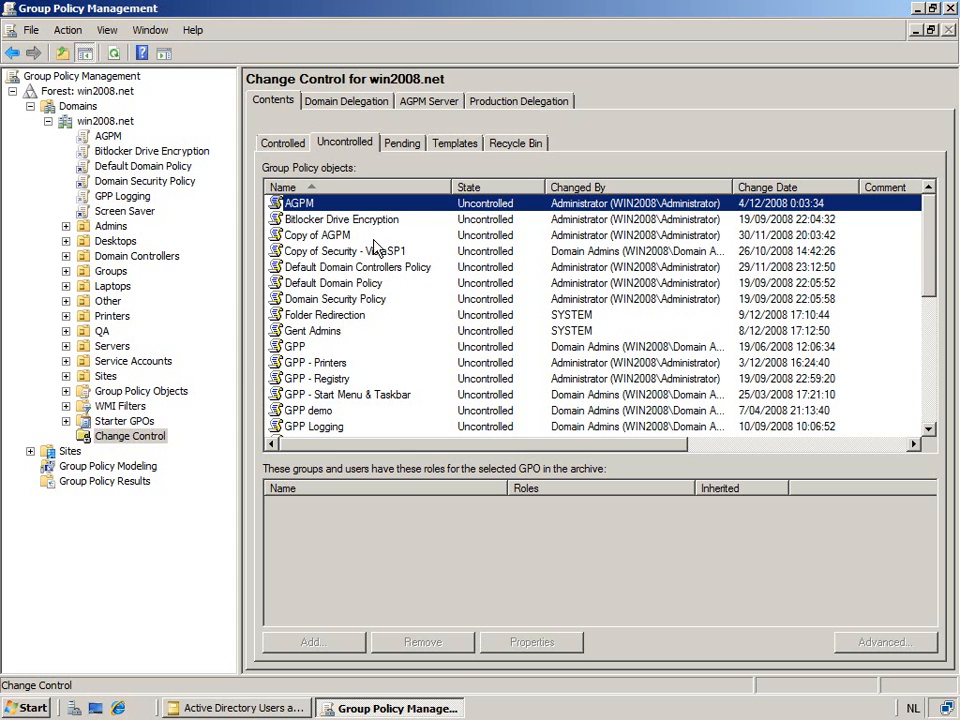
mouse_move(387, 302)
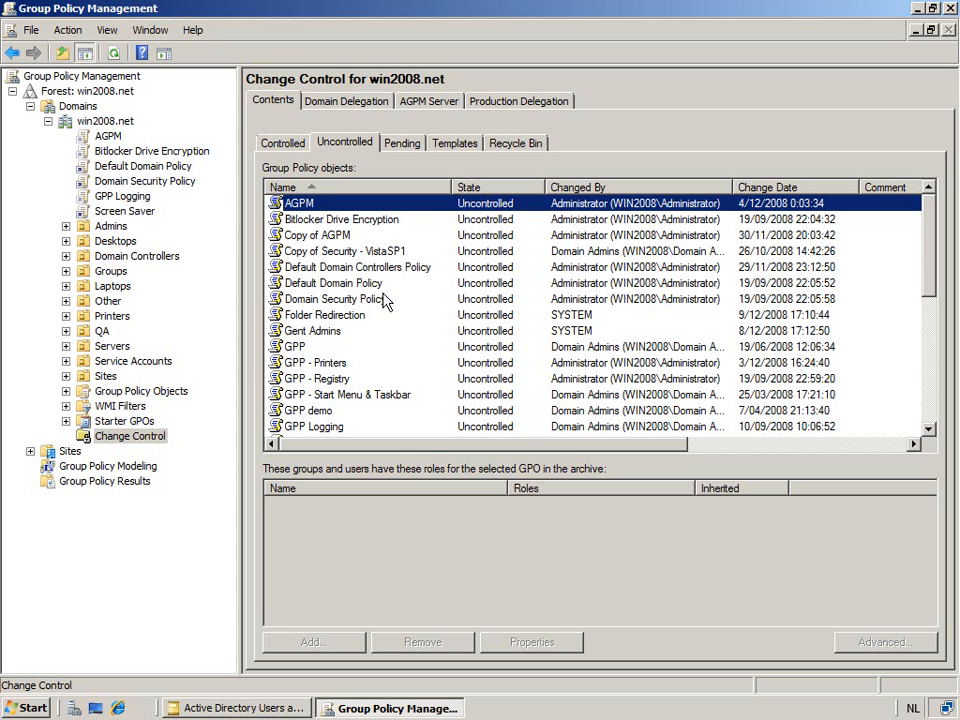
click(340, 219)
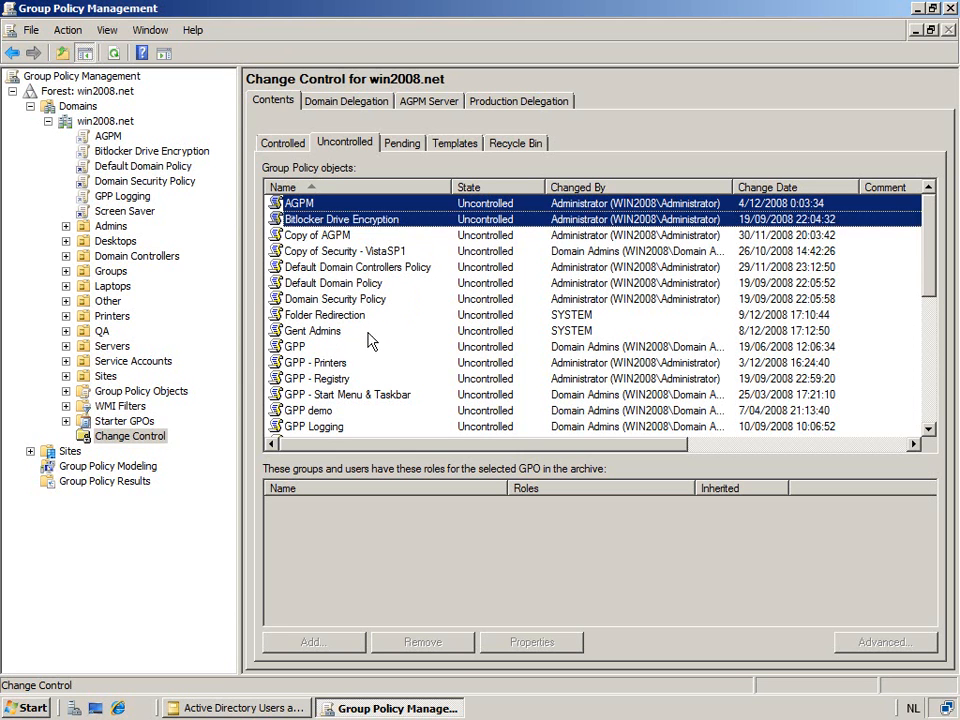
click(324, 314)
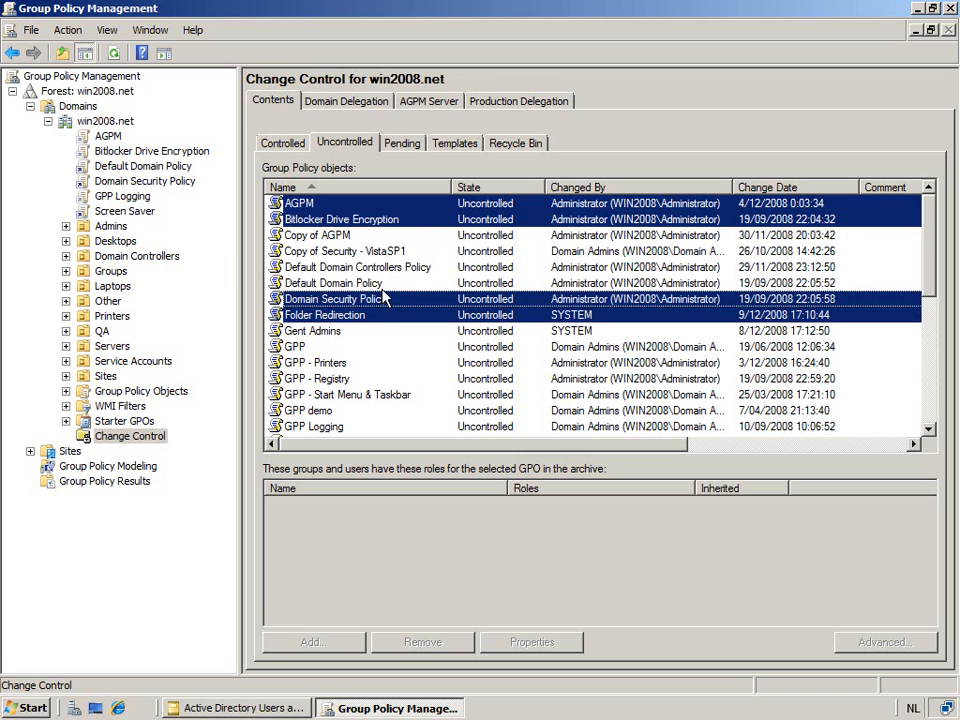
click(357, 267)
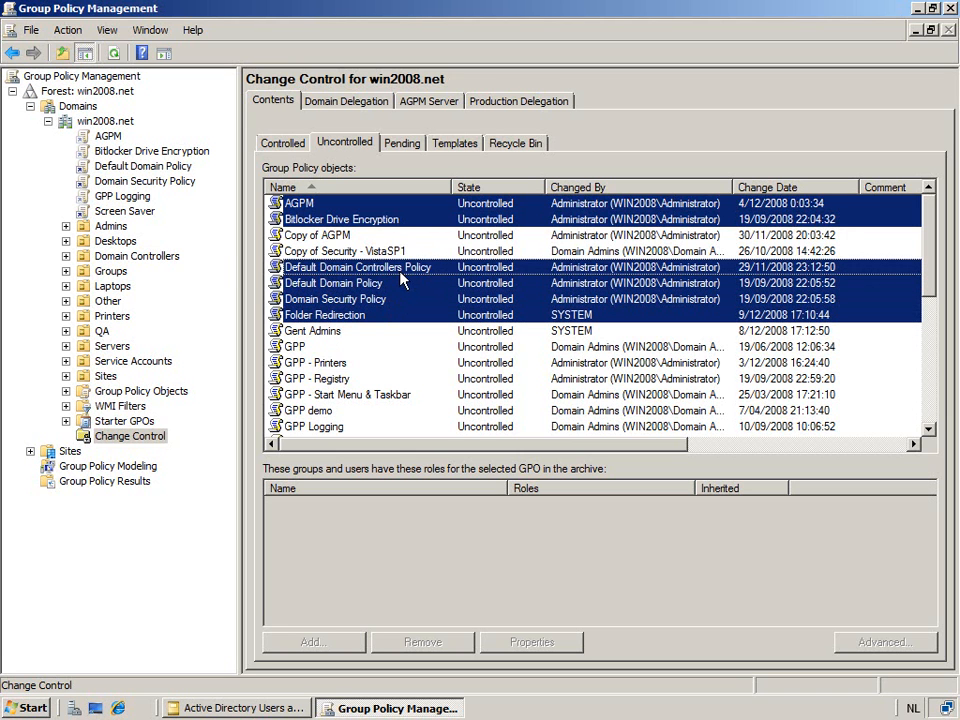
right_click(357, 267)
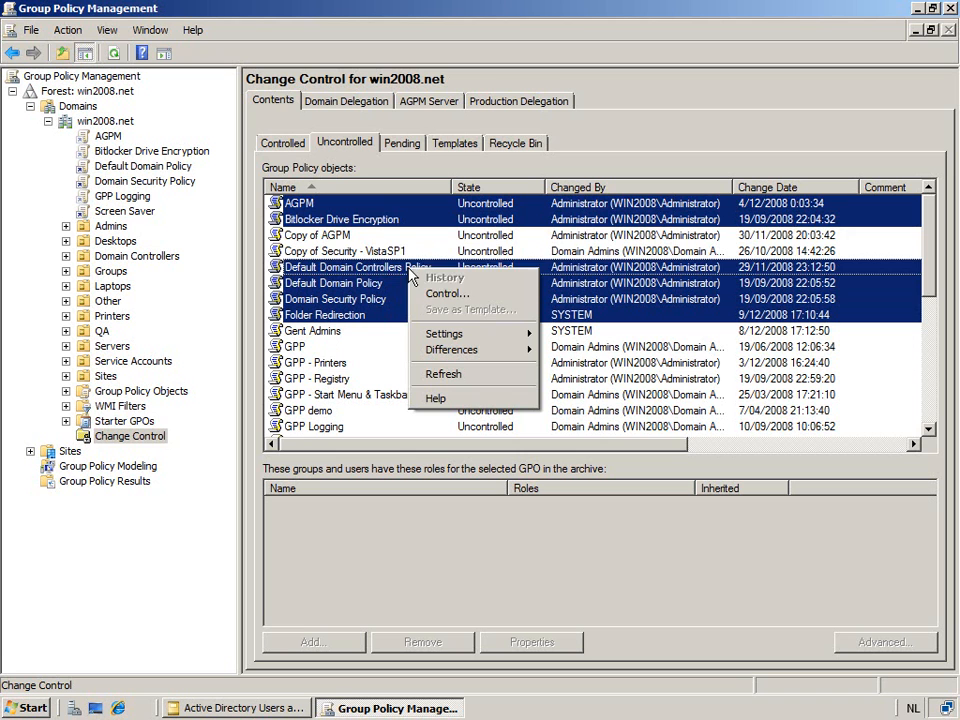
mouse_move(447, 293)
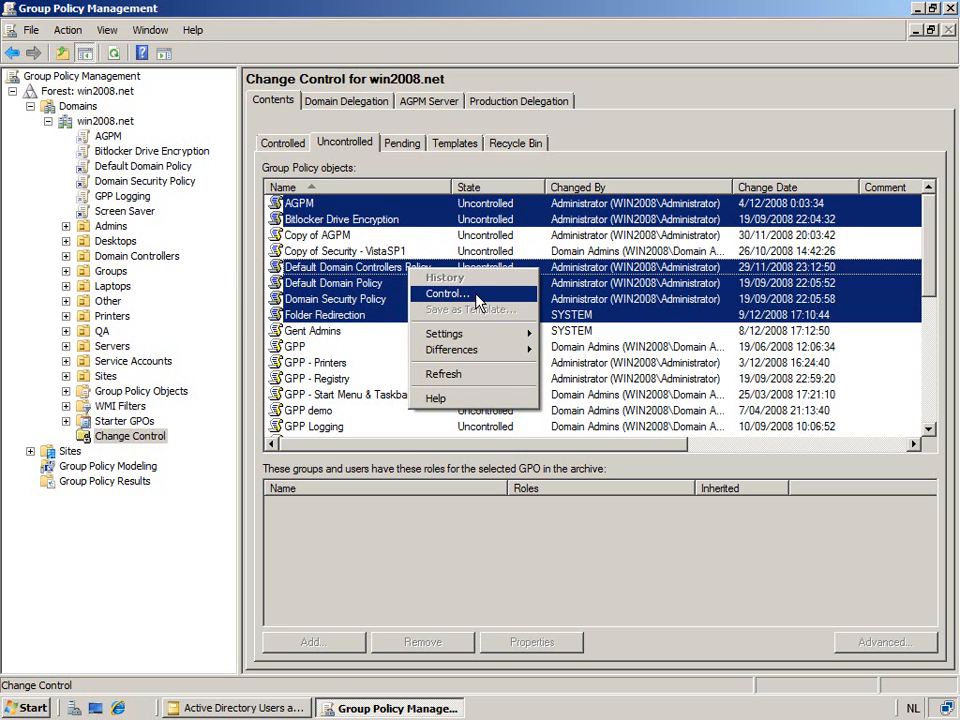
Start controlling the selected GPOs with the comment 'Initial control operation'
click(447, 293)
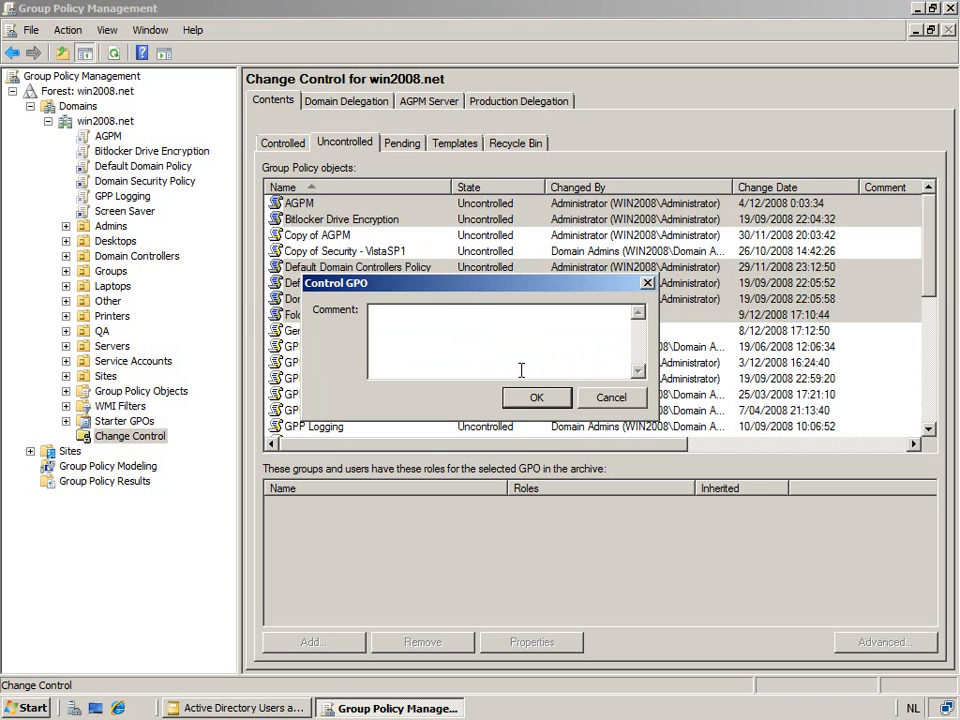
text(In)
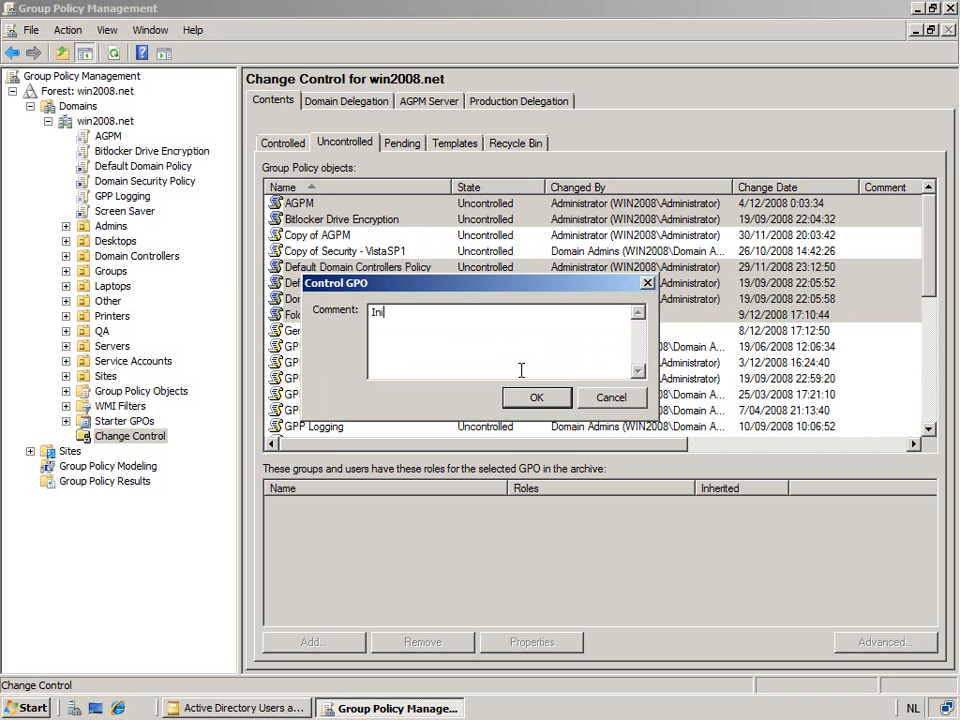
text(itial)
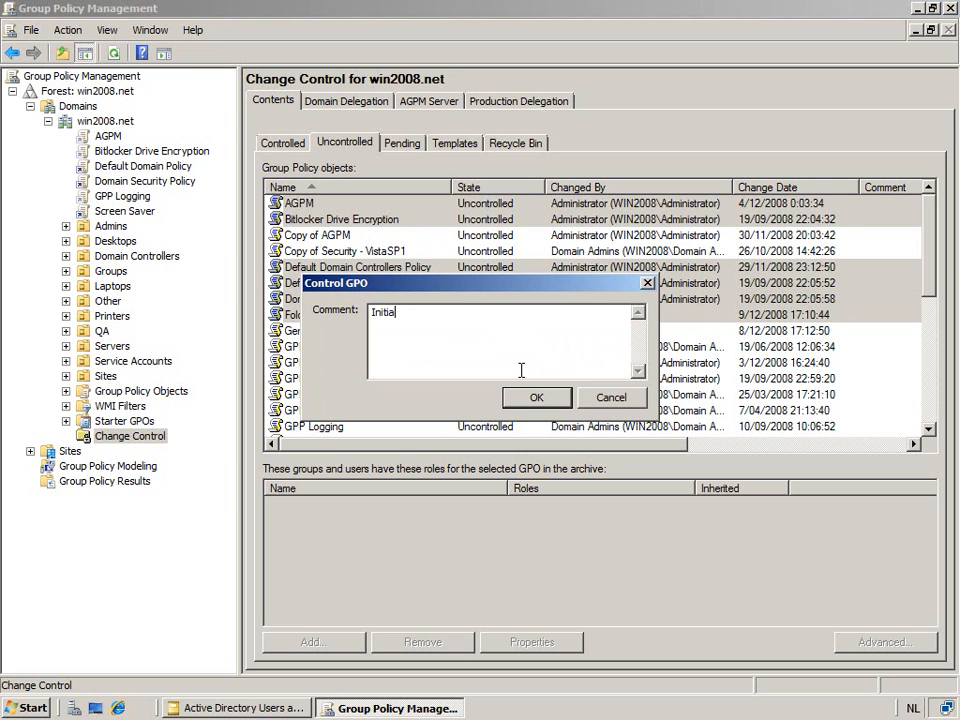
text(l)
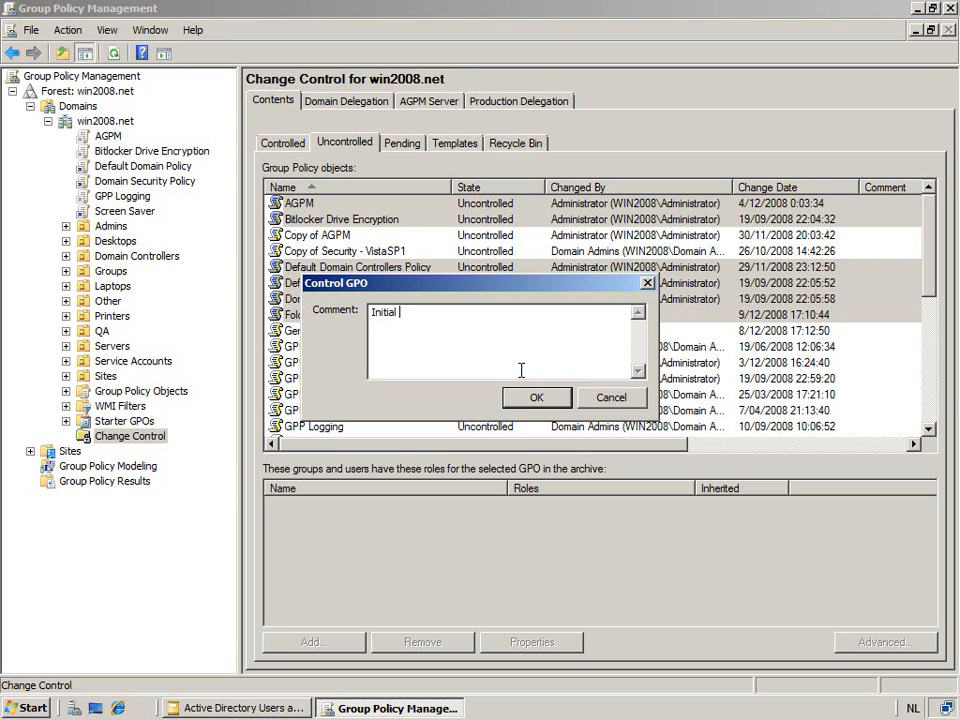
text(c)
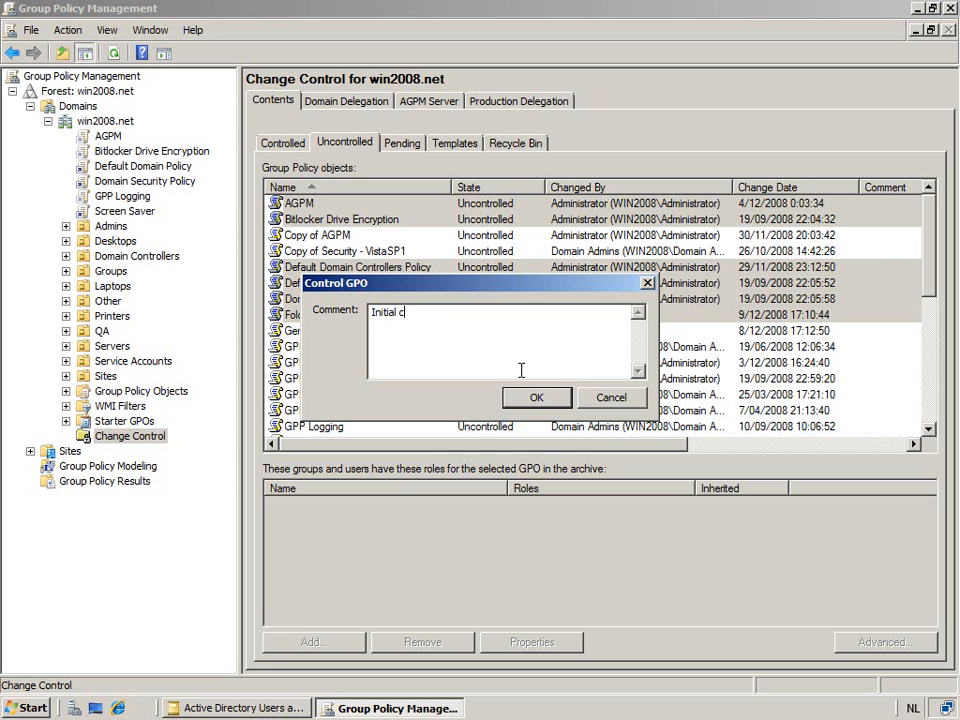
text(ontrol operation)
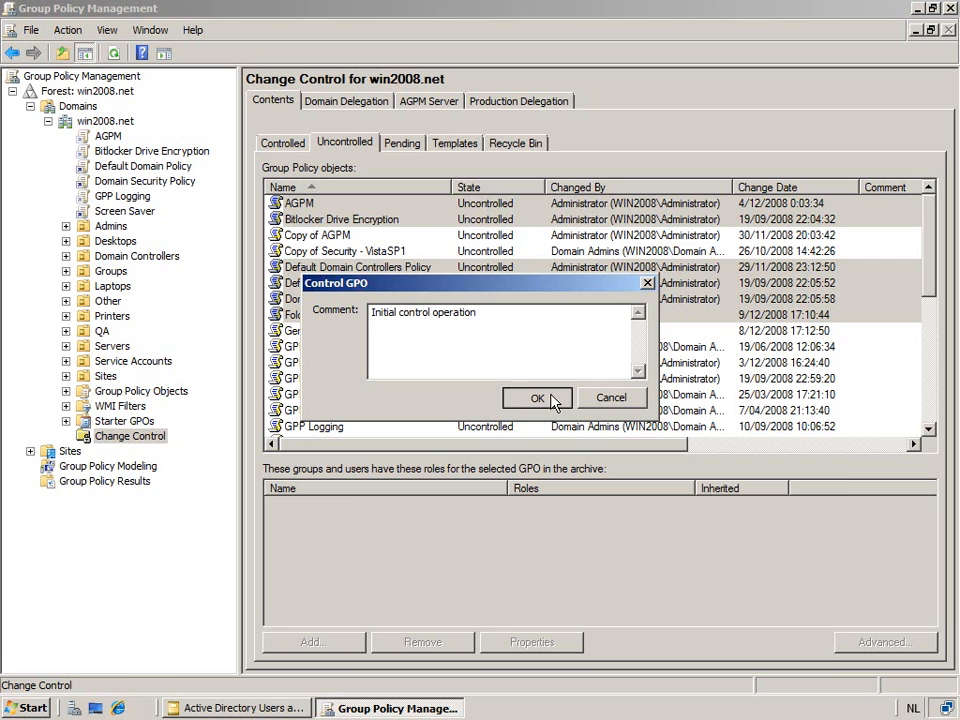
Confirm control of the six GPOs, open c:\ProgramData, and close the finished progress report
click(537, 398)
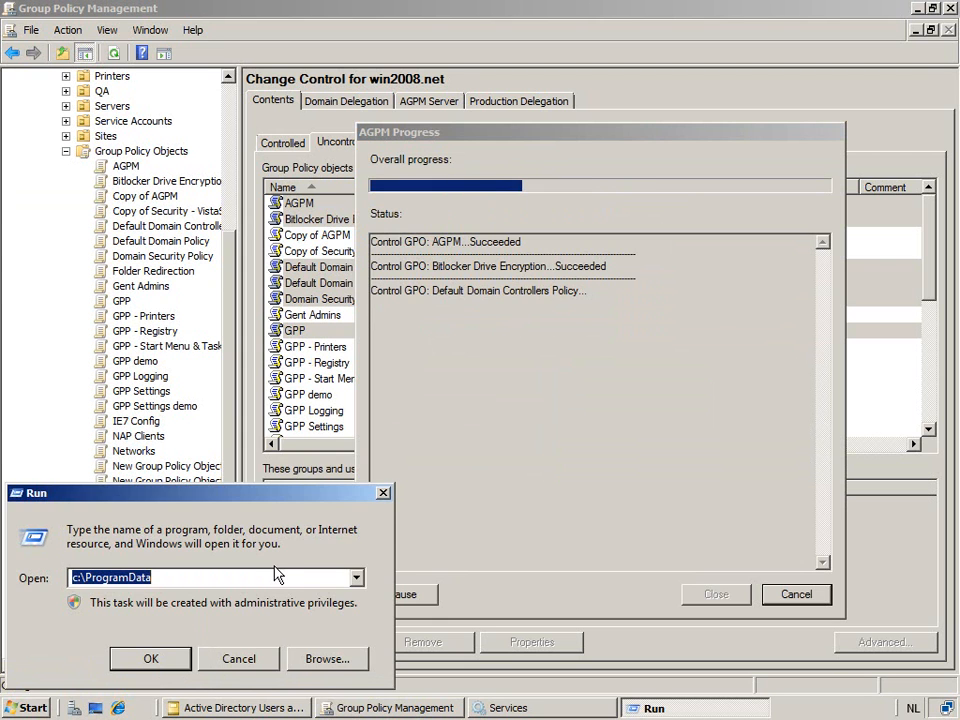
click(150, 658)
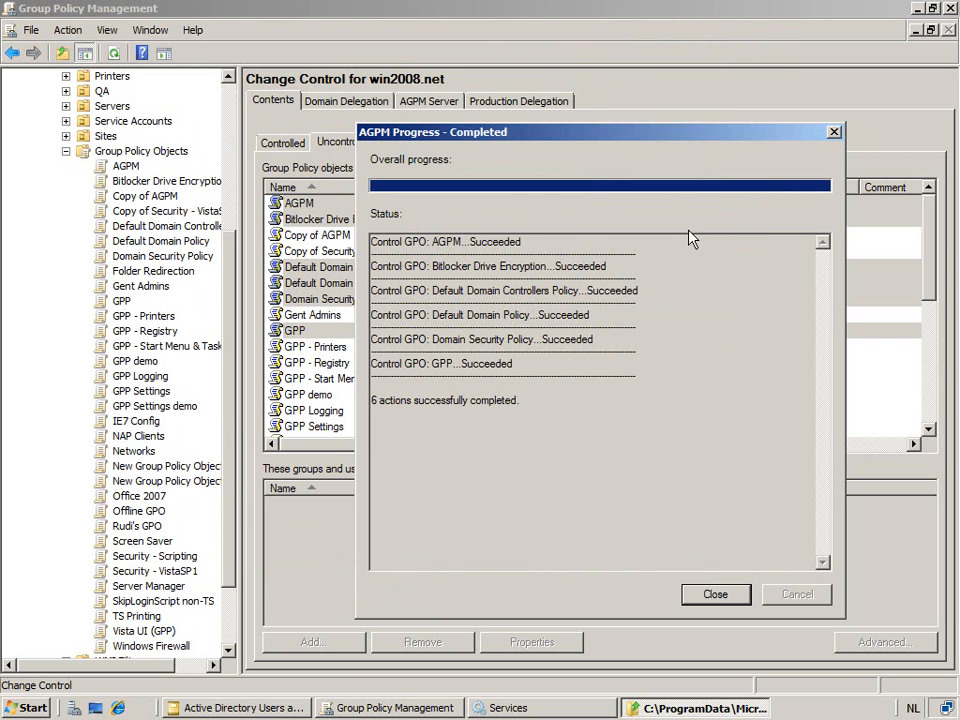
mouse_move(680, 580)
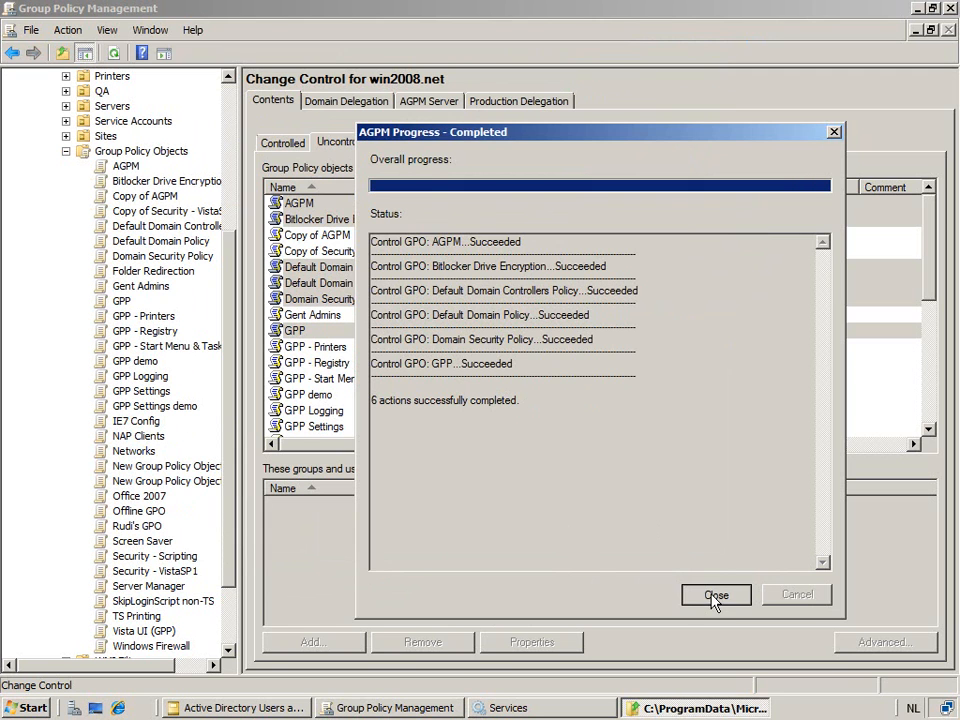
click(716, 594)
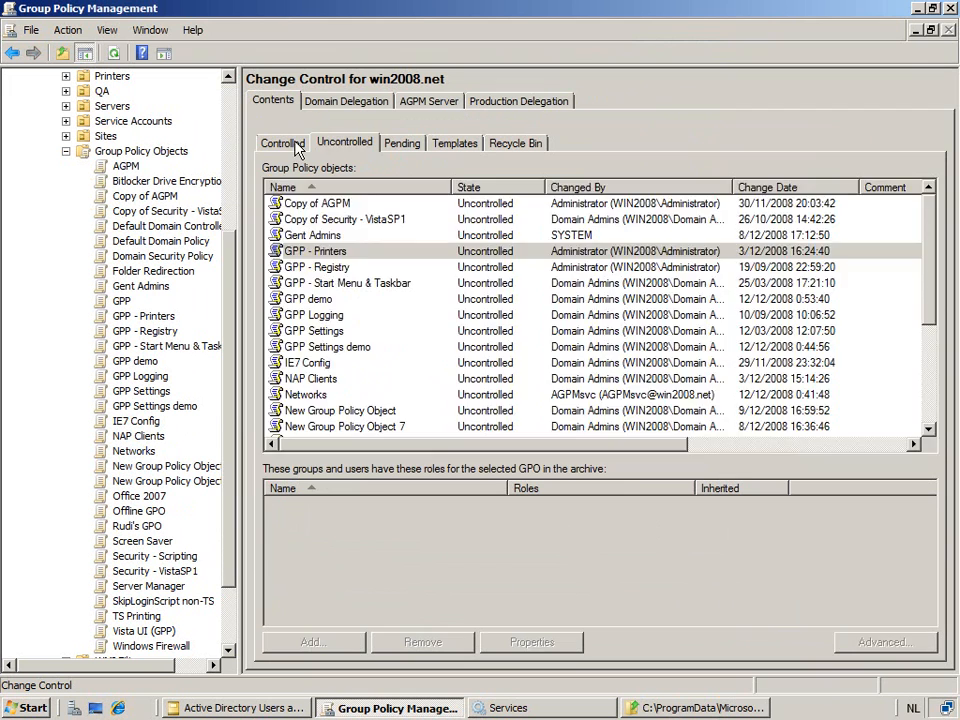
Show Kurt's controlled GPOs and the AGPM archive folder with its GUID folders and manifest.xml
click(282, 142)
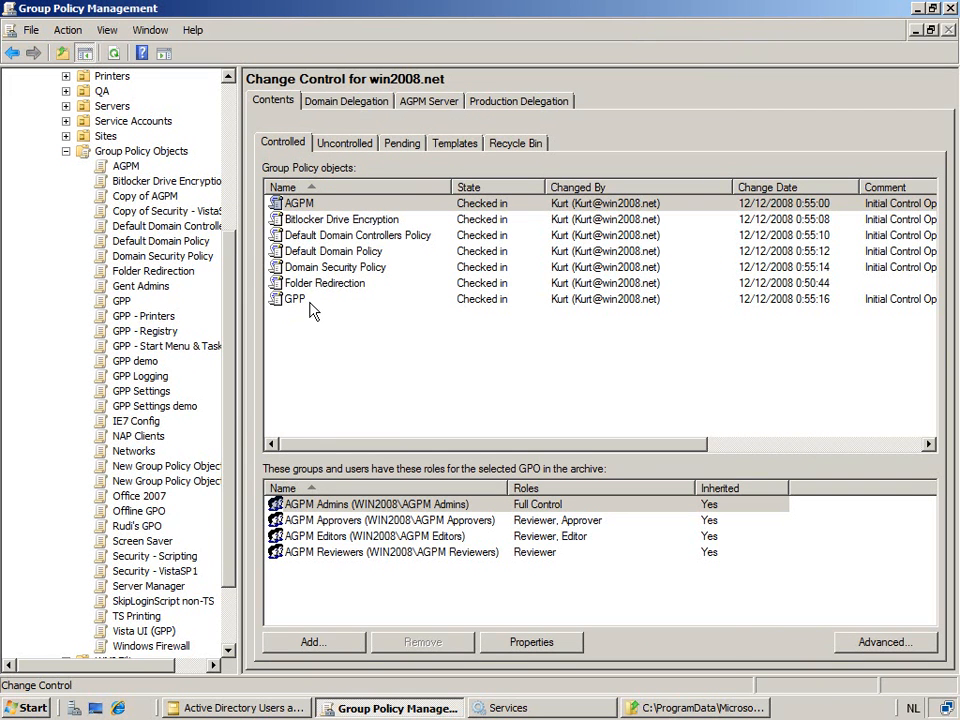
click(325, 283)
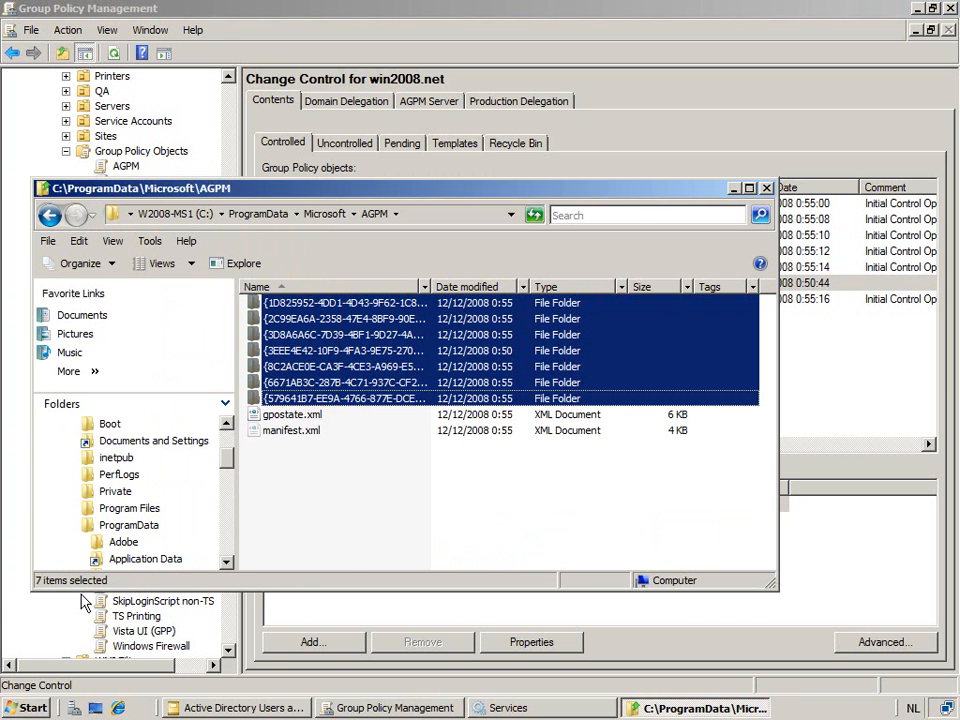
mouse_move(420, 373)
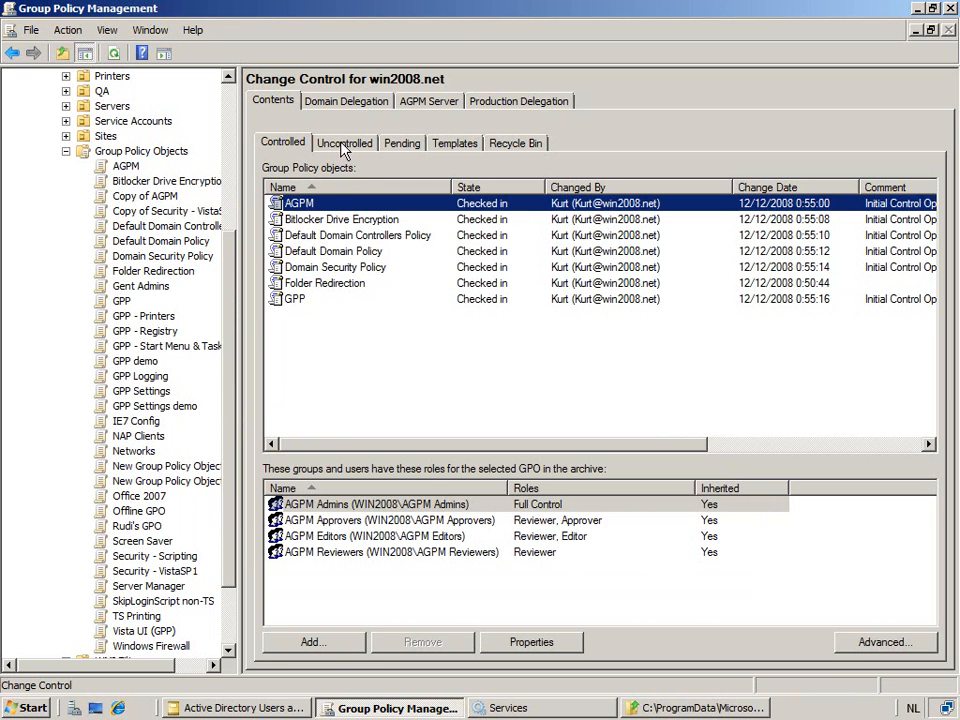
click(344, 142)
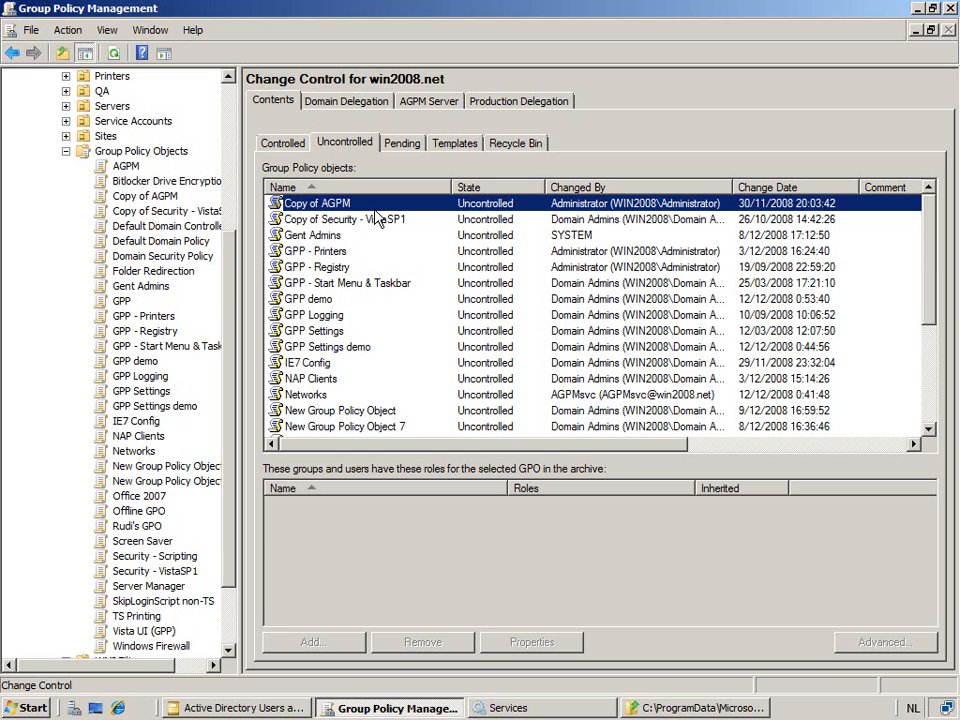
mouse_move(295, 167)
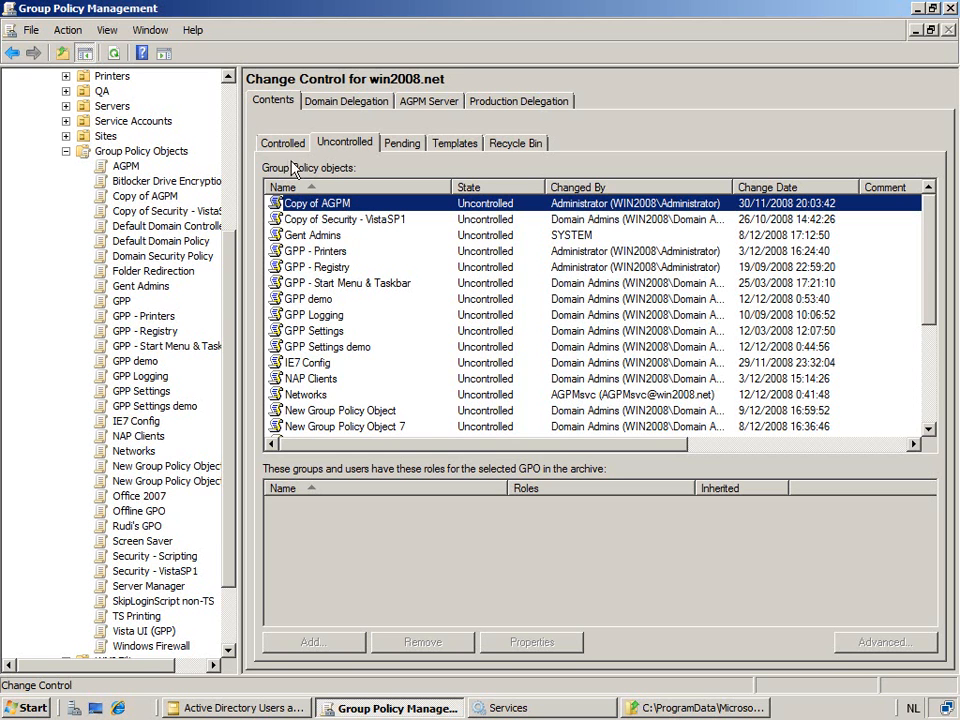
click(282, 142)
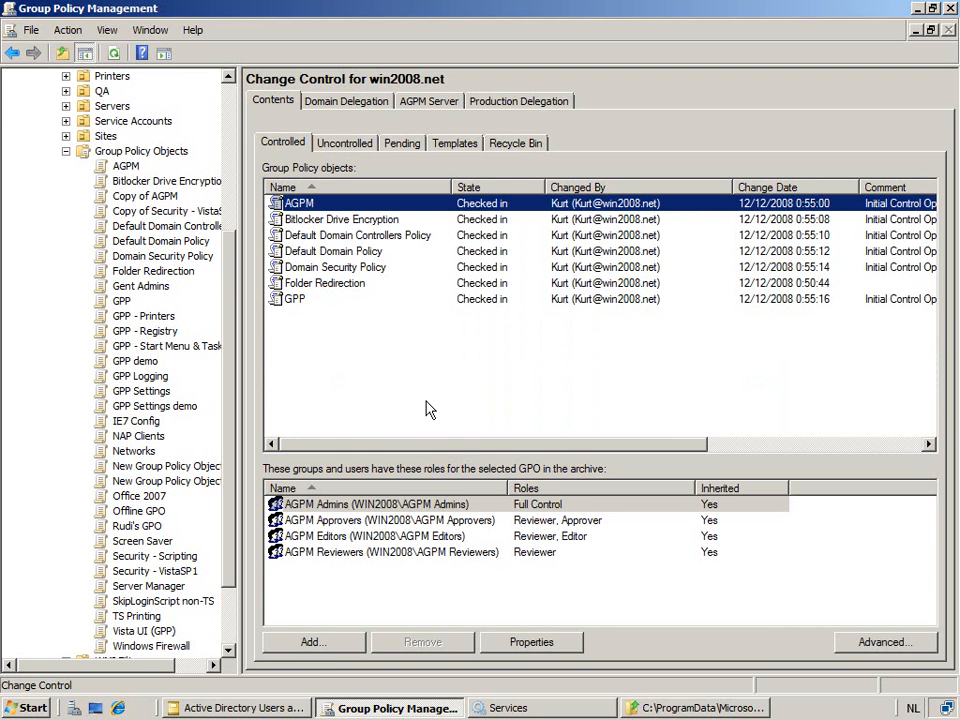
mouse_move(145, 695)
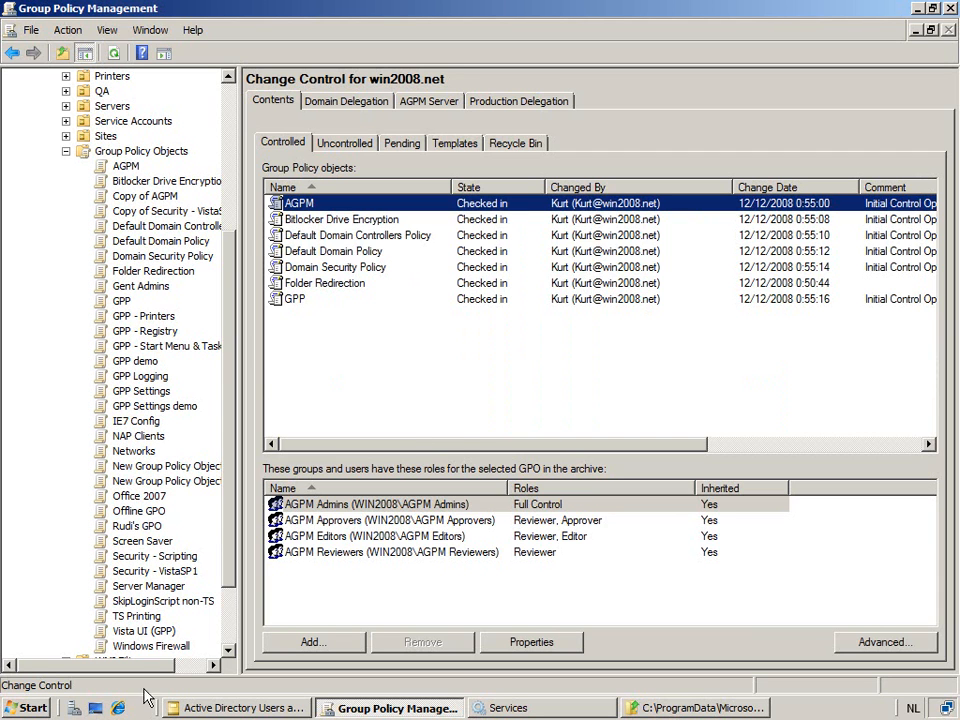
mouse_move(462, 452)
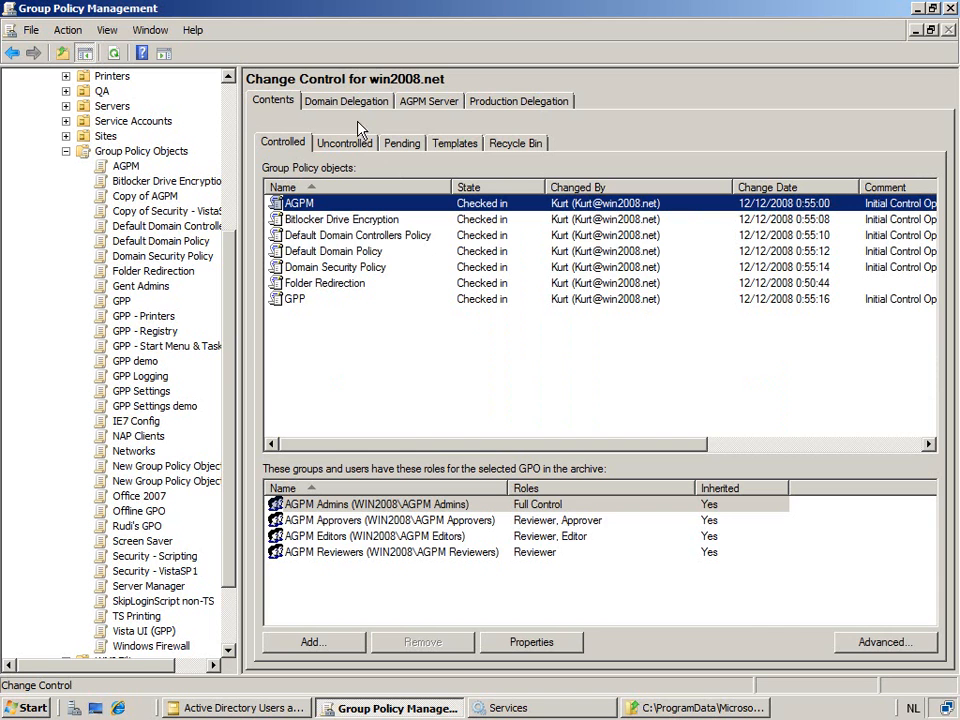
mouse_move(355, 323)
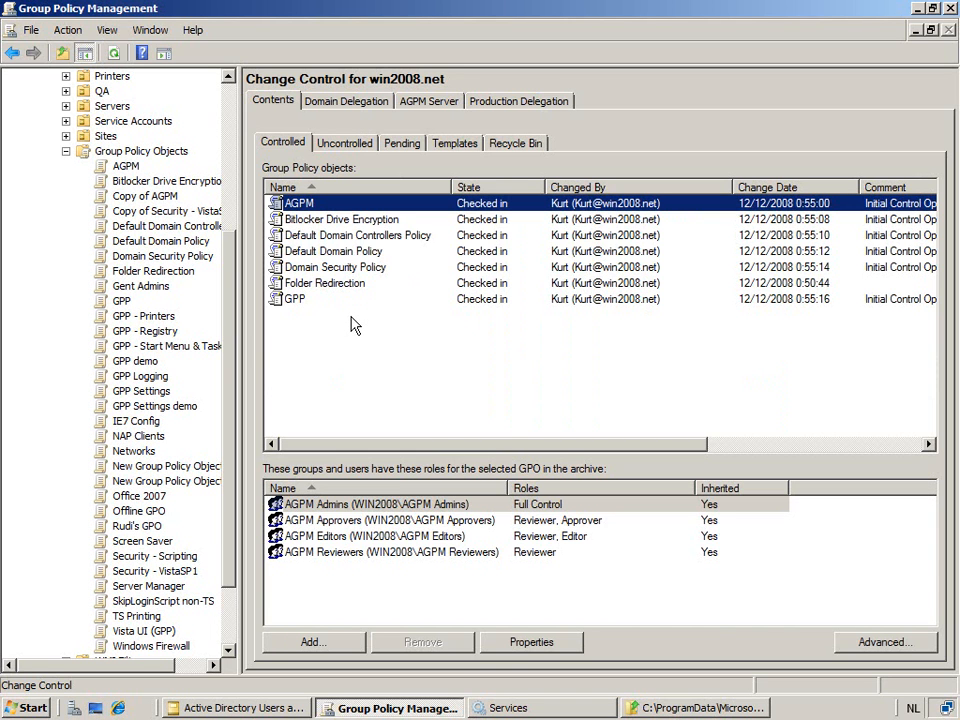
mouse_move(369, 338)
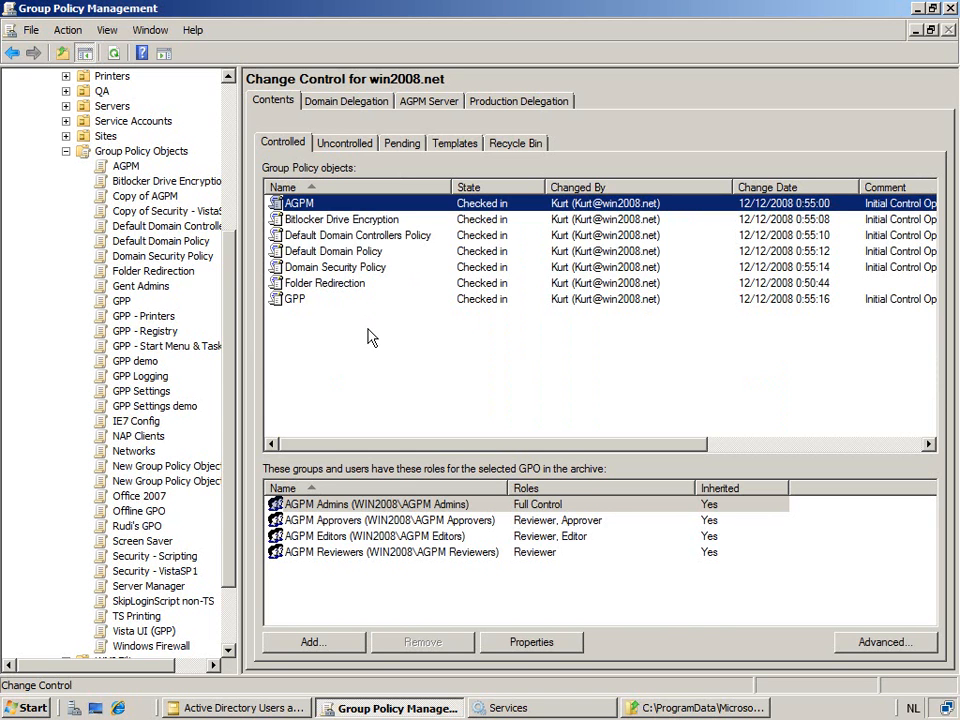
mouse_move(332, 288)
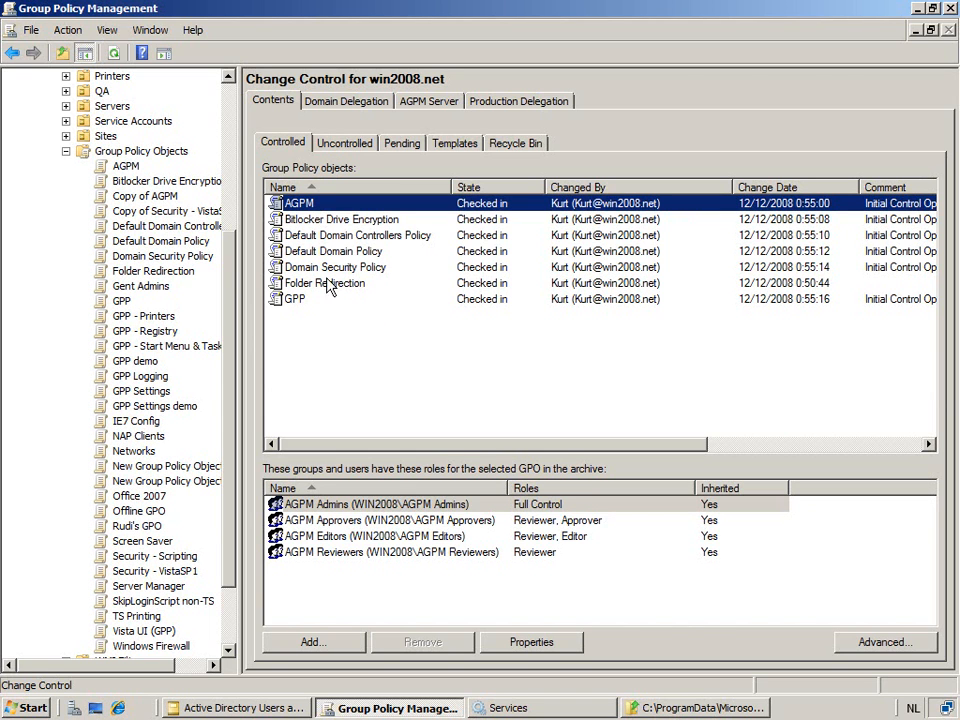
mouse_move(377, 229)
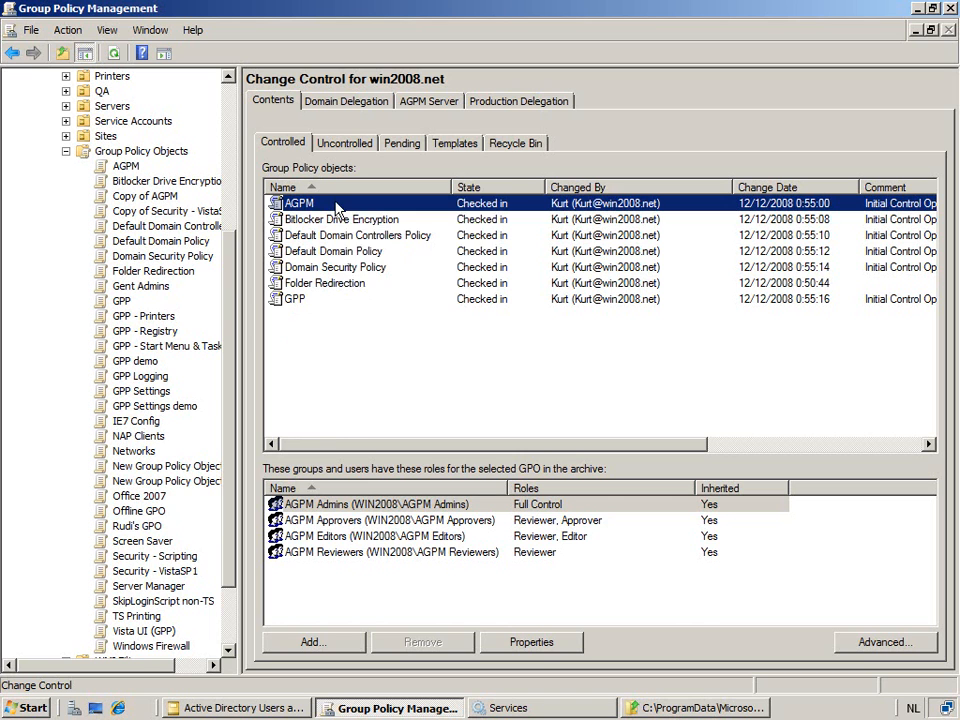
Delete the AGPM GPO from the archive only, commenting 'Back to the Uncontrol'
right_click(299, 203)
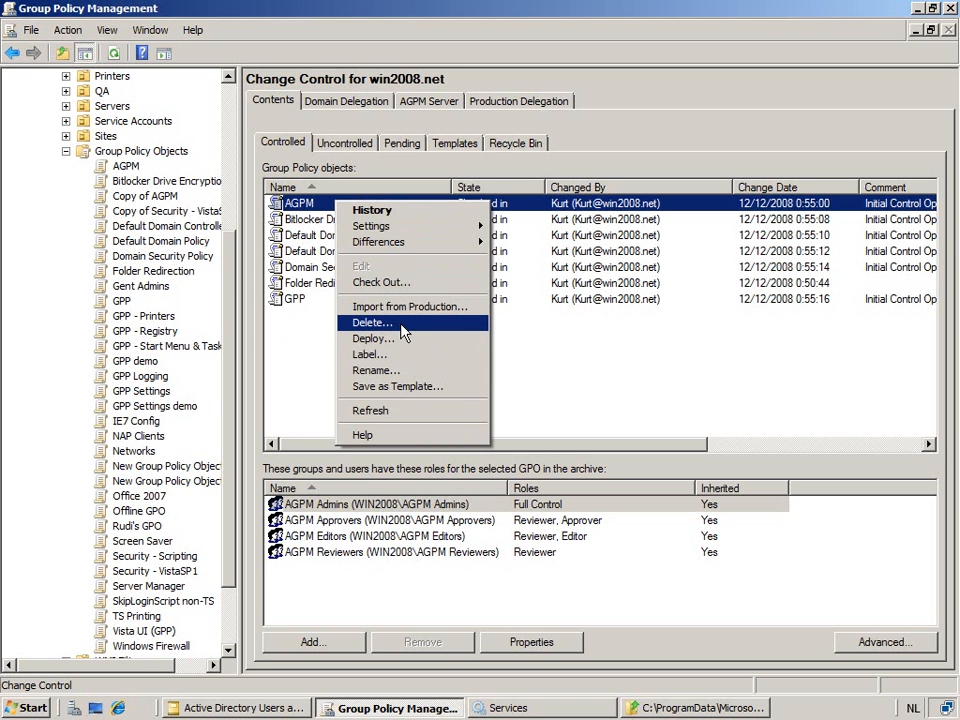
click(371, 322)
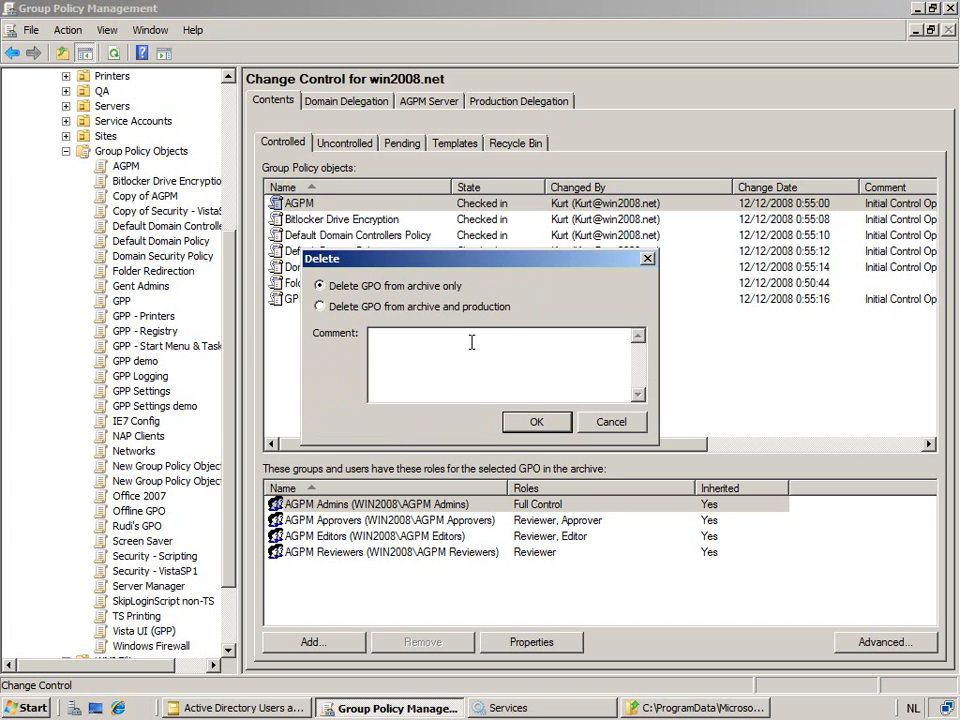
mouse_move(437, 295)
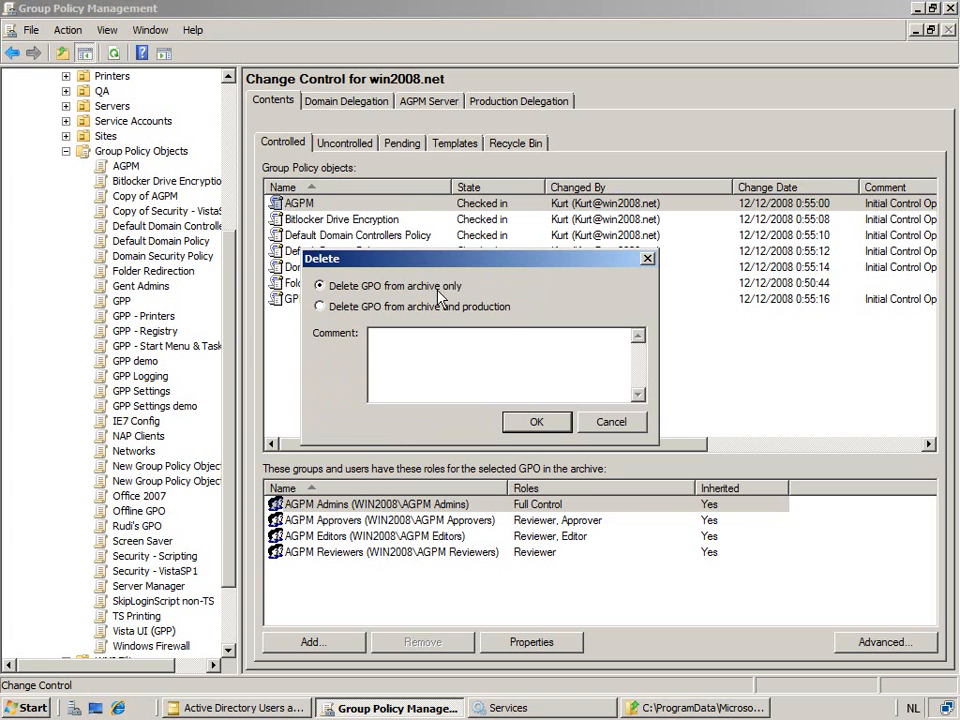
mouse_move(418, 292)
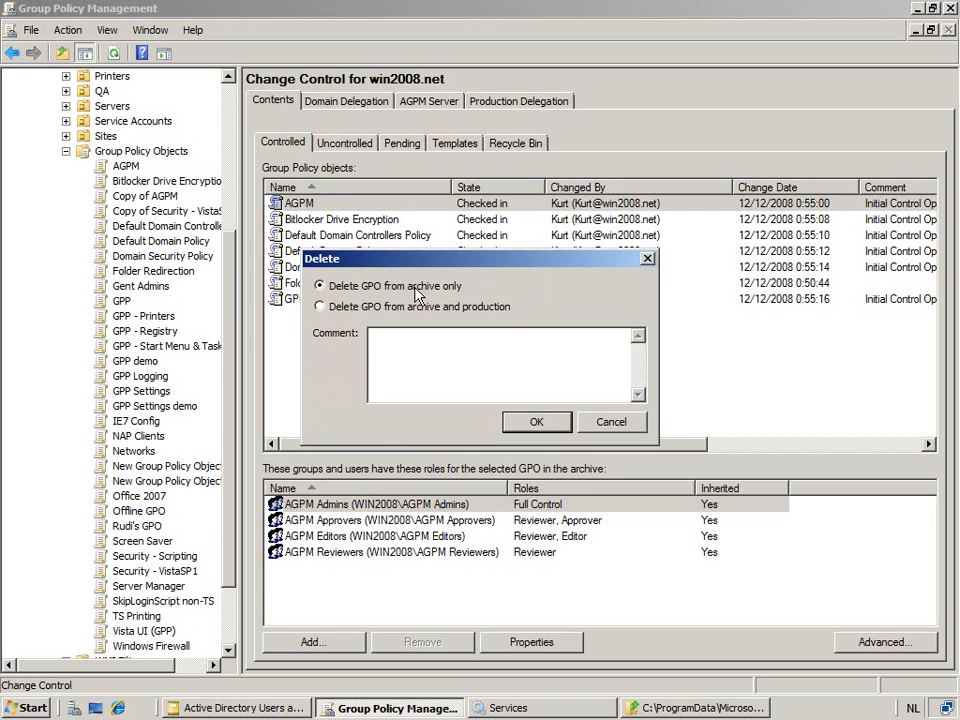
mouse_move(500, 298)
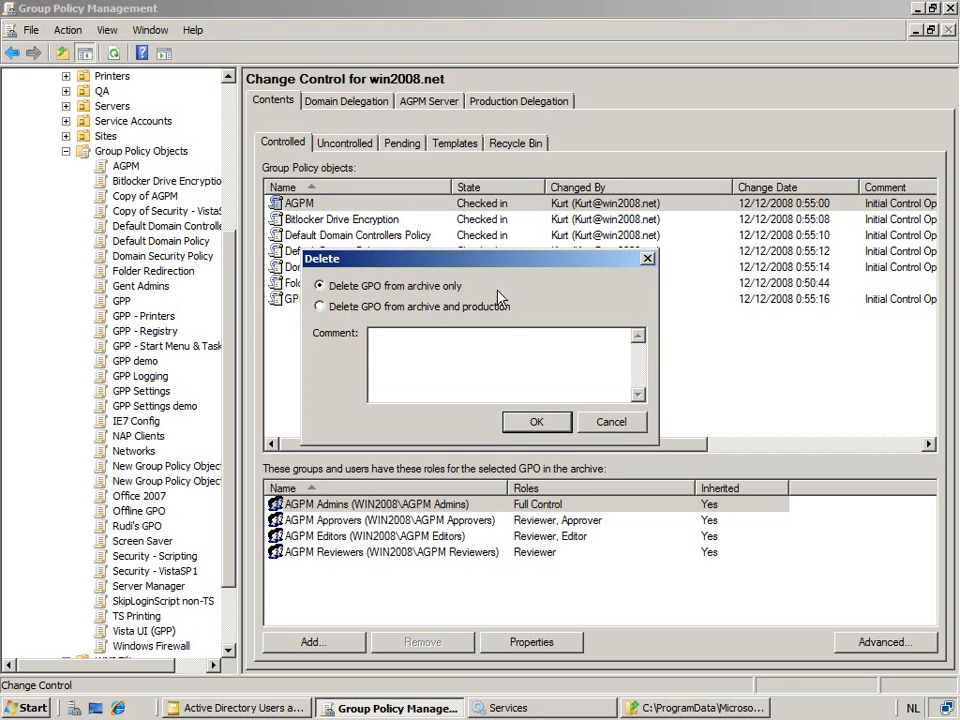
mouse_move(537, 421)
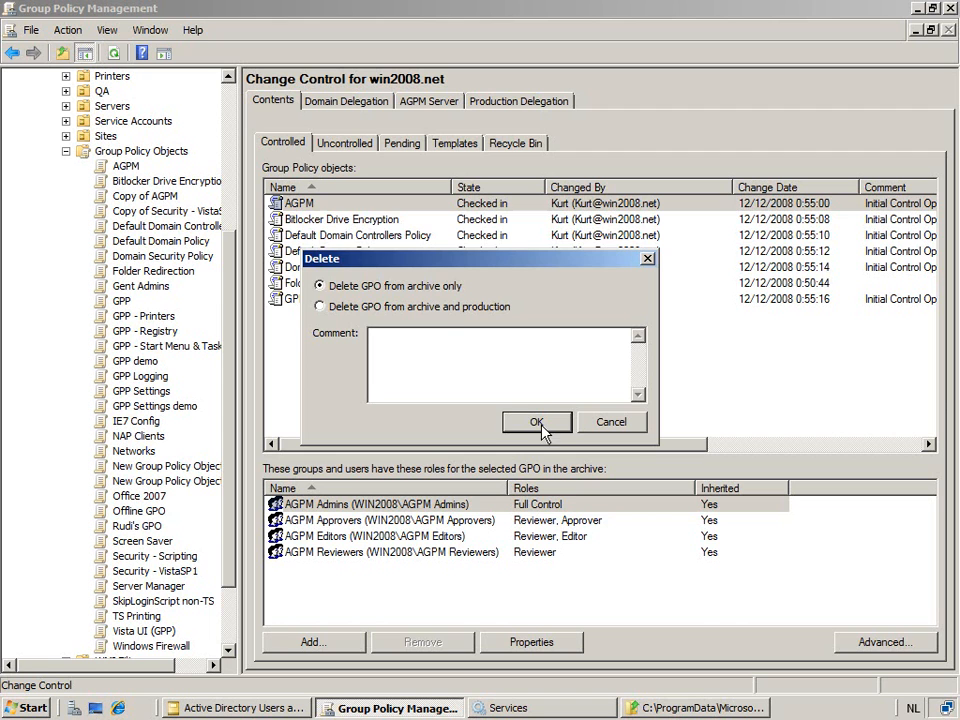
text(Unc)
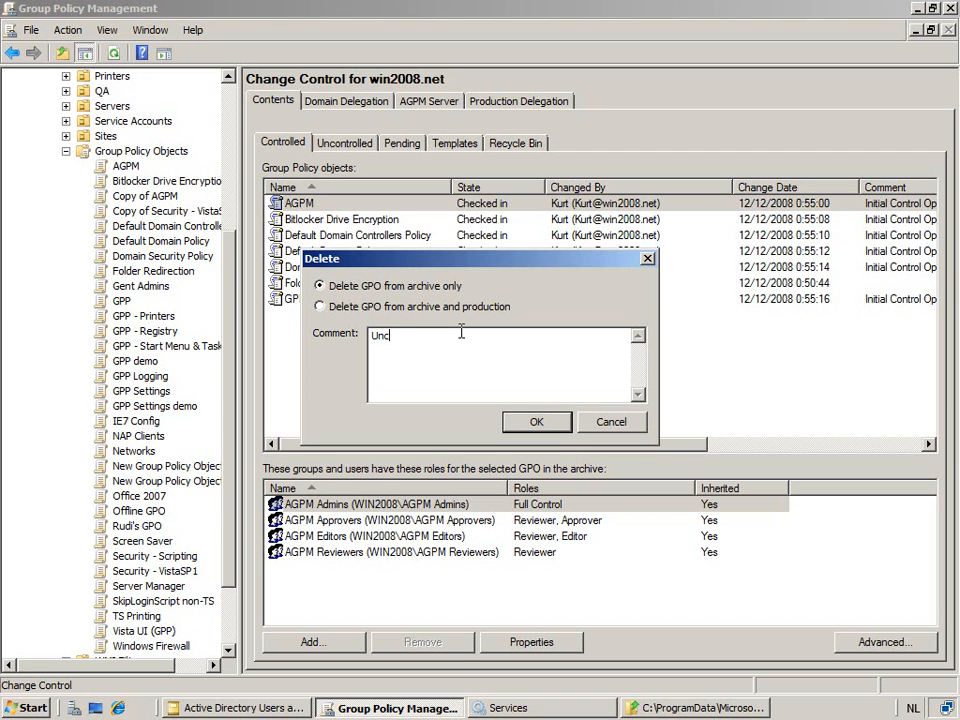
text(ontrol)
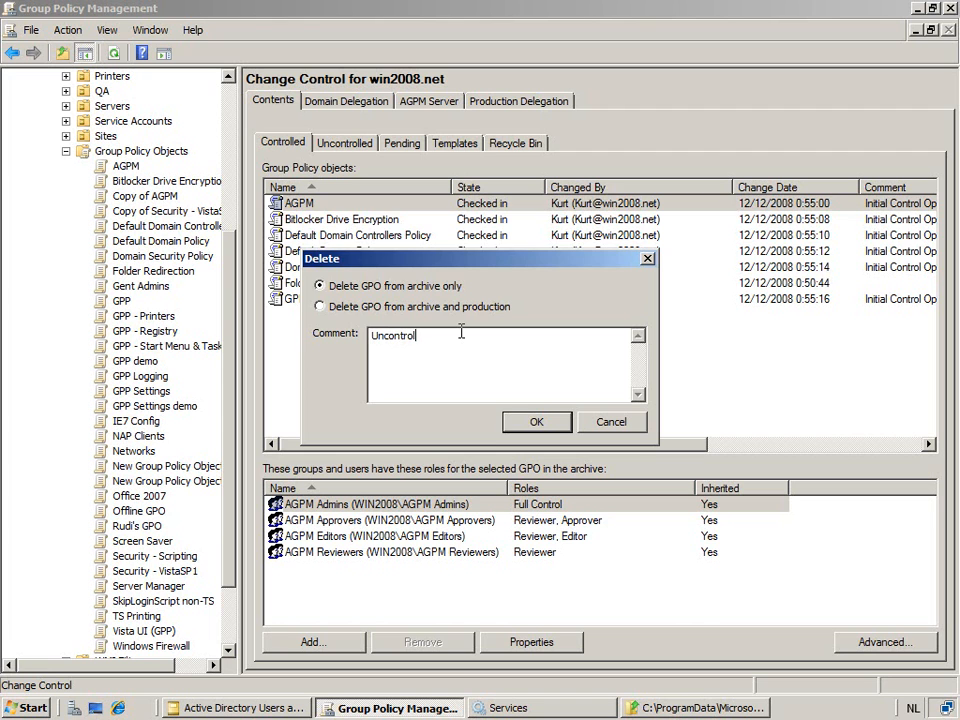
text(Back,Incontrol)
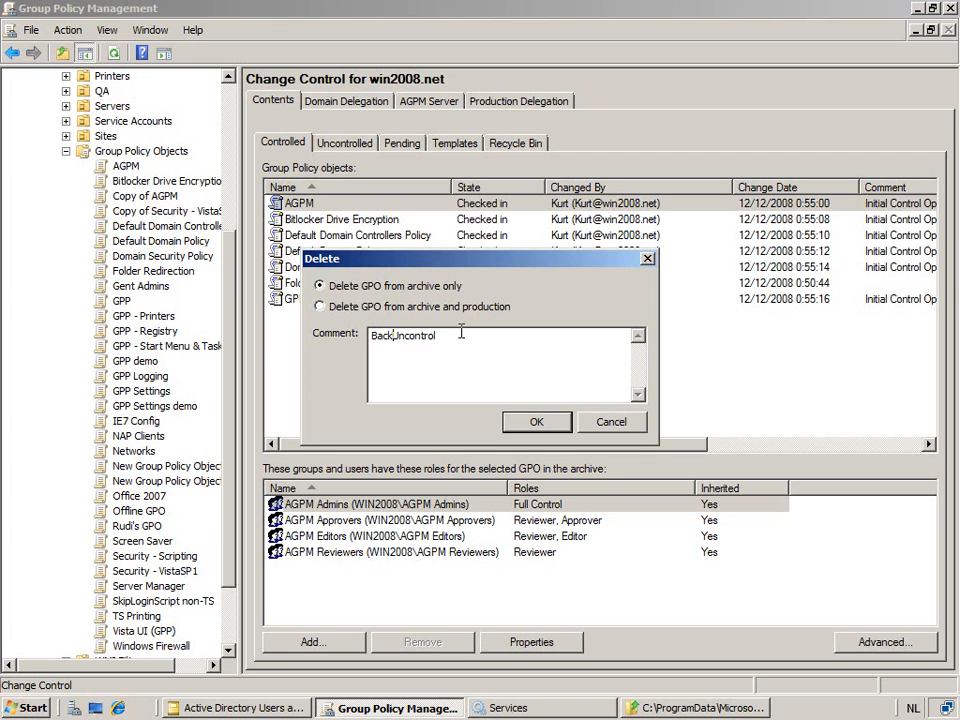
text(Back to the Uncontrol)
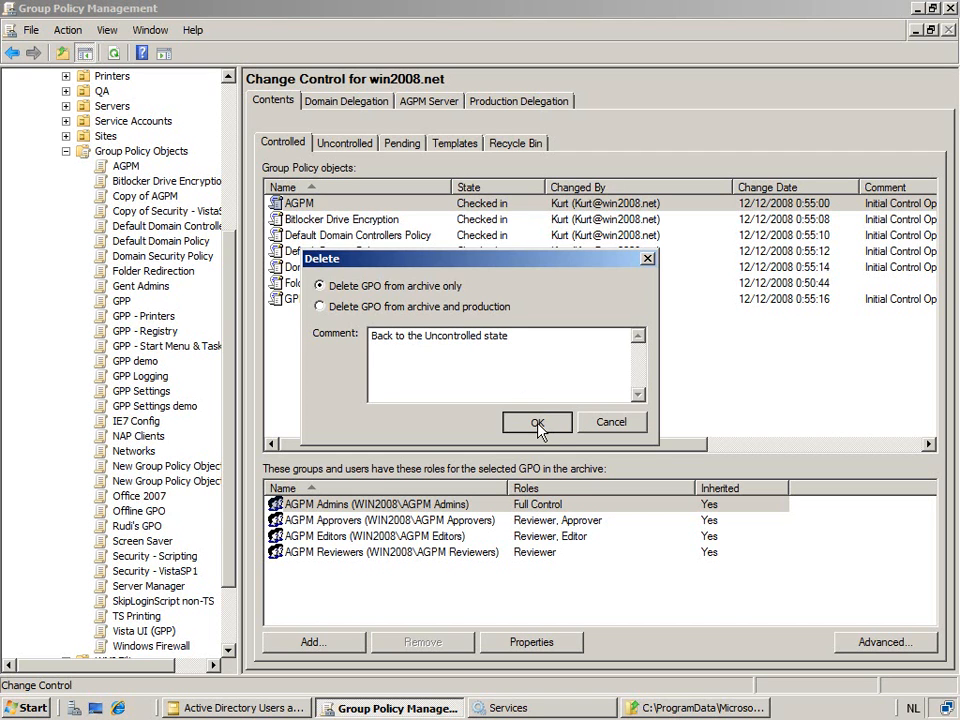
click(537, 422)
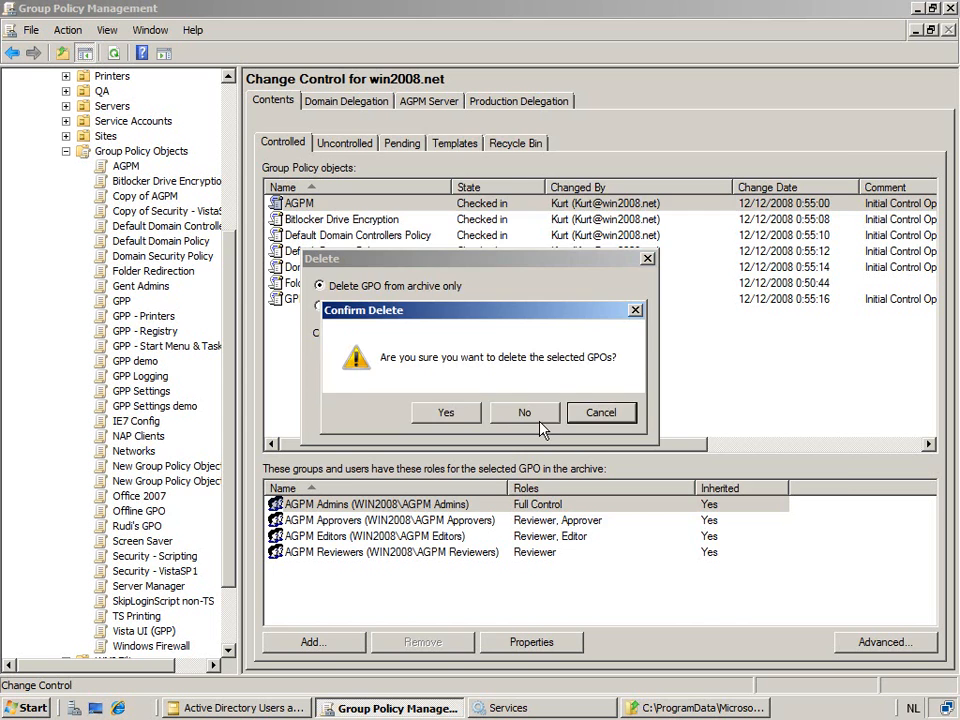
click(446, 412)
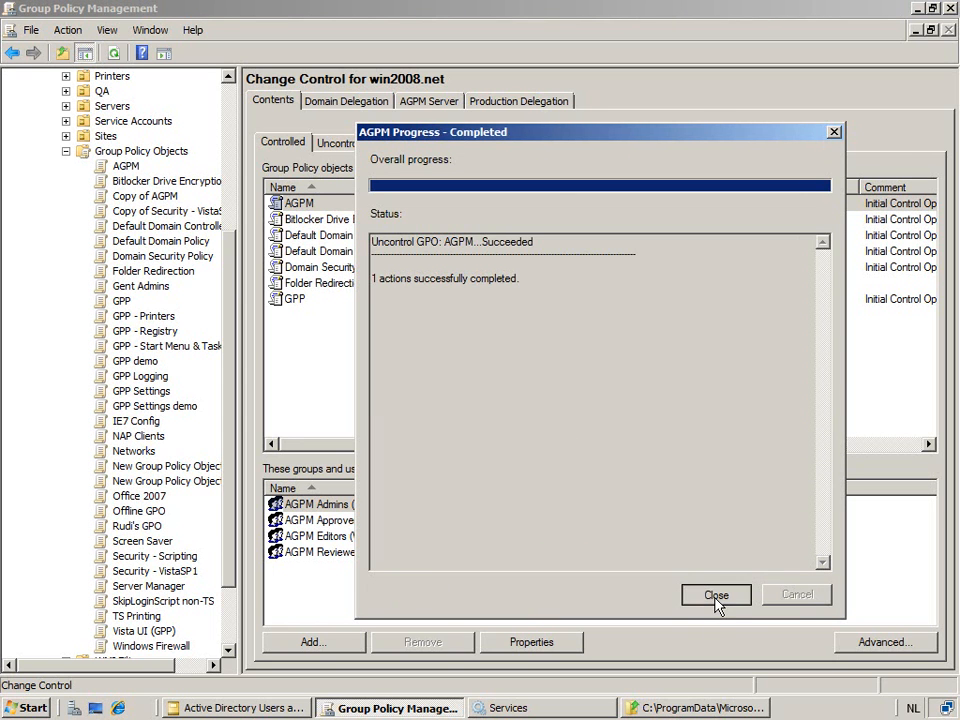
click(716, 594)
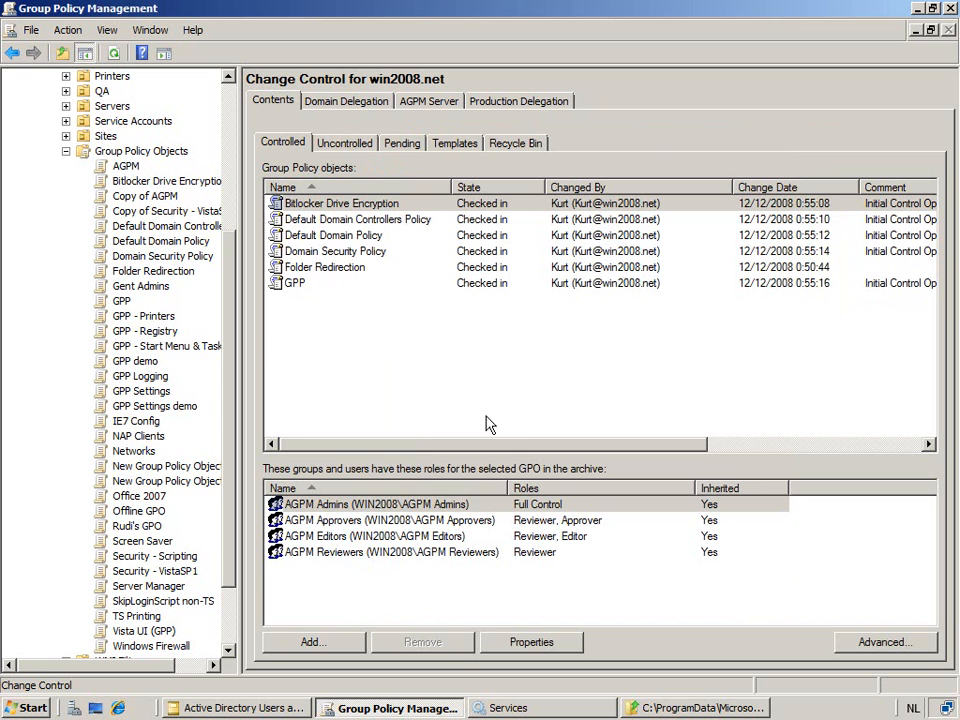
mouse_move(345, 143)
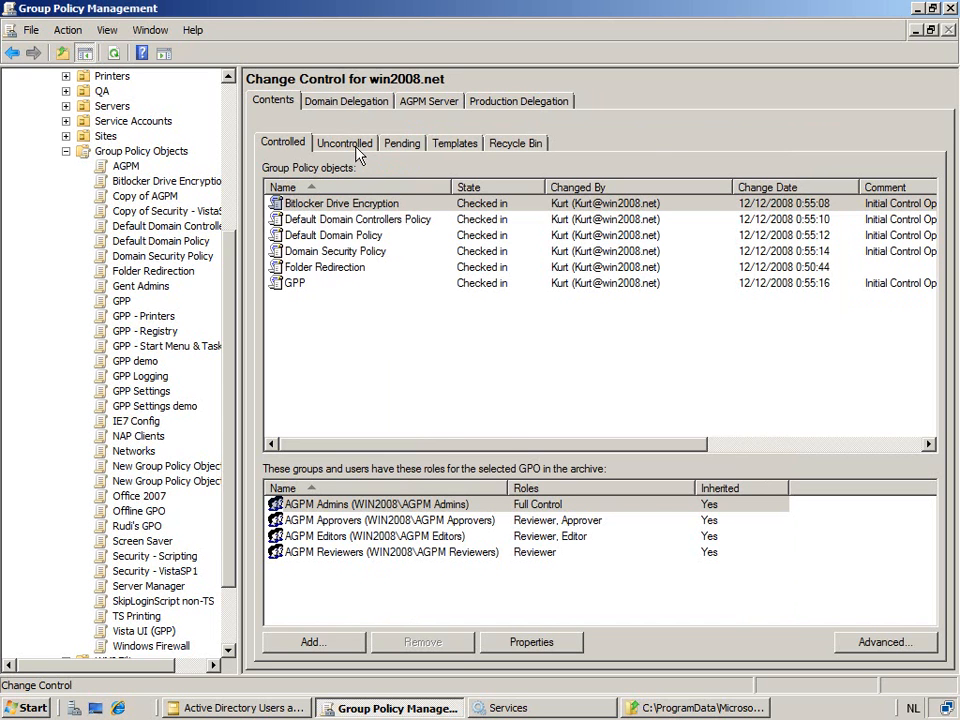
Open the Uncontrolled list and select the returned AGPM policy object
click(344, 142)
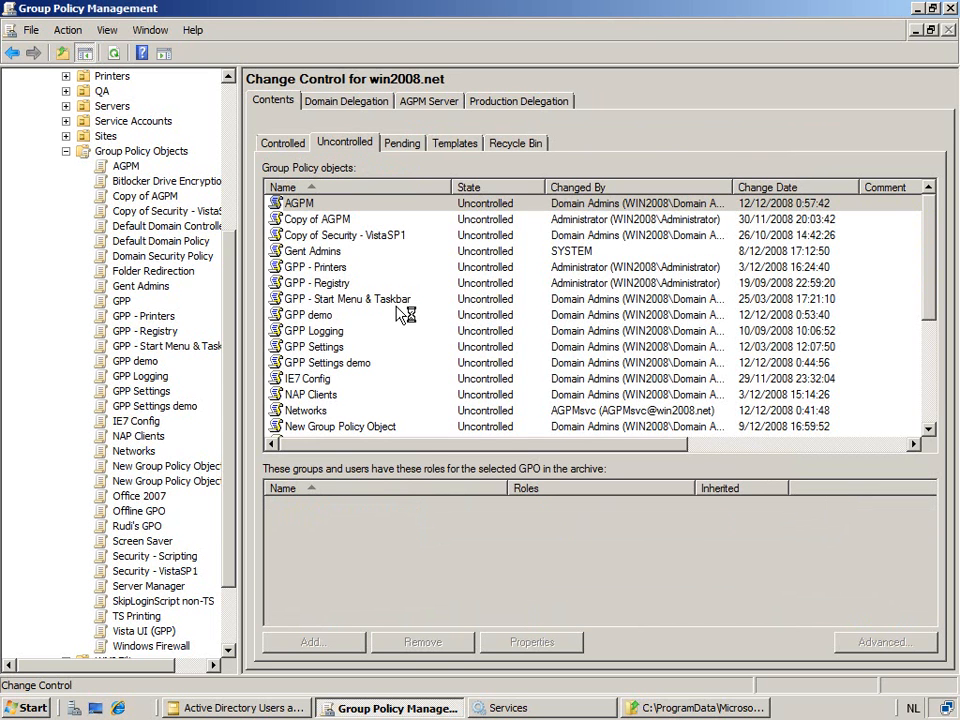
click(298, 203)
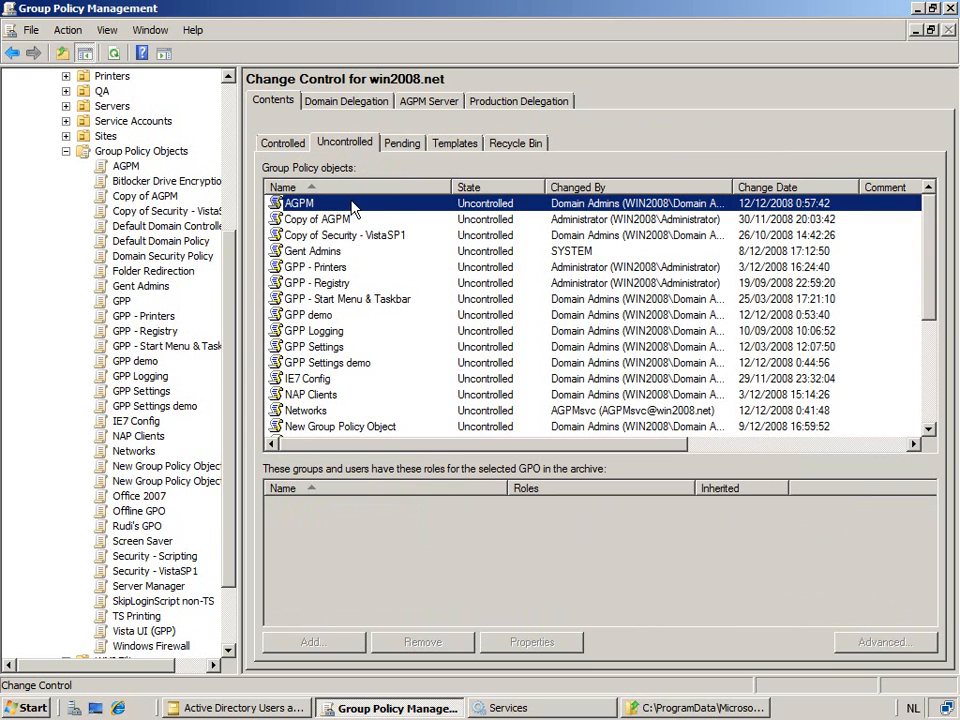
mouse_move(513, 156)
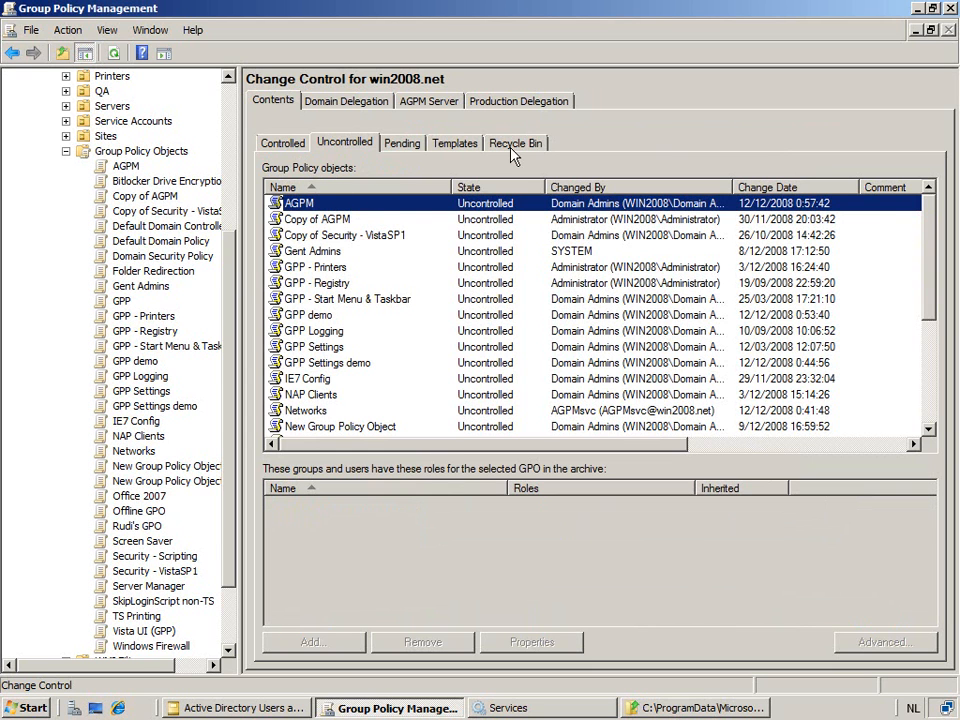
Open the Recycle Bin and bring up actions for the deleted AGPM GPO
click(516, 142)
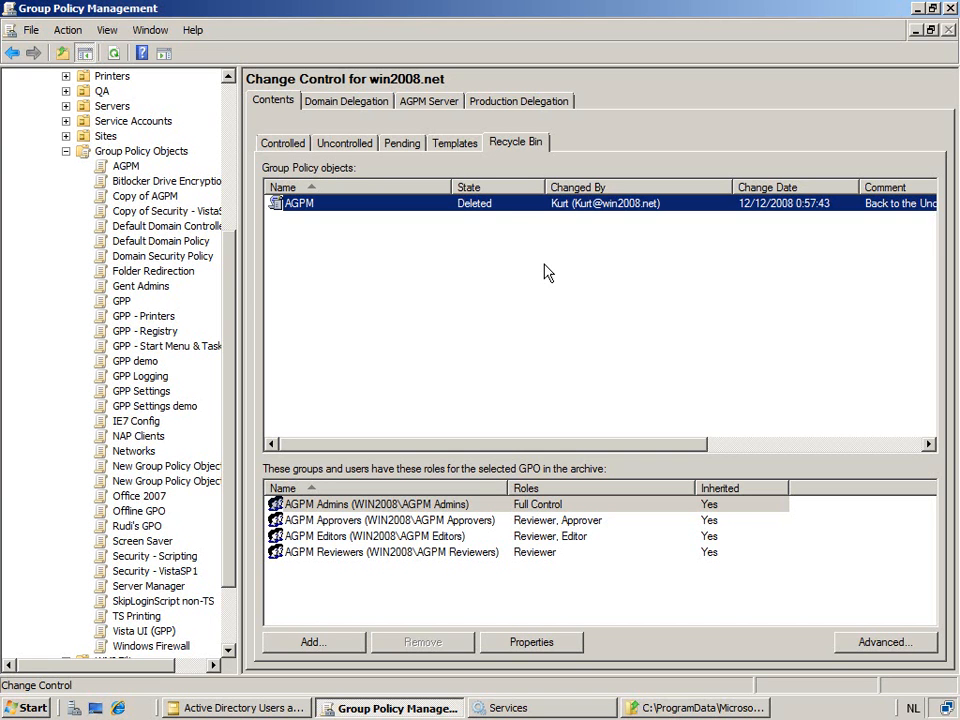
mouse_move(507, 209)
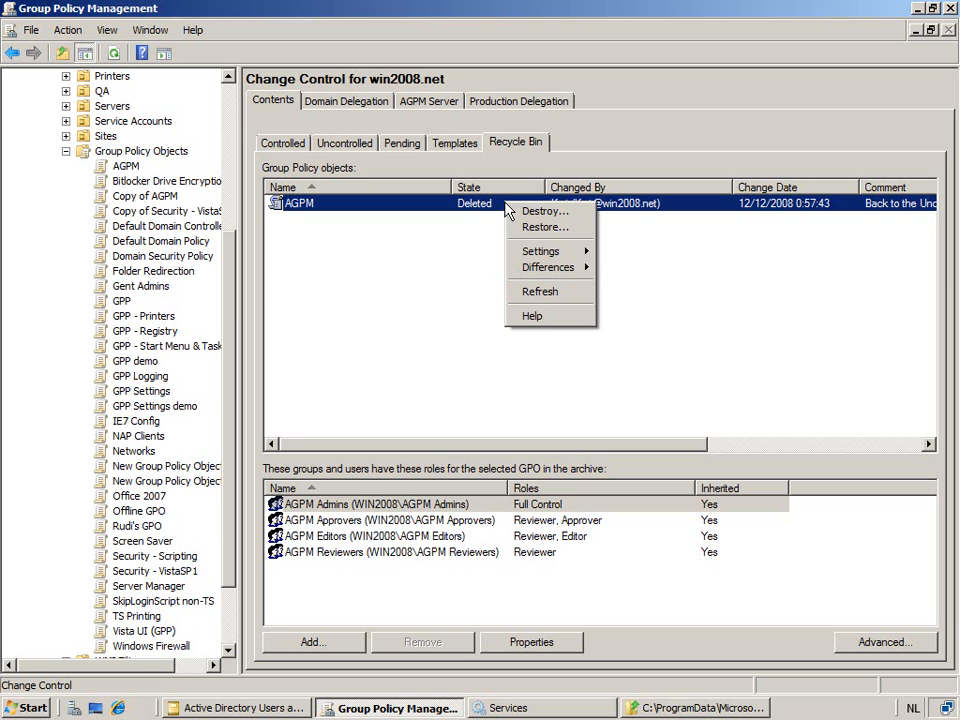
mouse_move(545, 227)
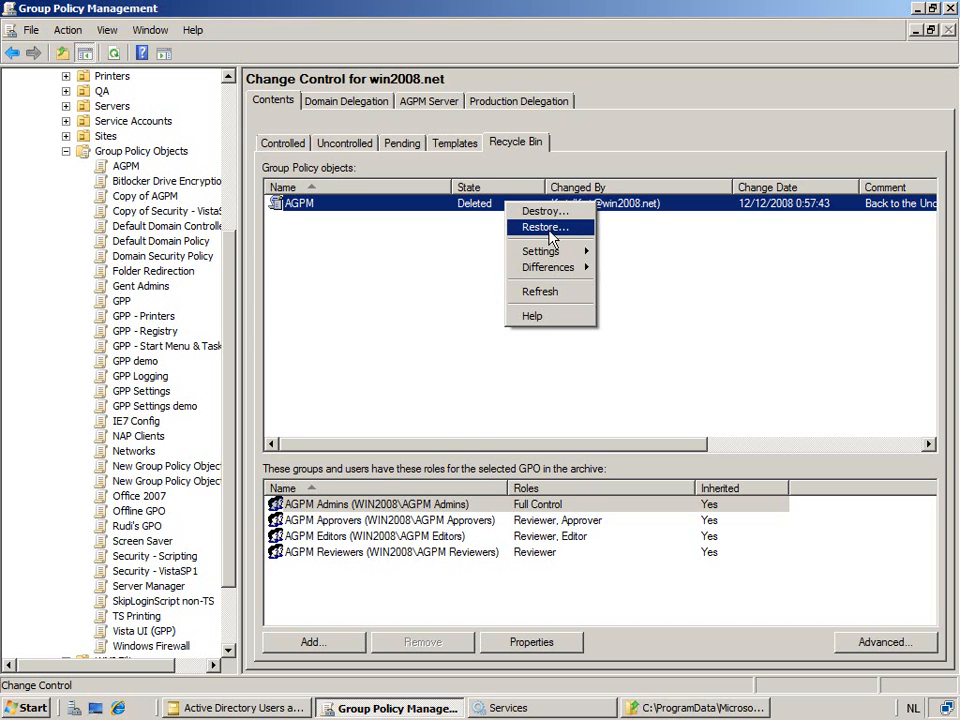
mouse_move(563, 211)
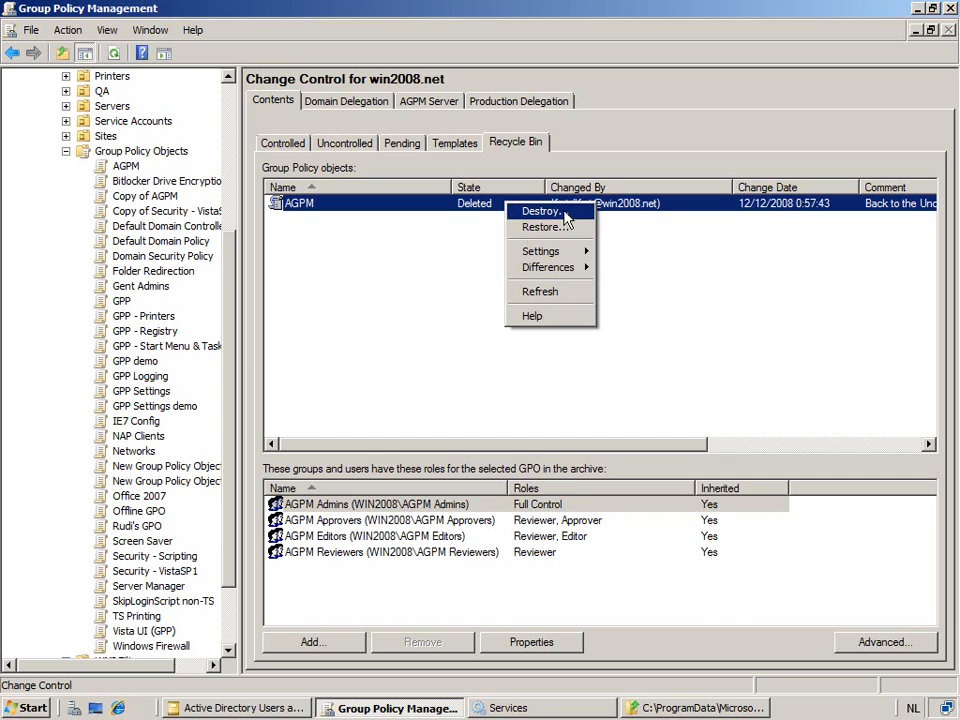
mouse_move(405, 295)
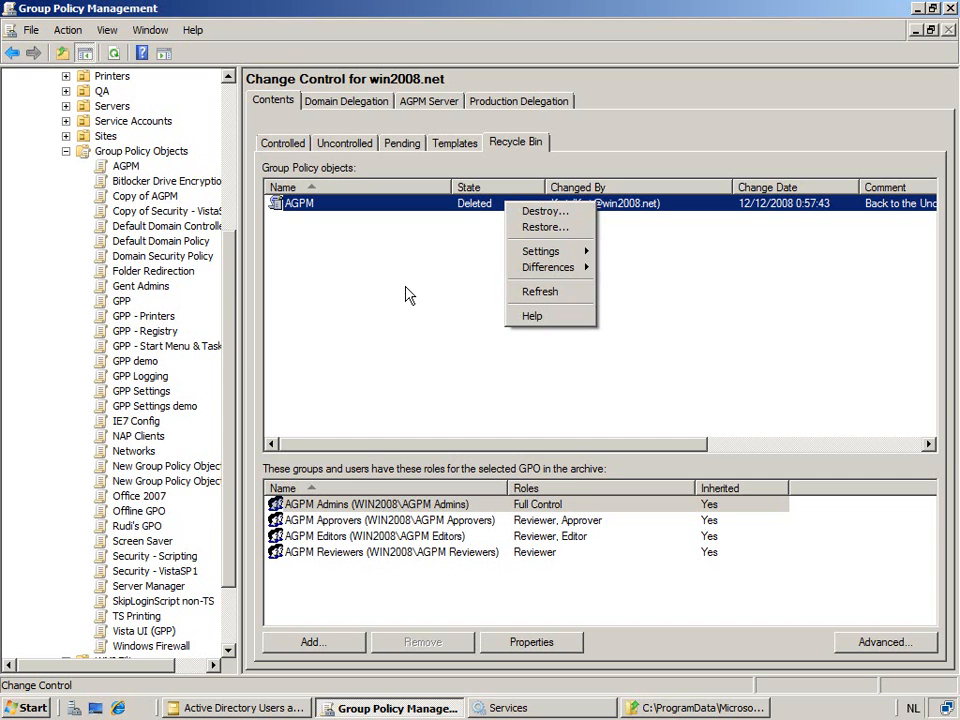
mouse_move(396, 272)
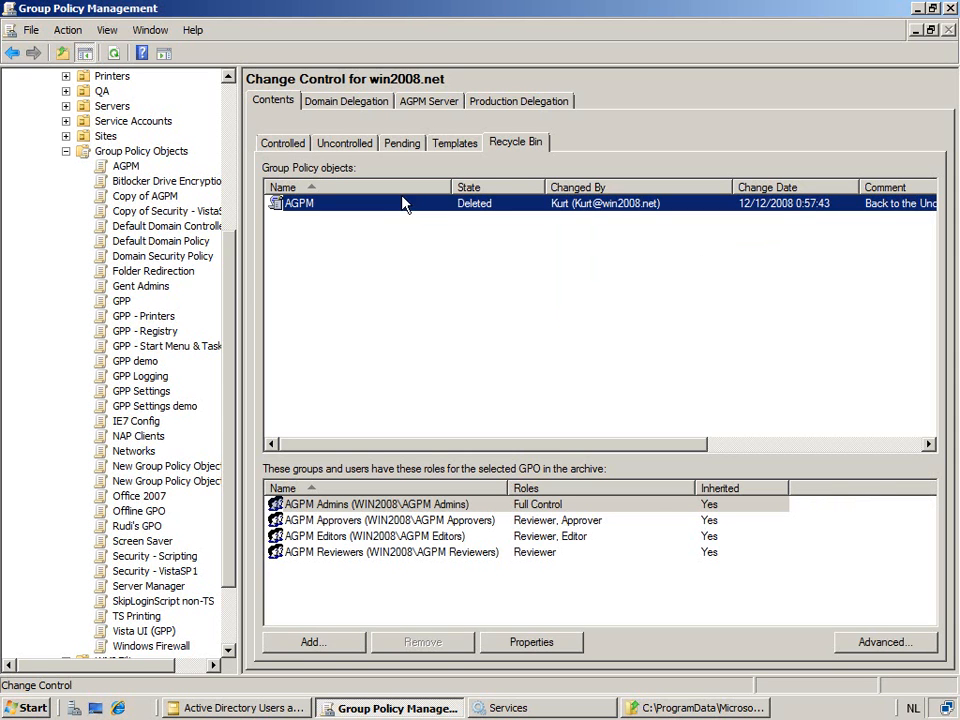
right_click(299, 203)
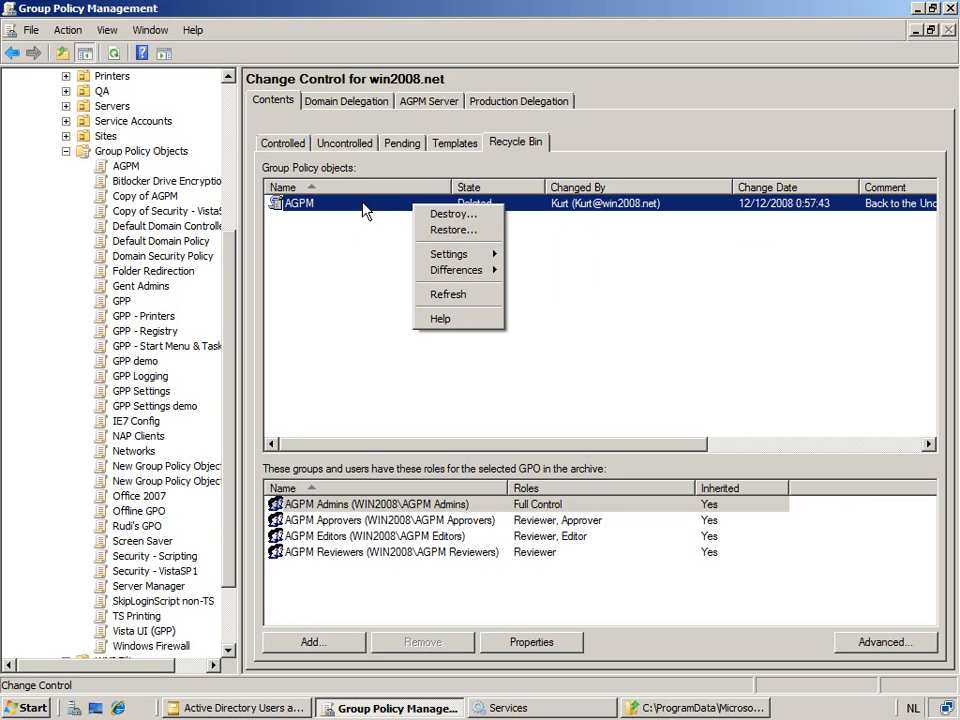
mouse_move(448, 253)
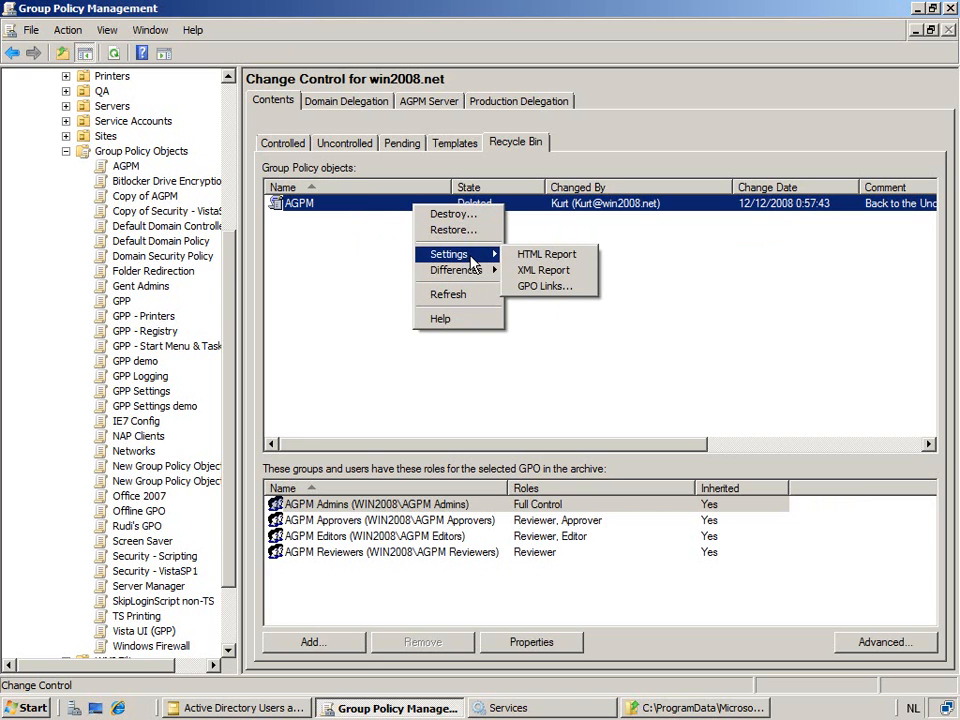
mouse_move(547, 253)
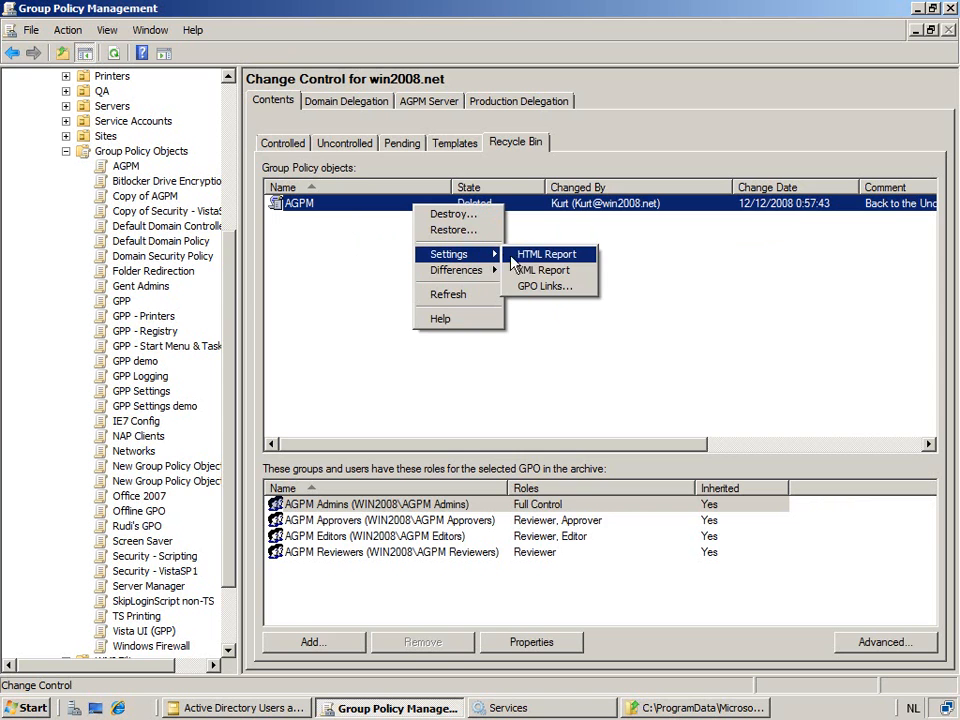
View the AGPM HTML settings report with blocked content allowed and AGPM settings expanded, then close it
click(546, 253)
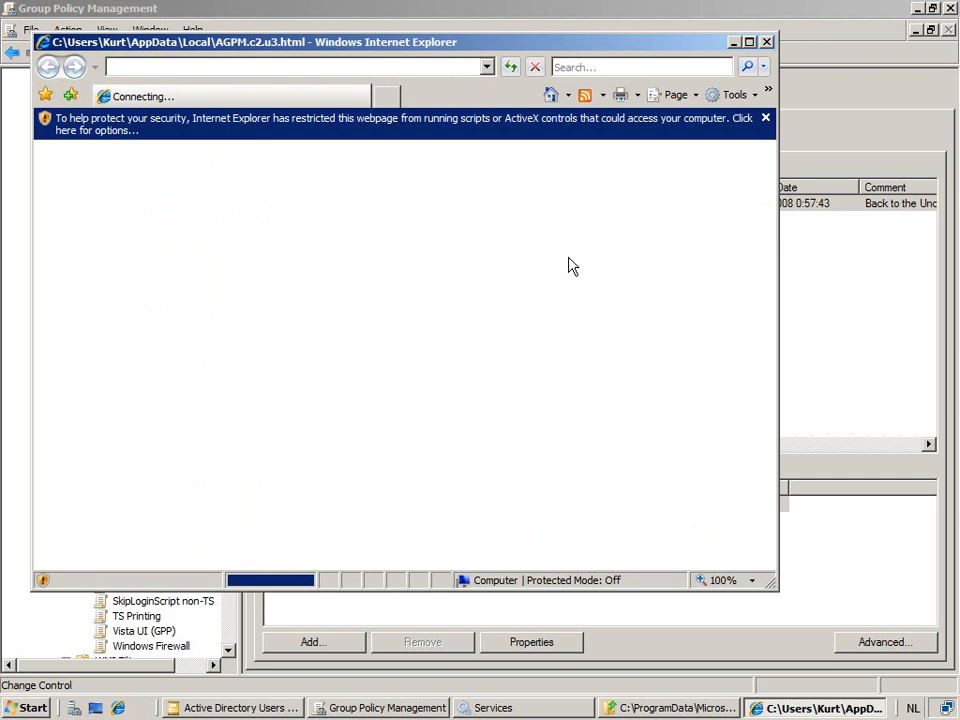
click(405, 123)
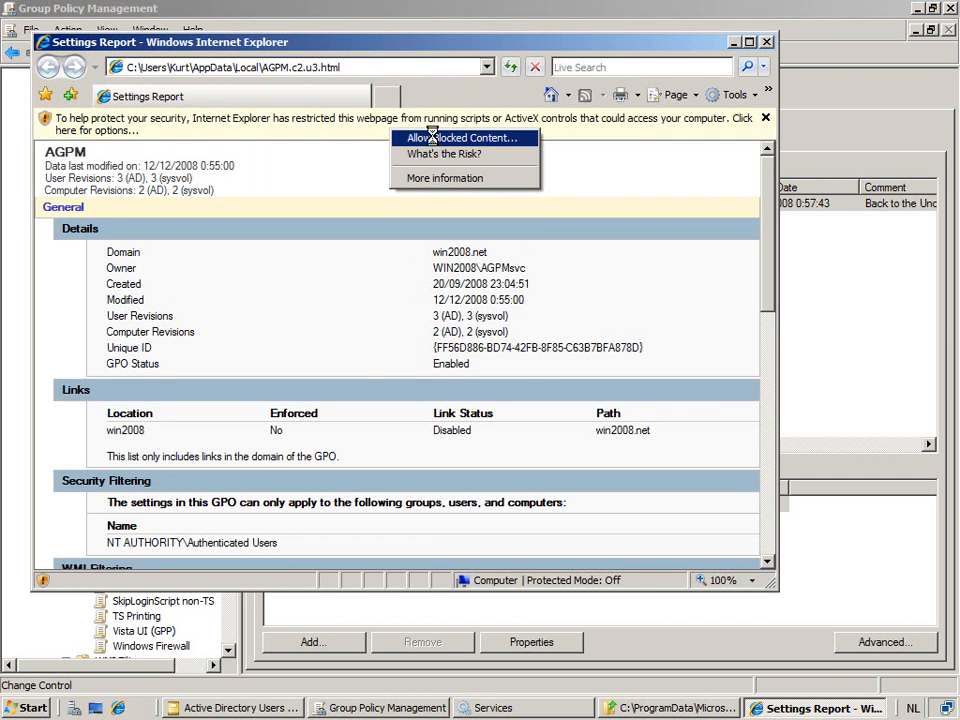
click(461, 137)
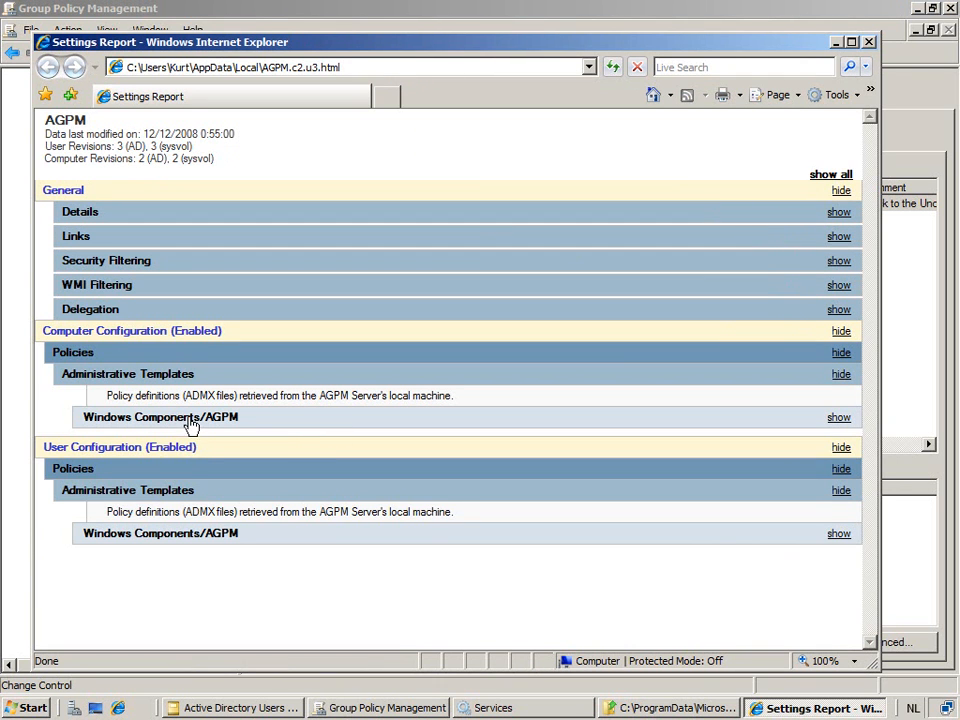
click(838, 417)
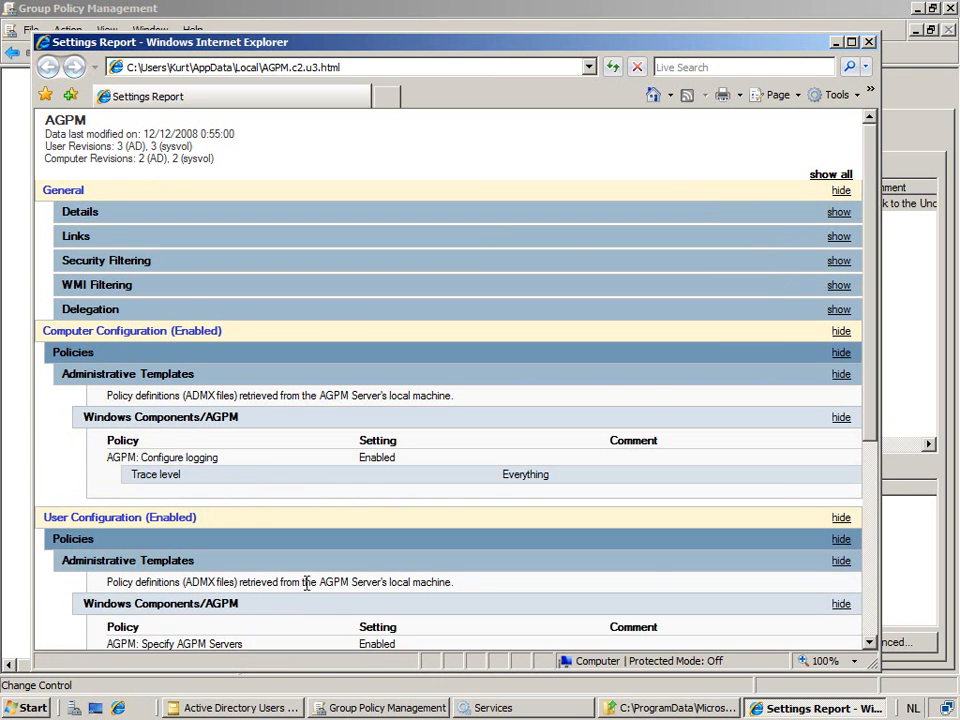
scroll(down, 3)
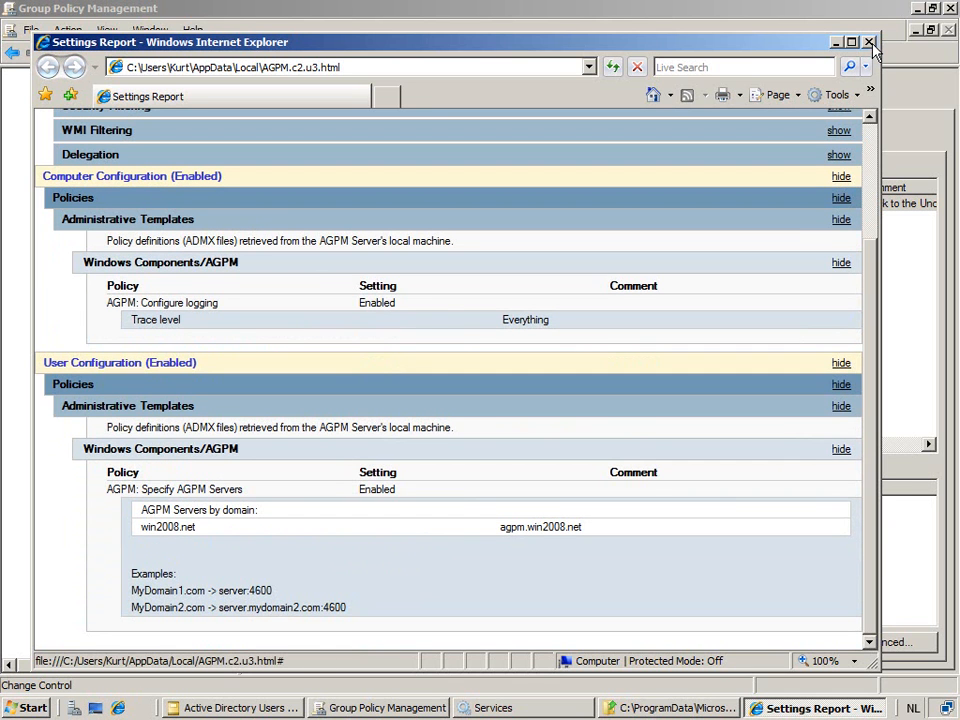
click(868, 42)
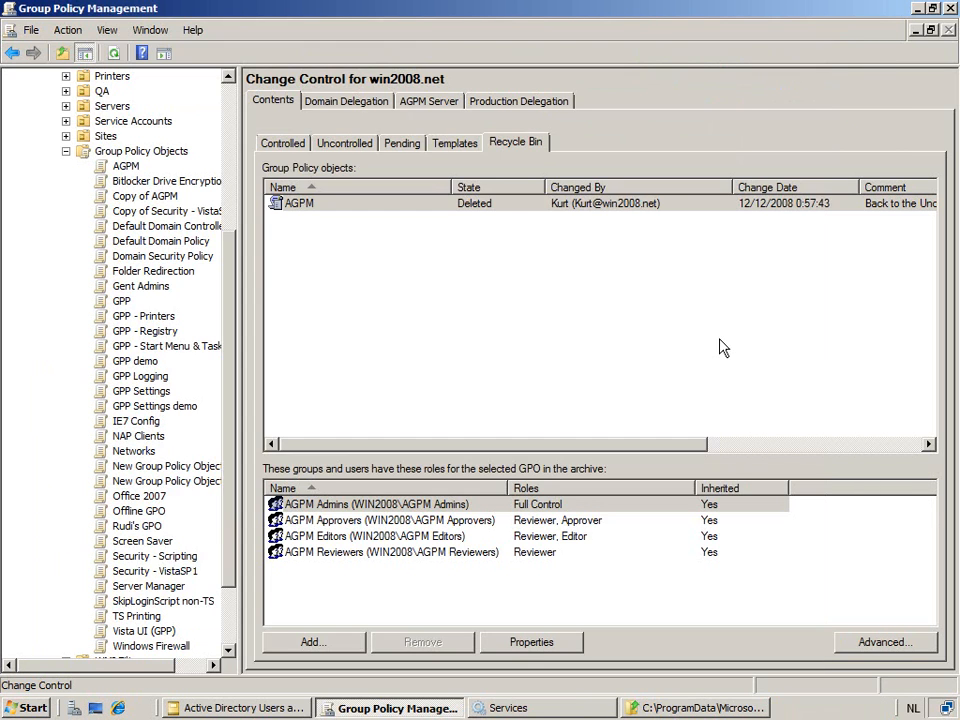
mouse_move(590, 315)
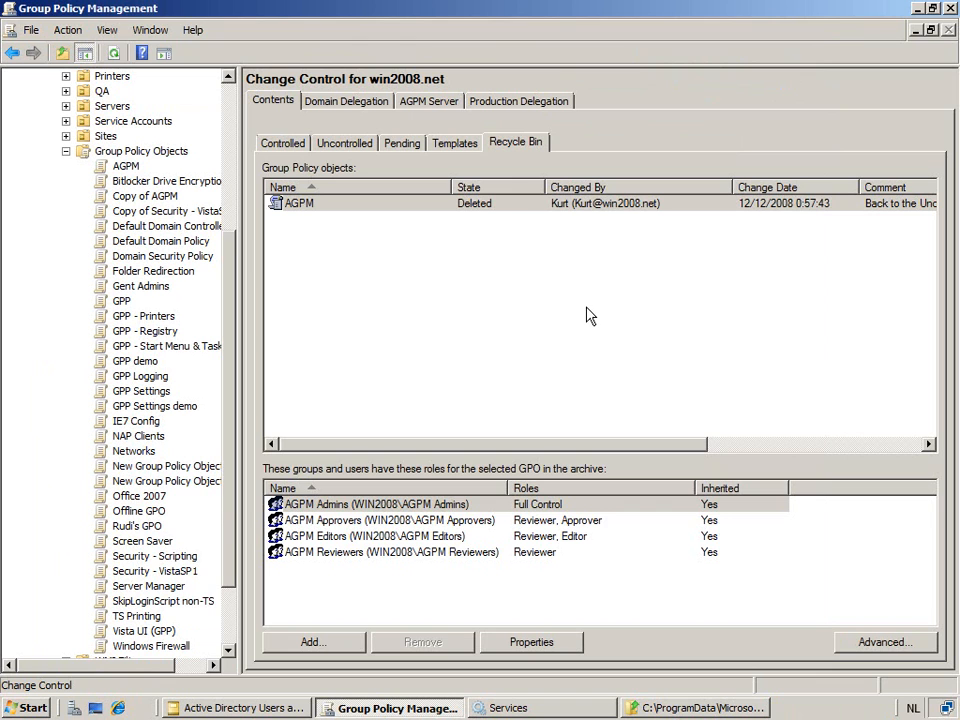
mouse_move(367, 233)
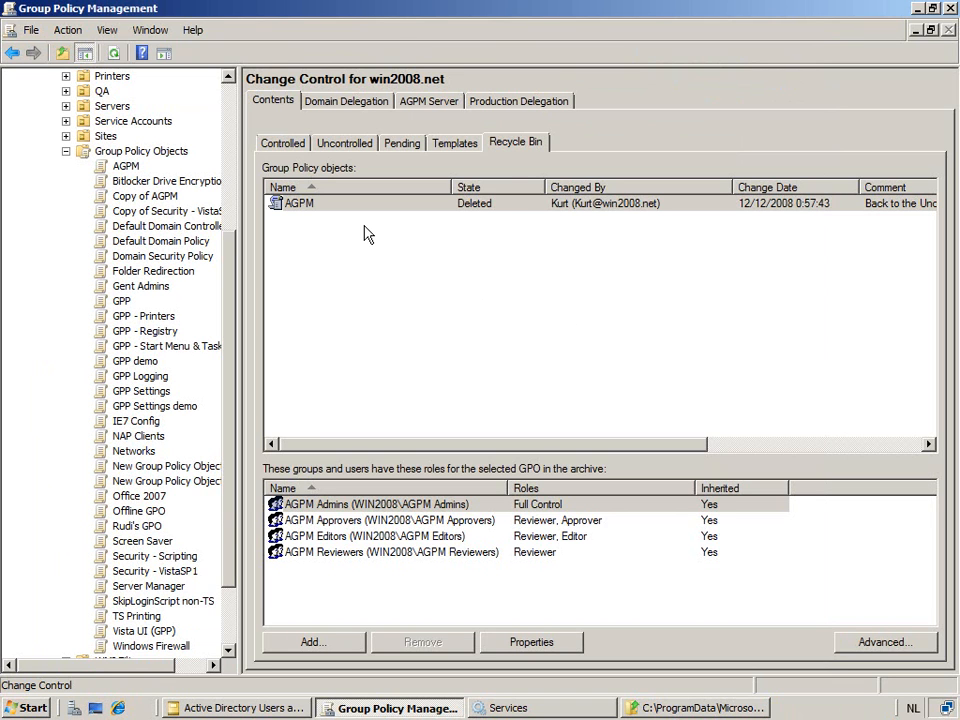
mouse_move(430, 219)
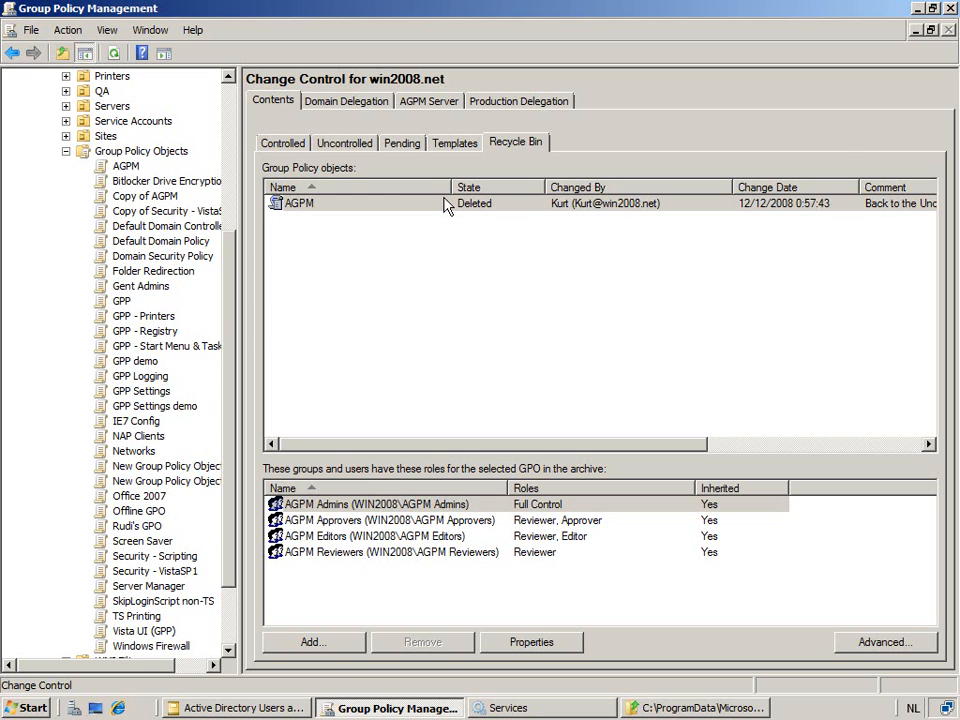
Show the AGPM Server settings for agpm.win2008.net on port 4600
click(428, 100)
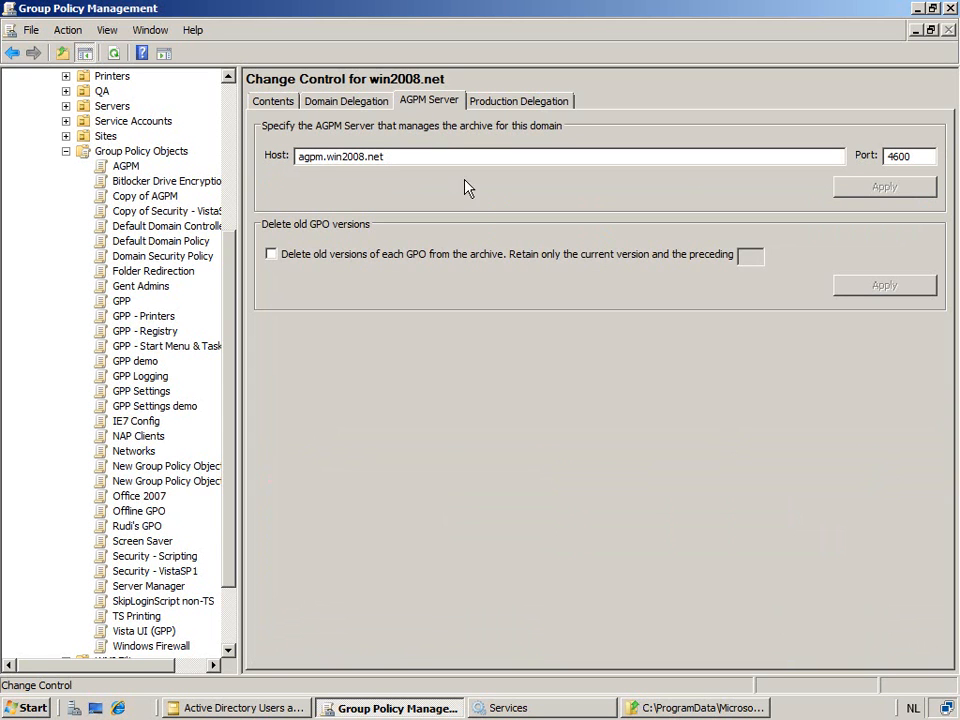
mouse_move(457, 263)
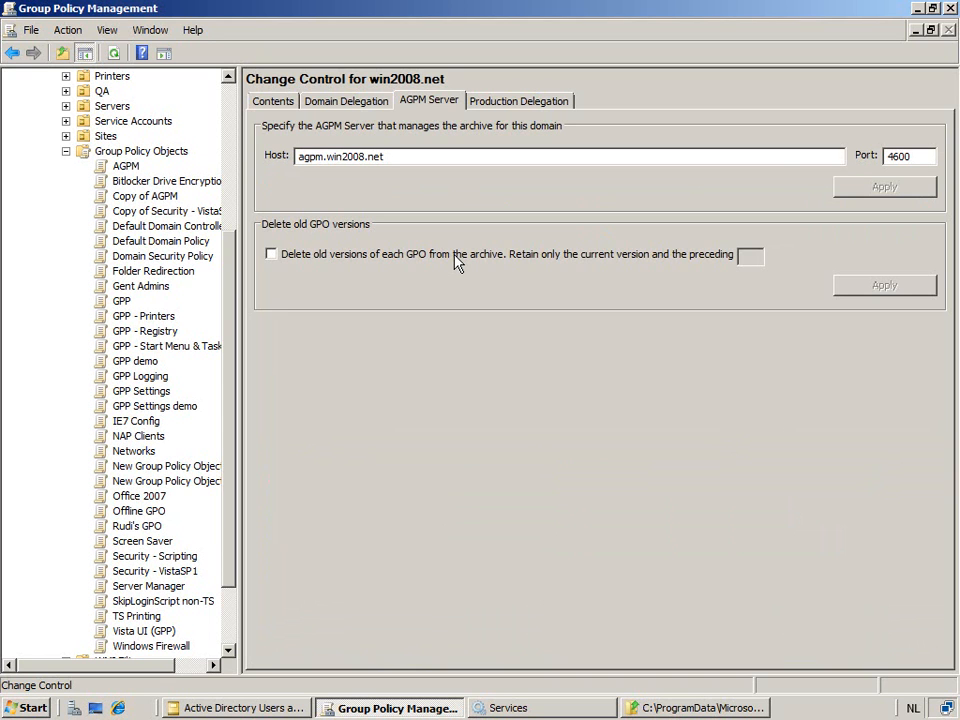
Enable deleting old GPO versions, retaining the preceding 25, and go back to Contents
click(271, 254)
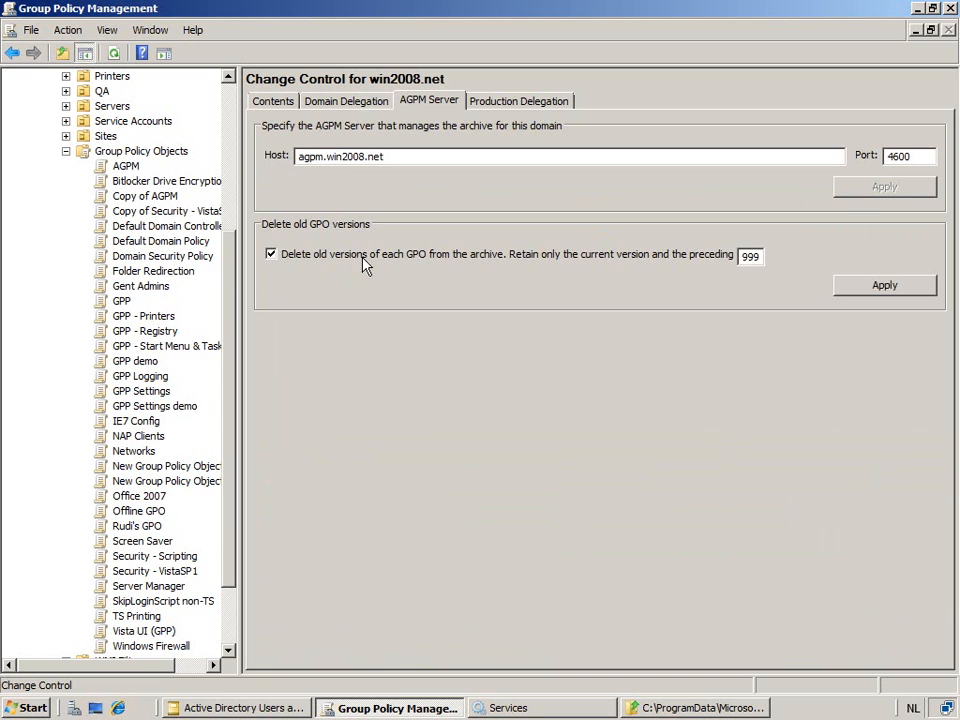
click(749, 255)
text(25)
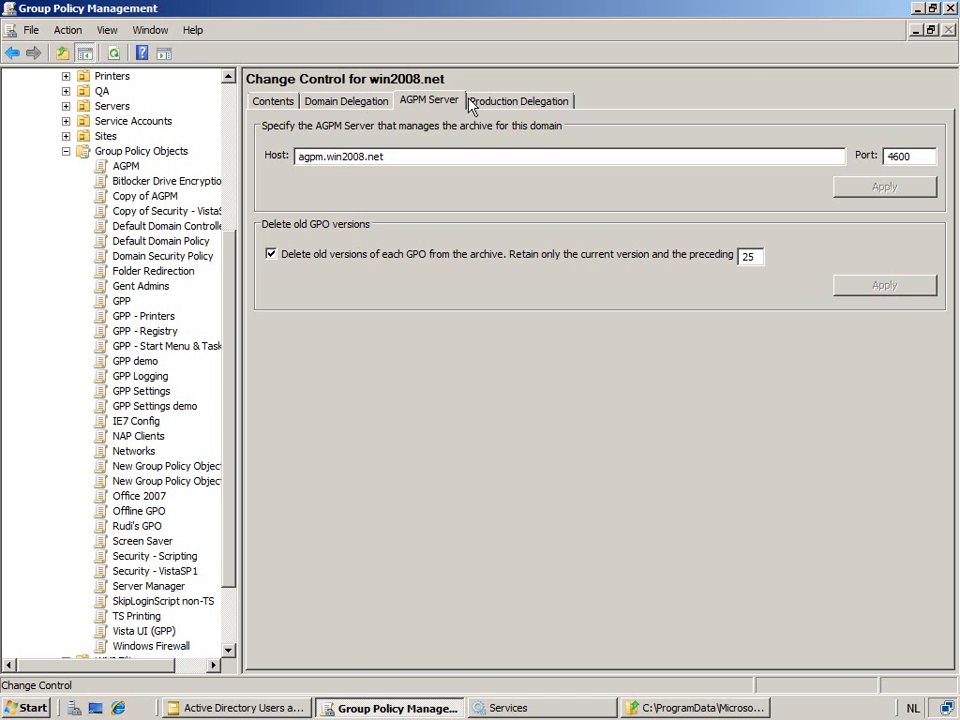
click(272, 100)
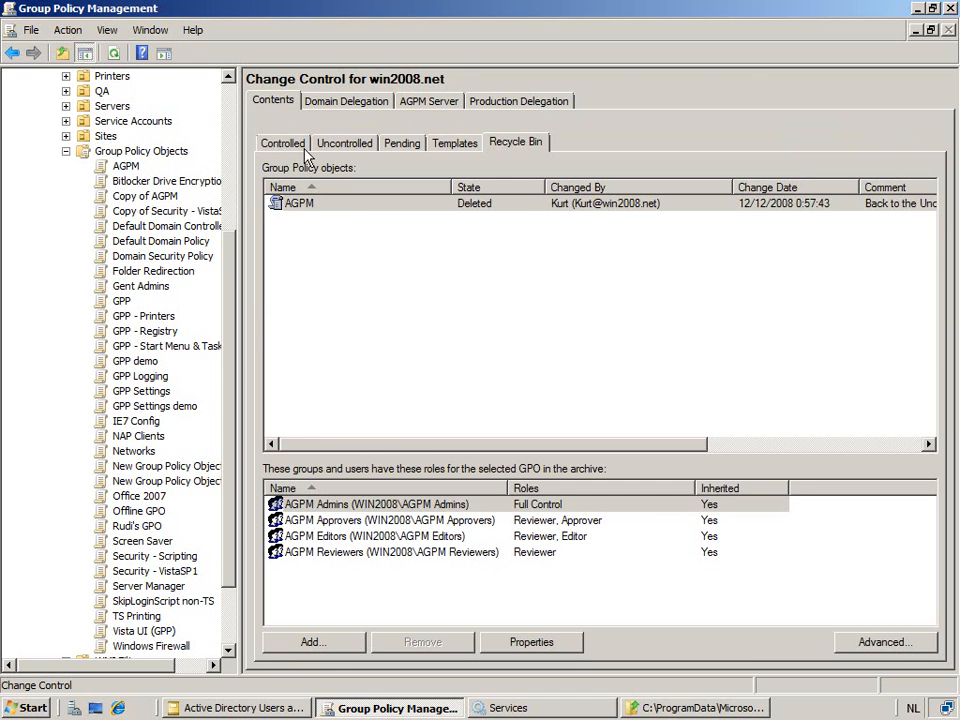
mouse_move(370, 248)
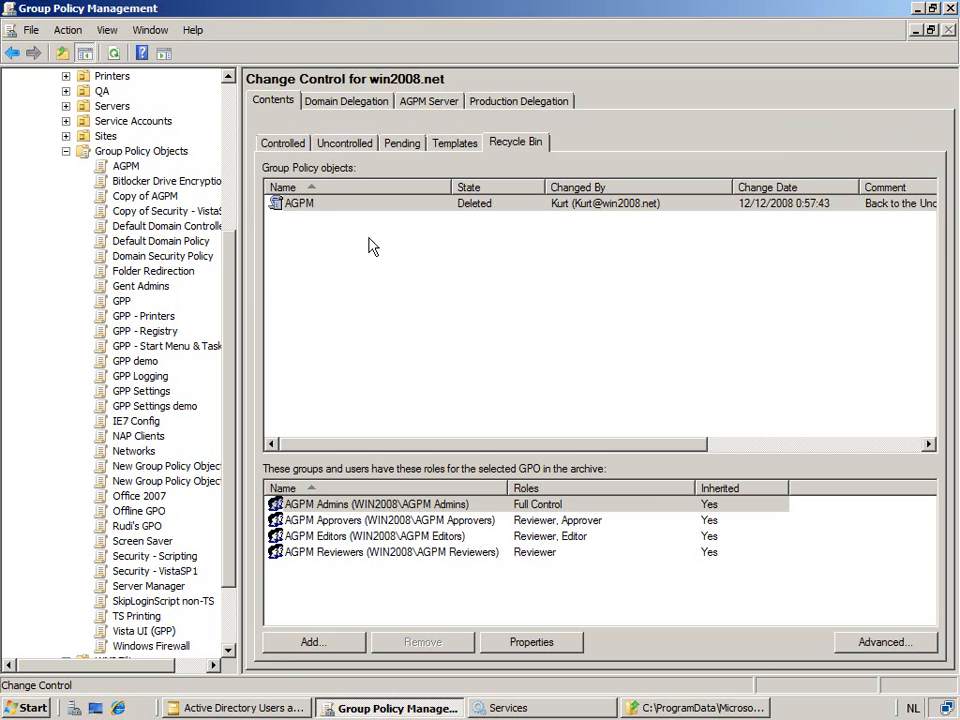
Browse the Controlled, Uncontrolled, Pending and empty Templates GPO lists
click(282, 142)
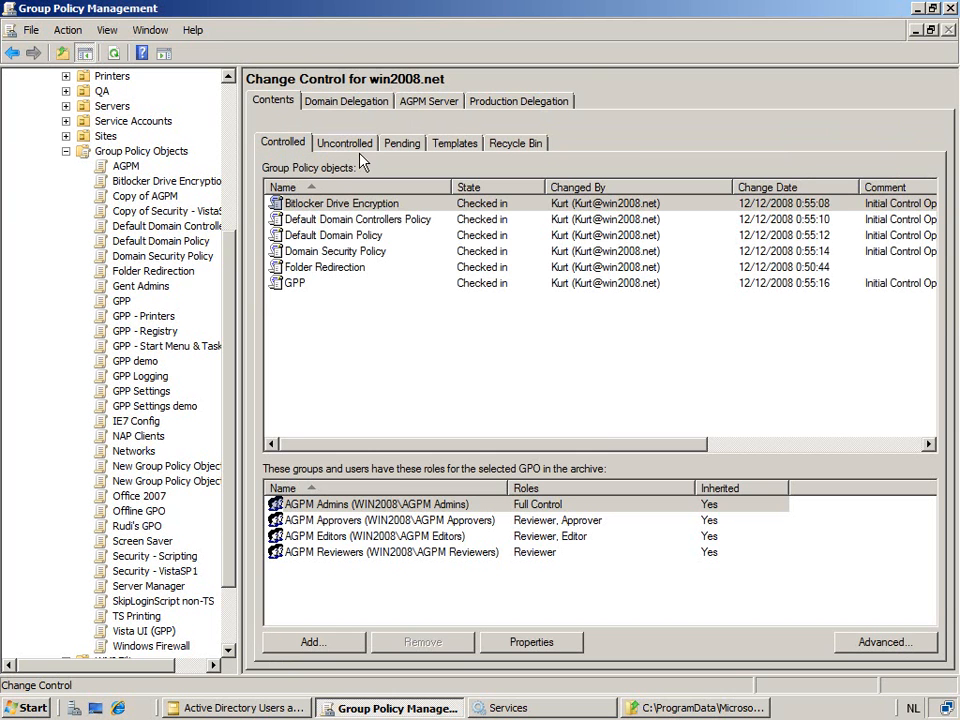
click(344, 142)
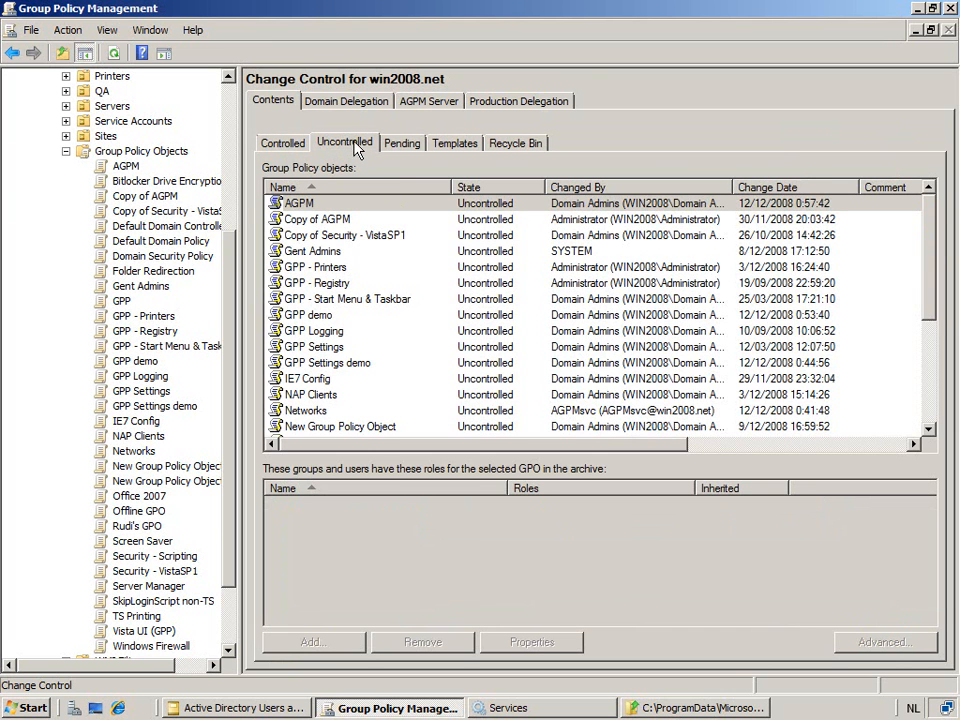
mouse_move(413, 147)
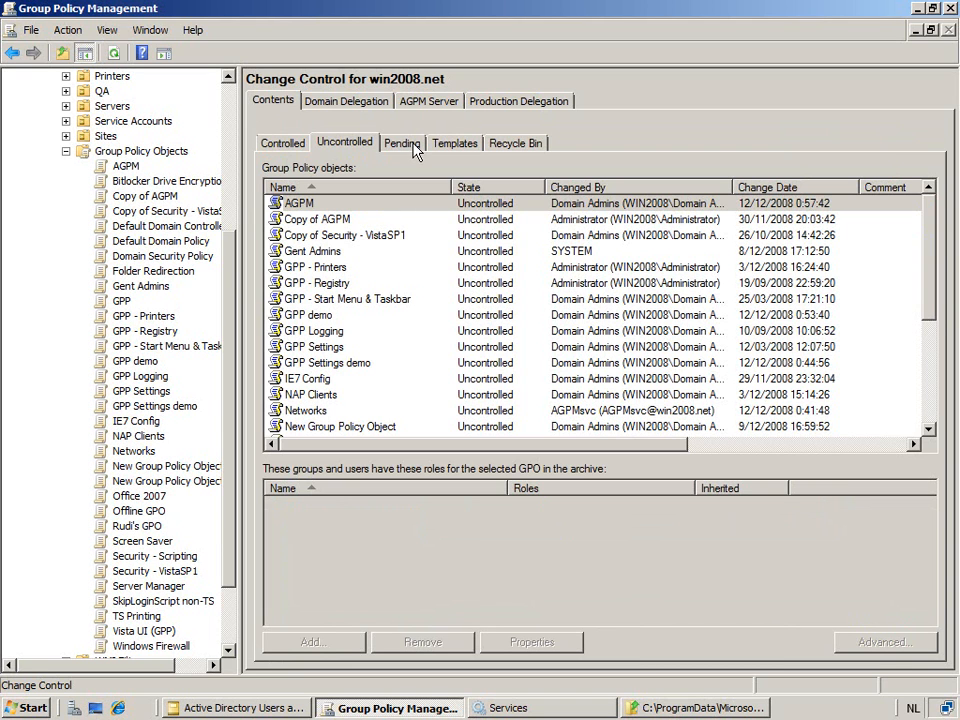
click(402, 142)
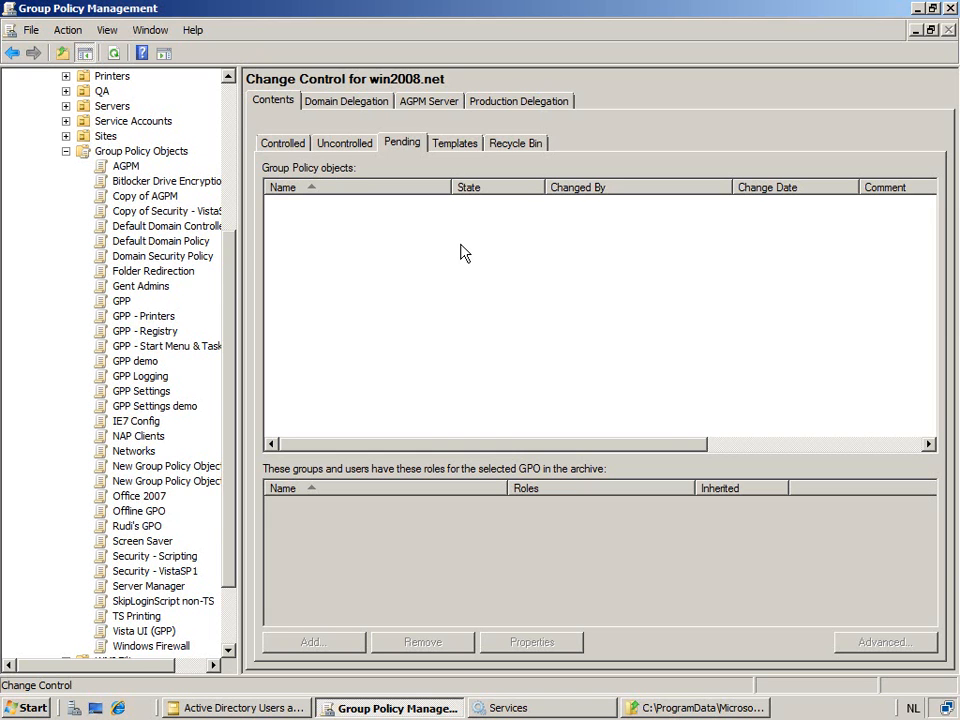
mouse_move(427, 219)
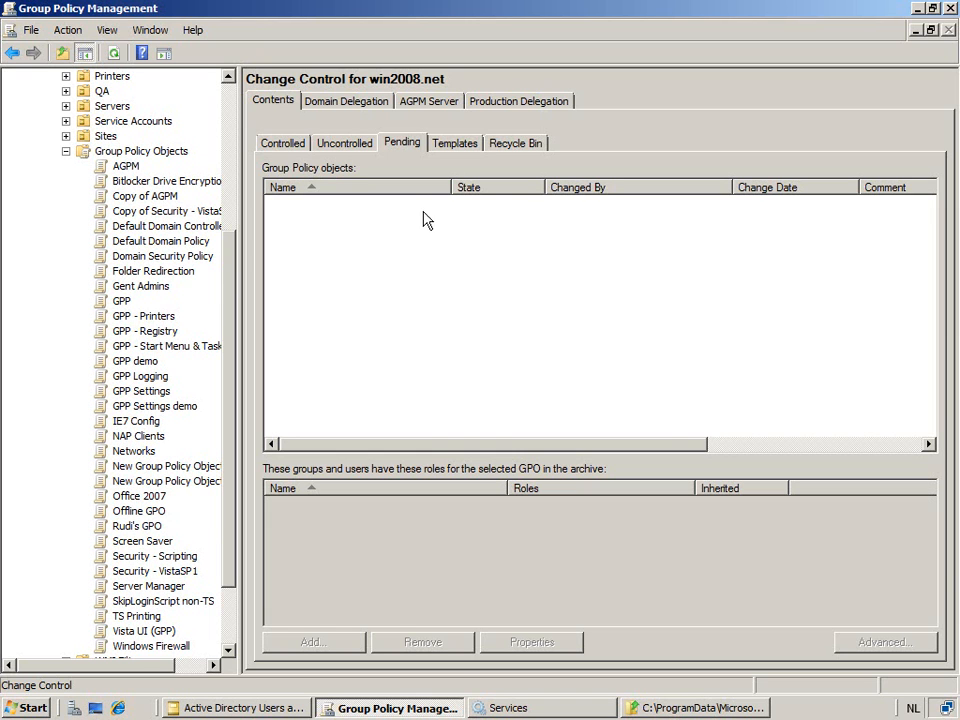
right_click(424, 220)
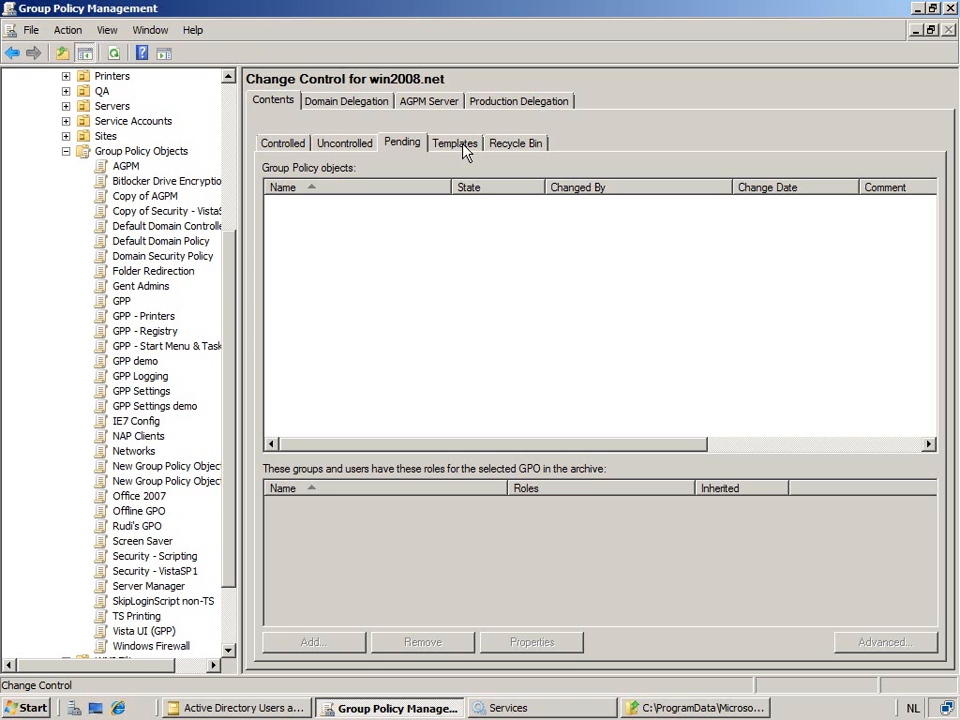
click(454, 142)
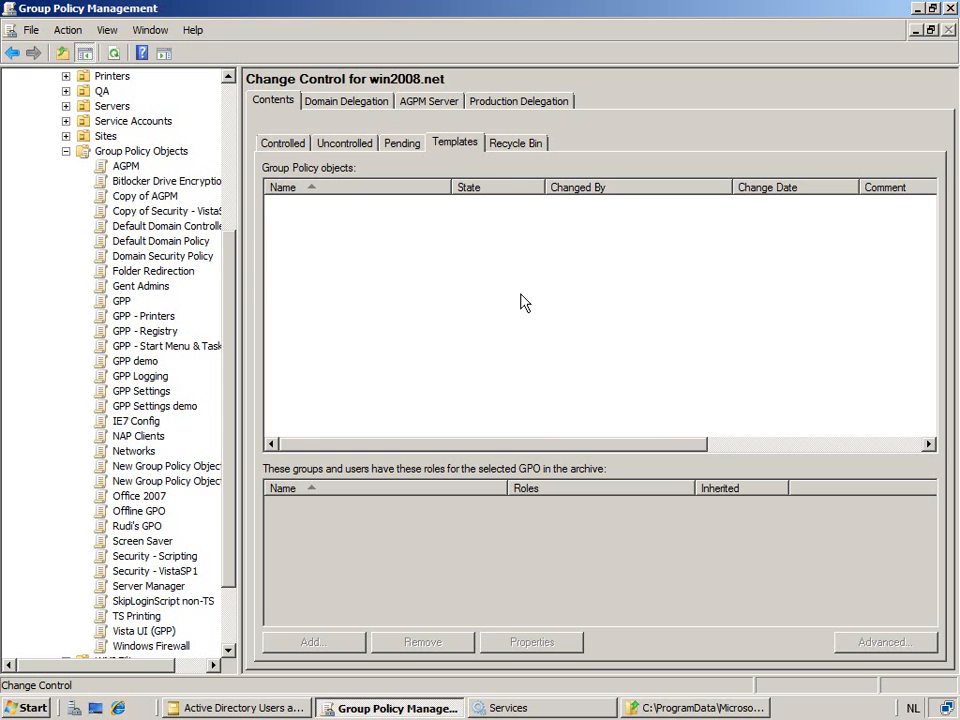
mouse_move(282, 190)
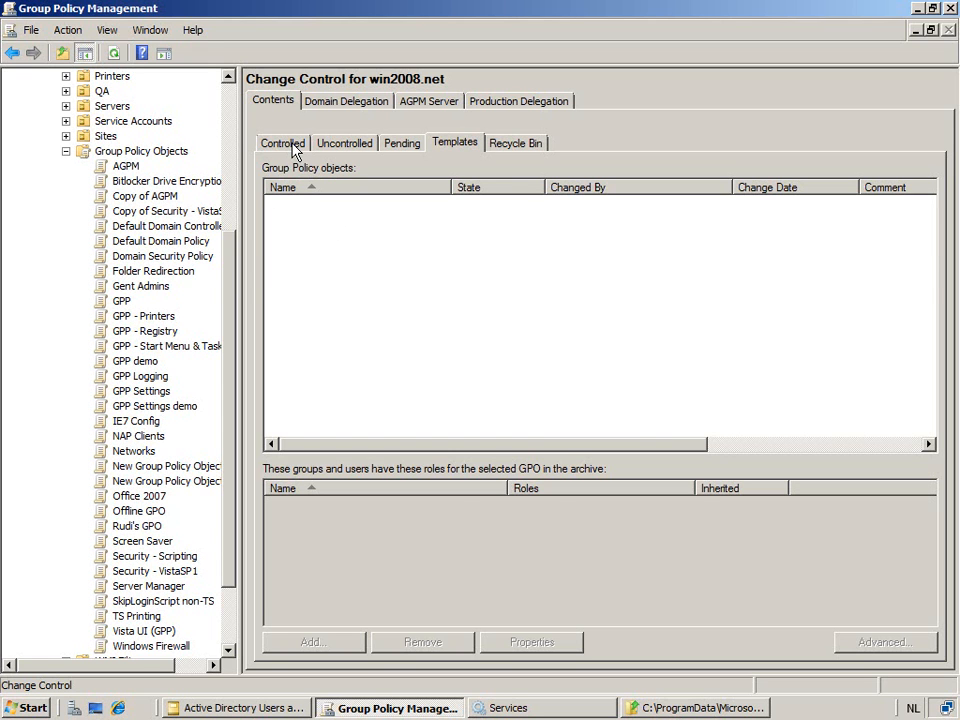
Start Save as Template on the controlled Domain Security Policy GPO
click(282, 142)
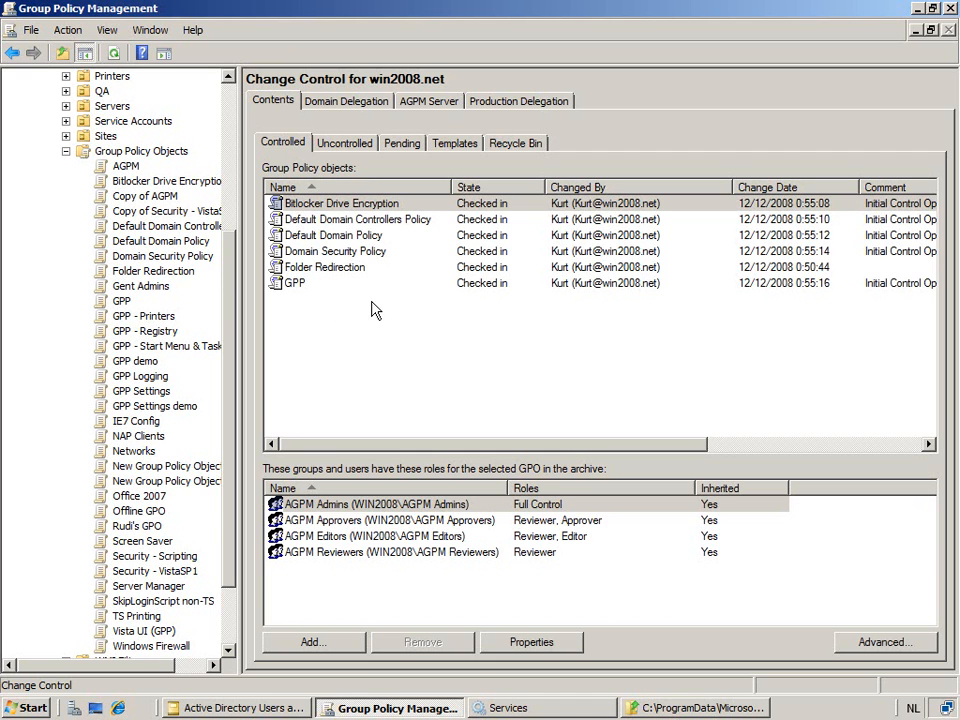
mouse_move(357, 258)
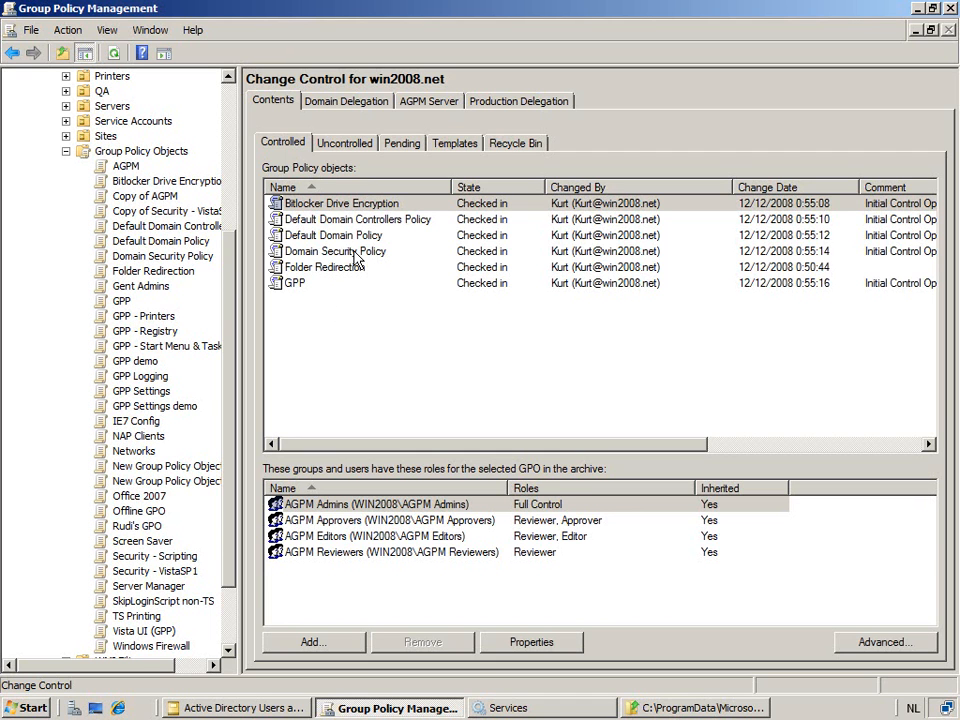
click(335, 251)
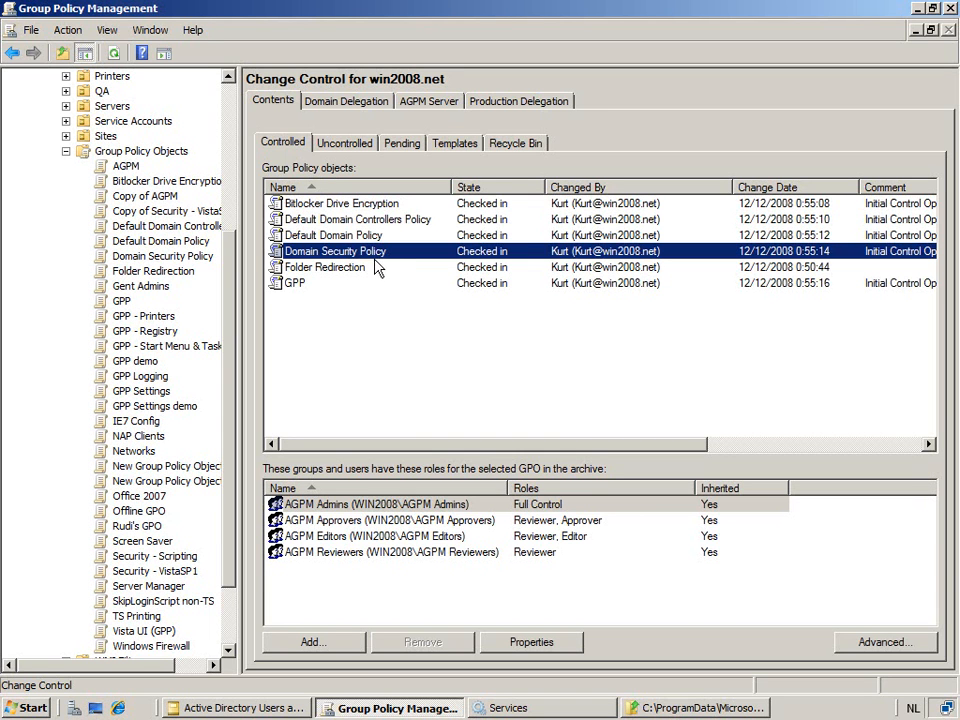
mouse_move(389, 261)
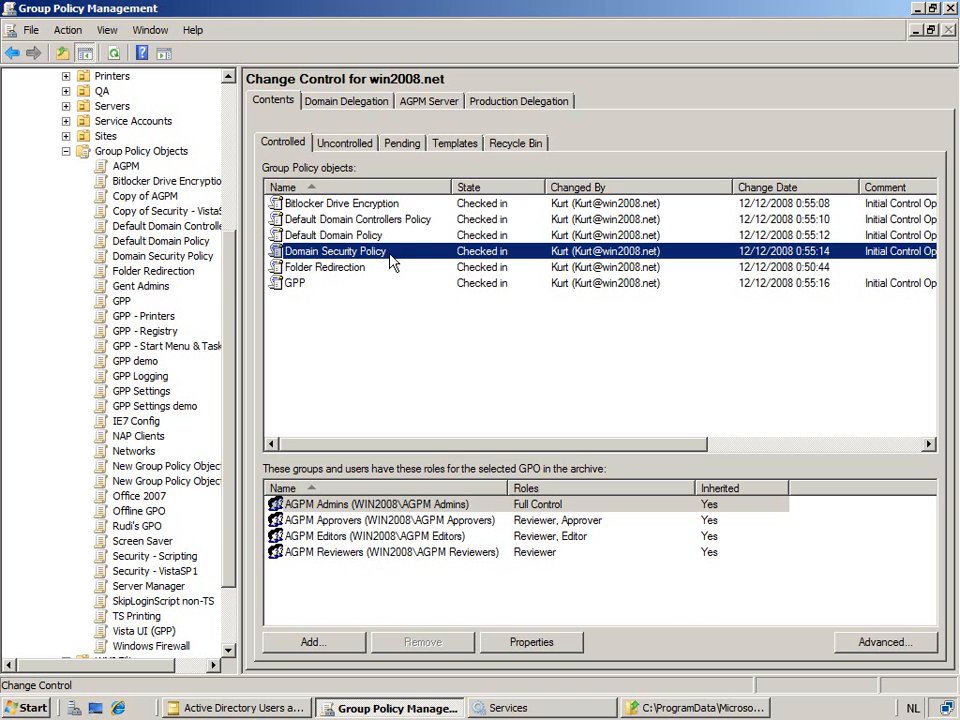
right_click(335, 251)
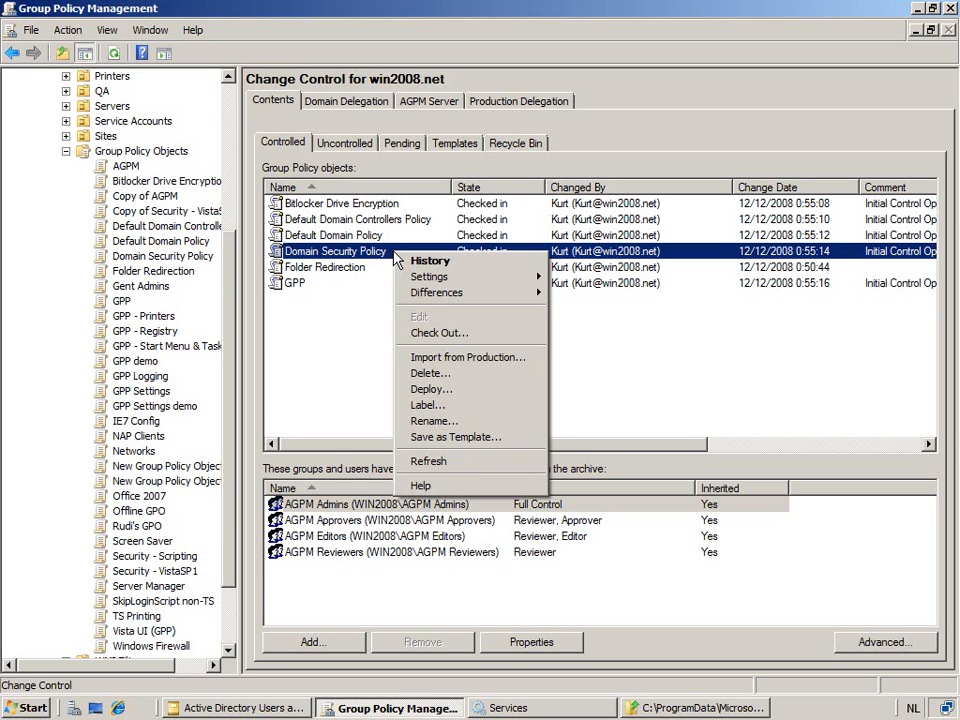
mouse_move(454, 437)
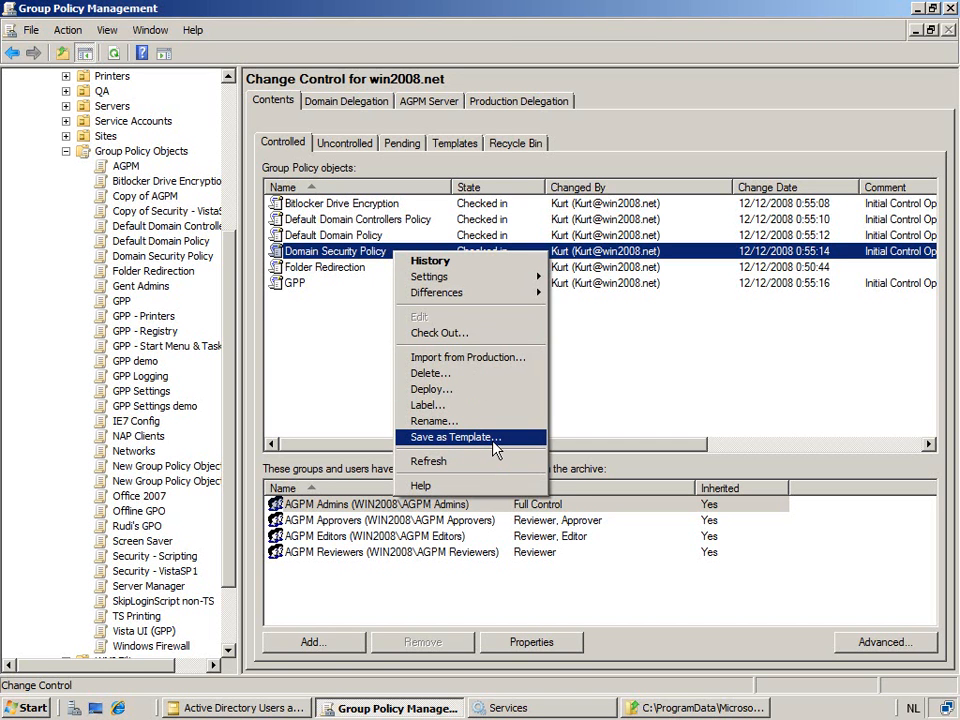
click(453, 437)
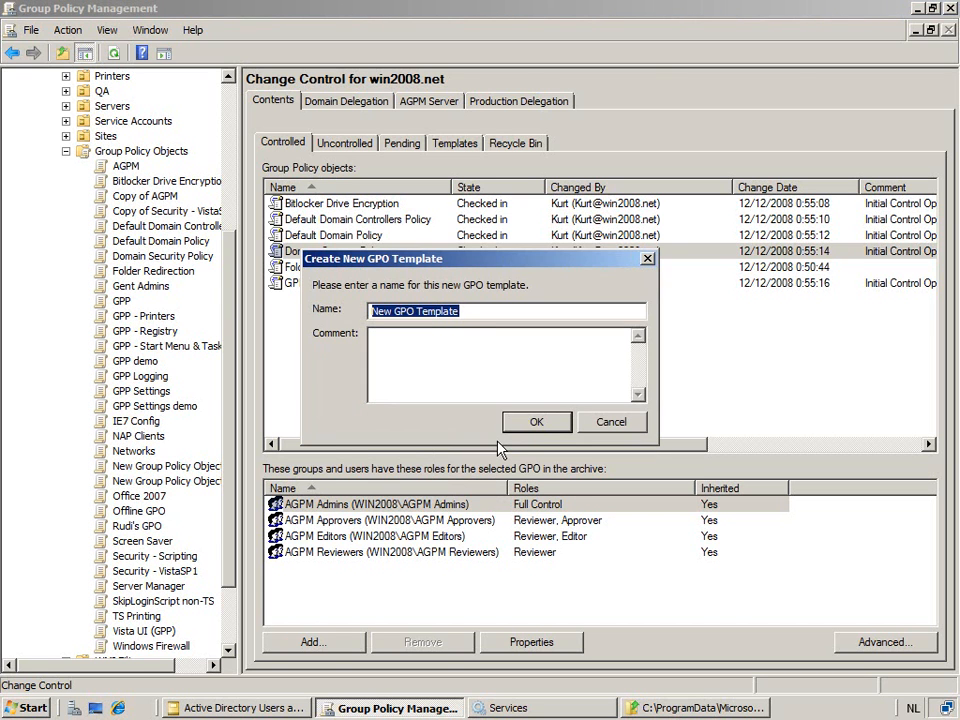
Name the new template 'Base Server Security', confirm it, and close the progress report
text(Server)
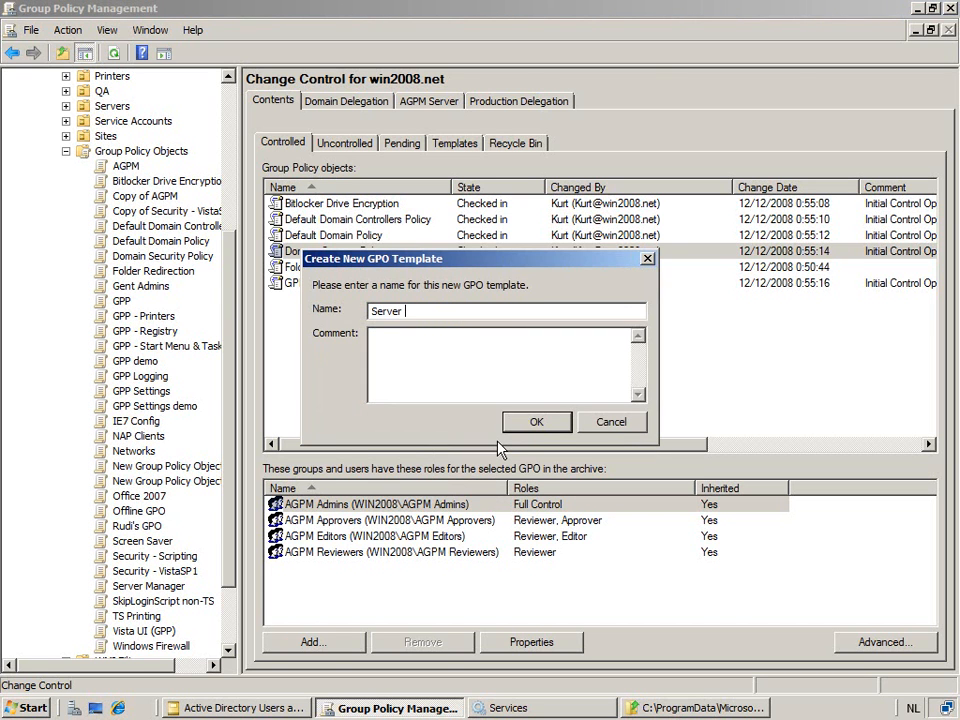
text(Base)
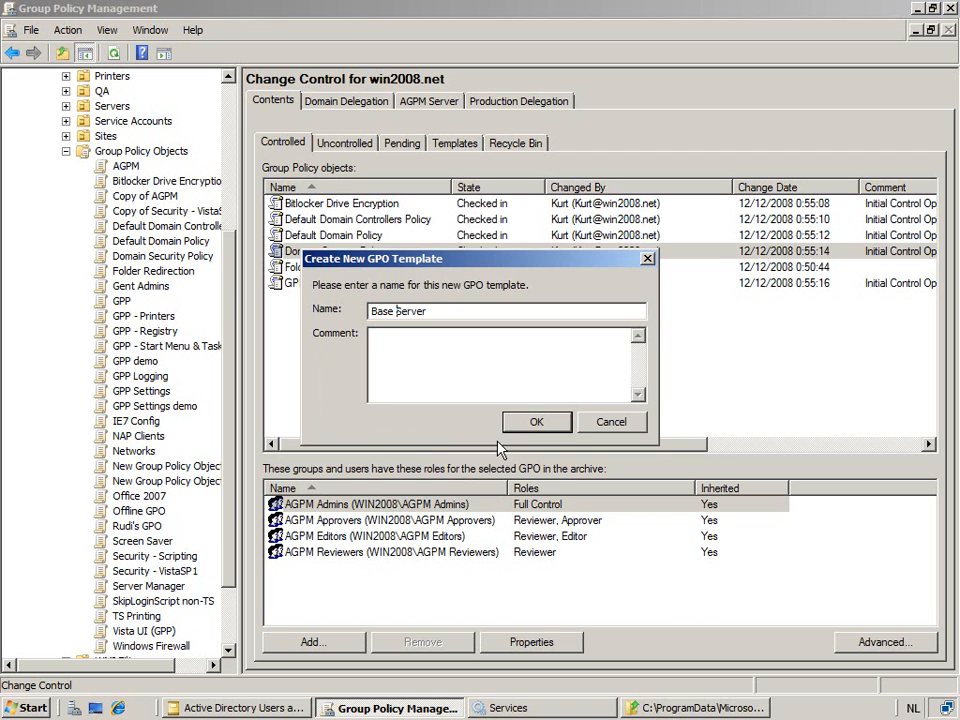
text(Secu)
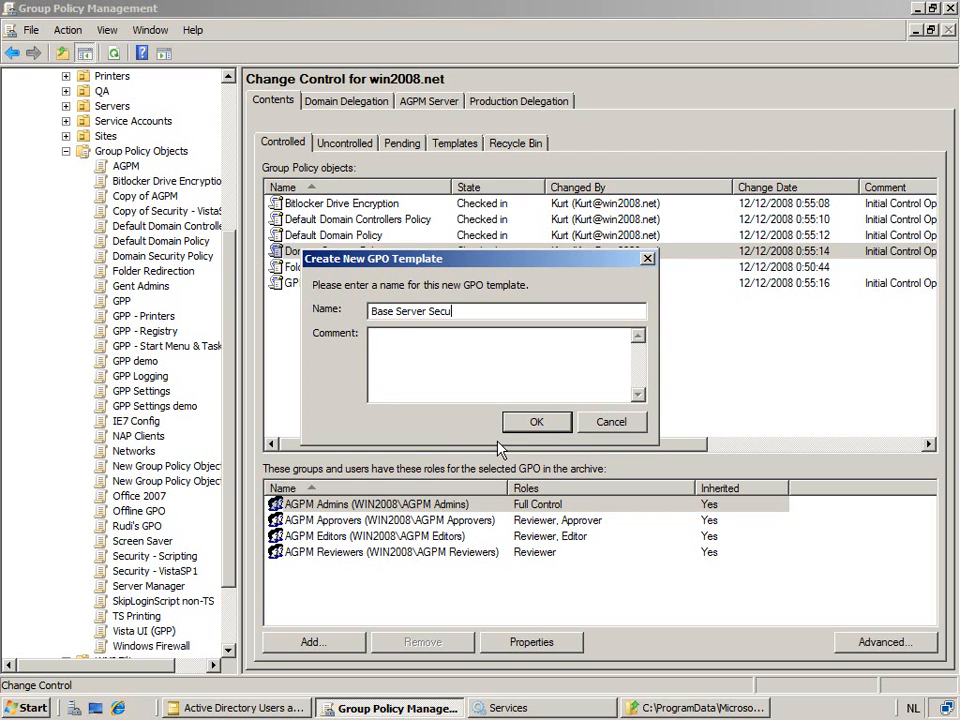
text(rity)
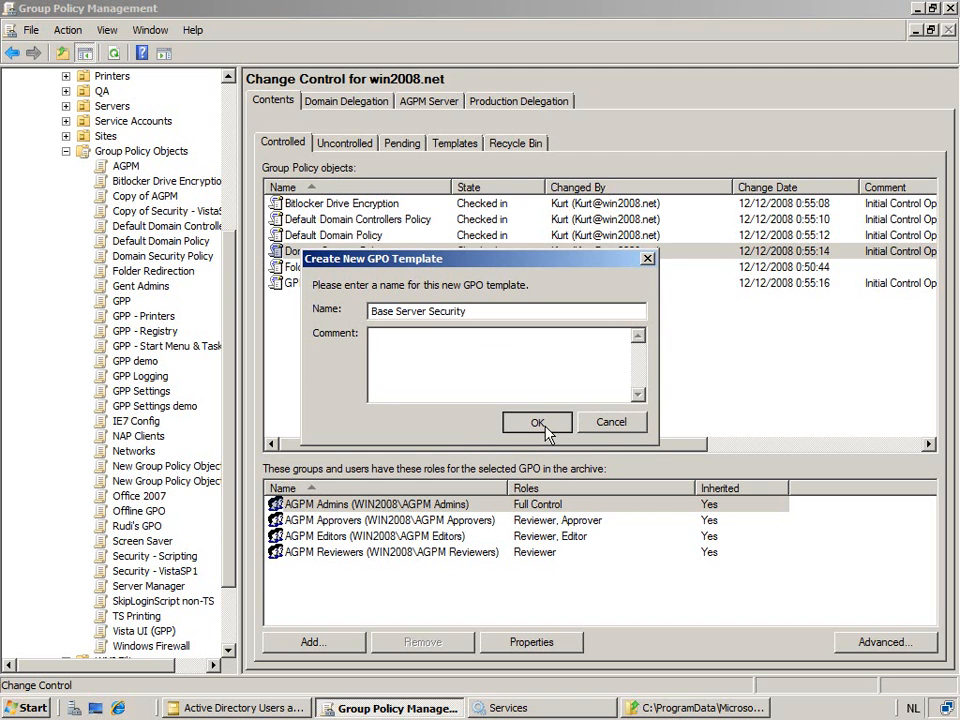
click(537, 422)
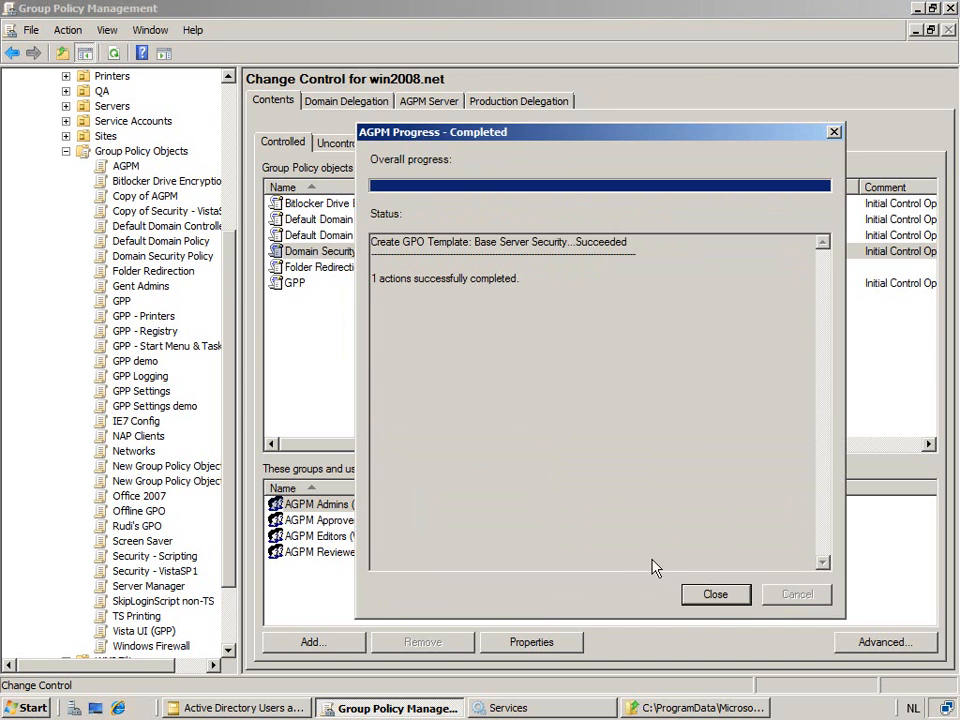
click(715, 594)
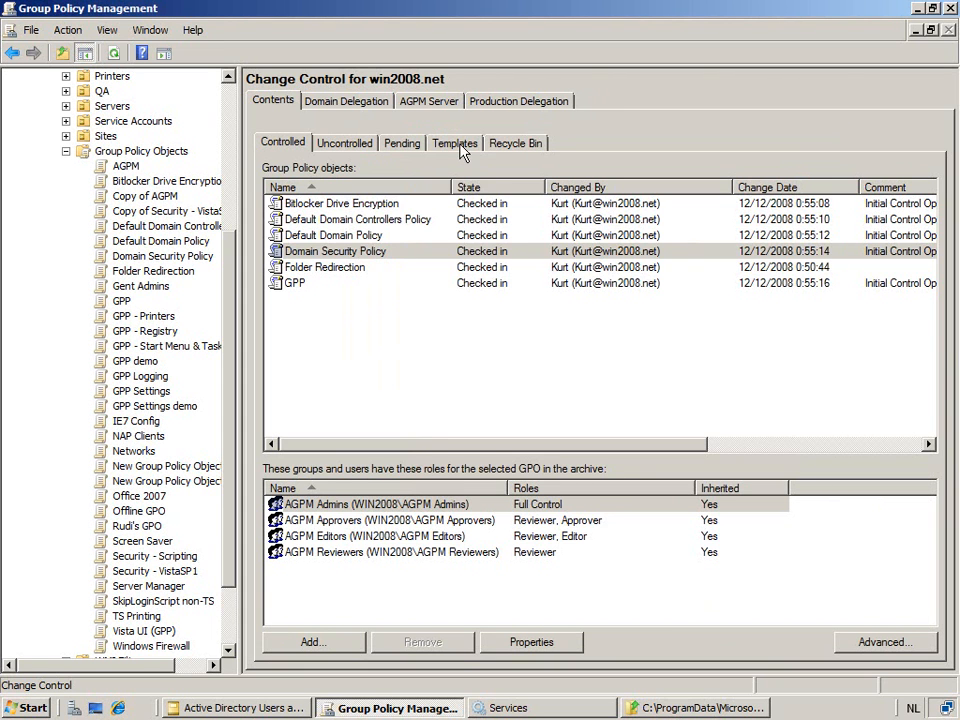
Check that Base Server Security appears in the Templates list
click(454, 142)
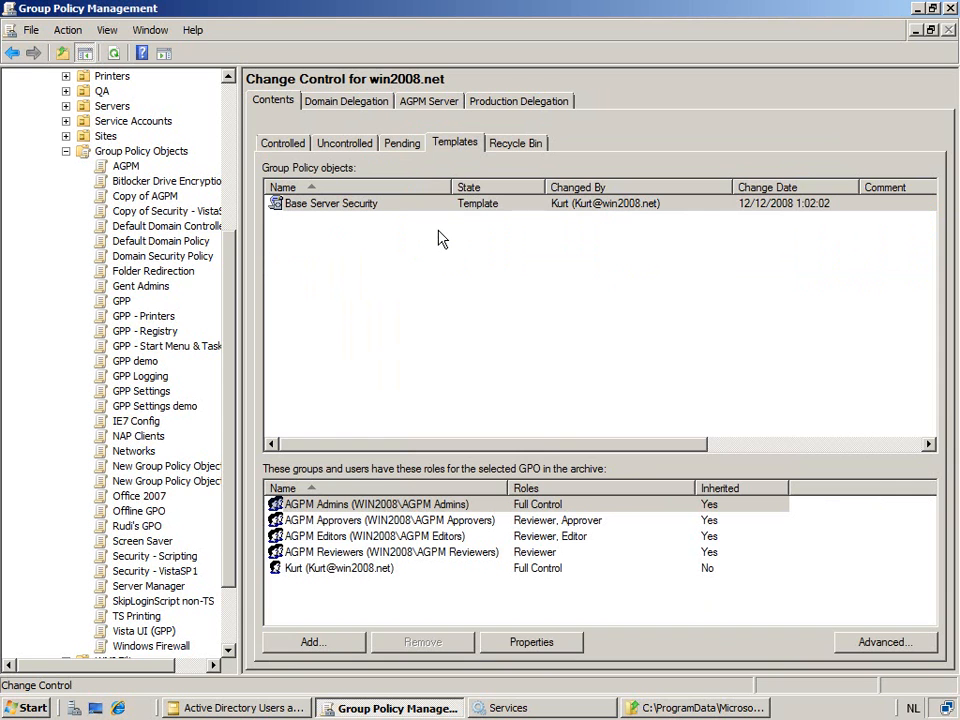
mouse_move(348, 260)
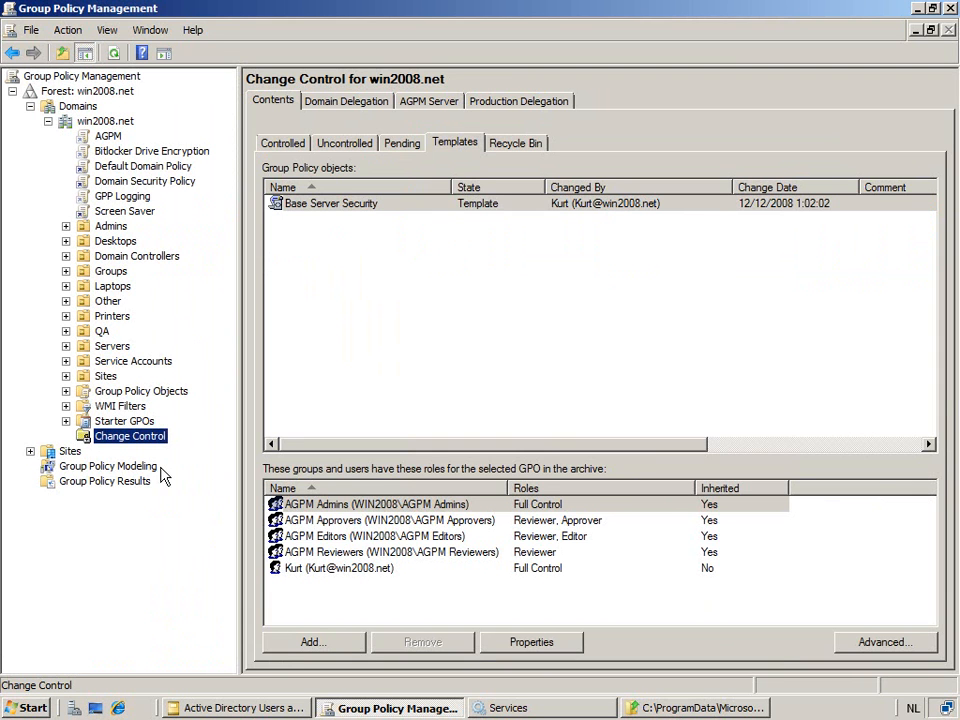
mouse_move(183, 472)
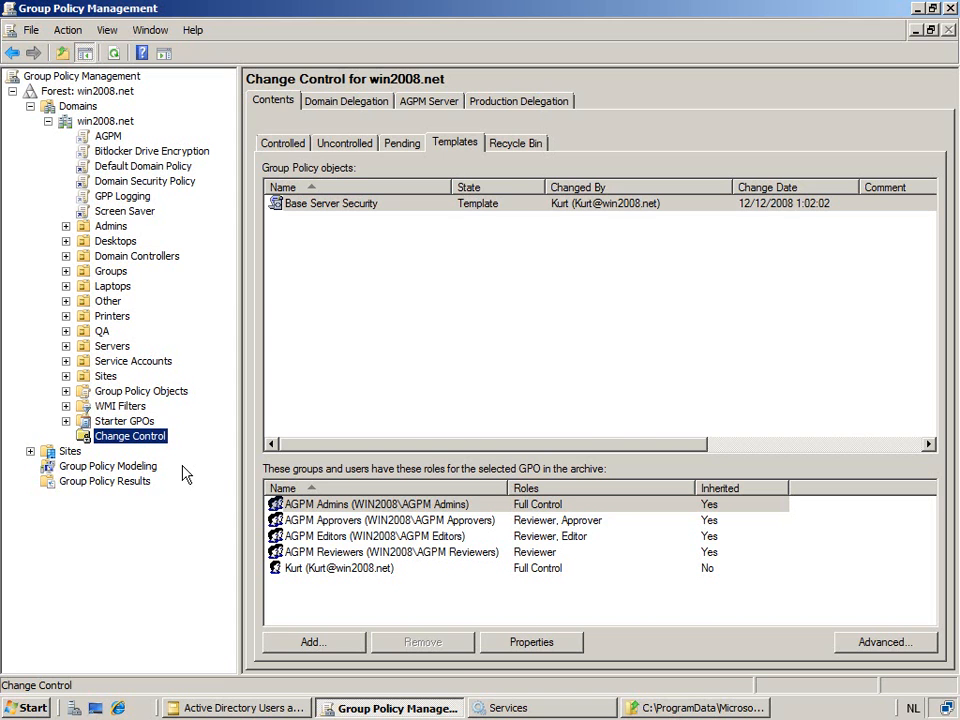
mouse_move(406, 218)
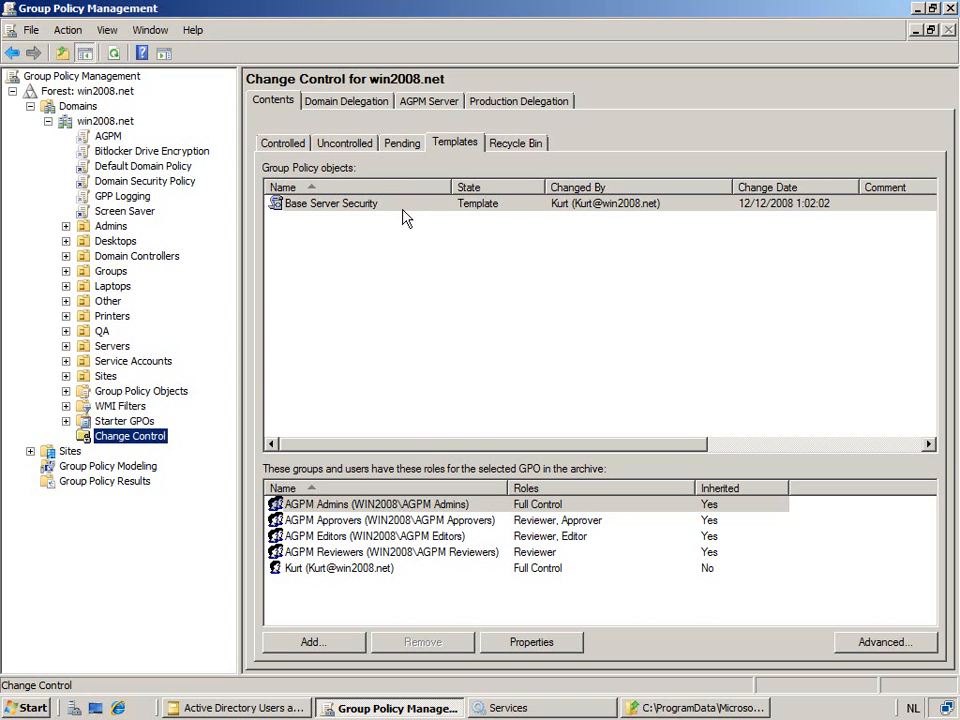